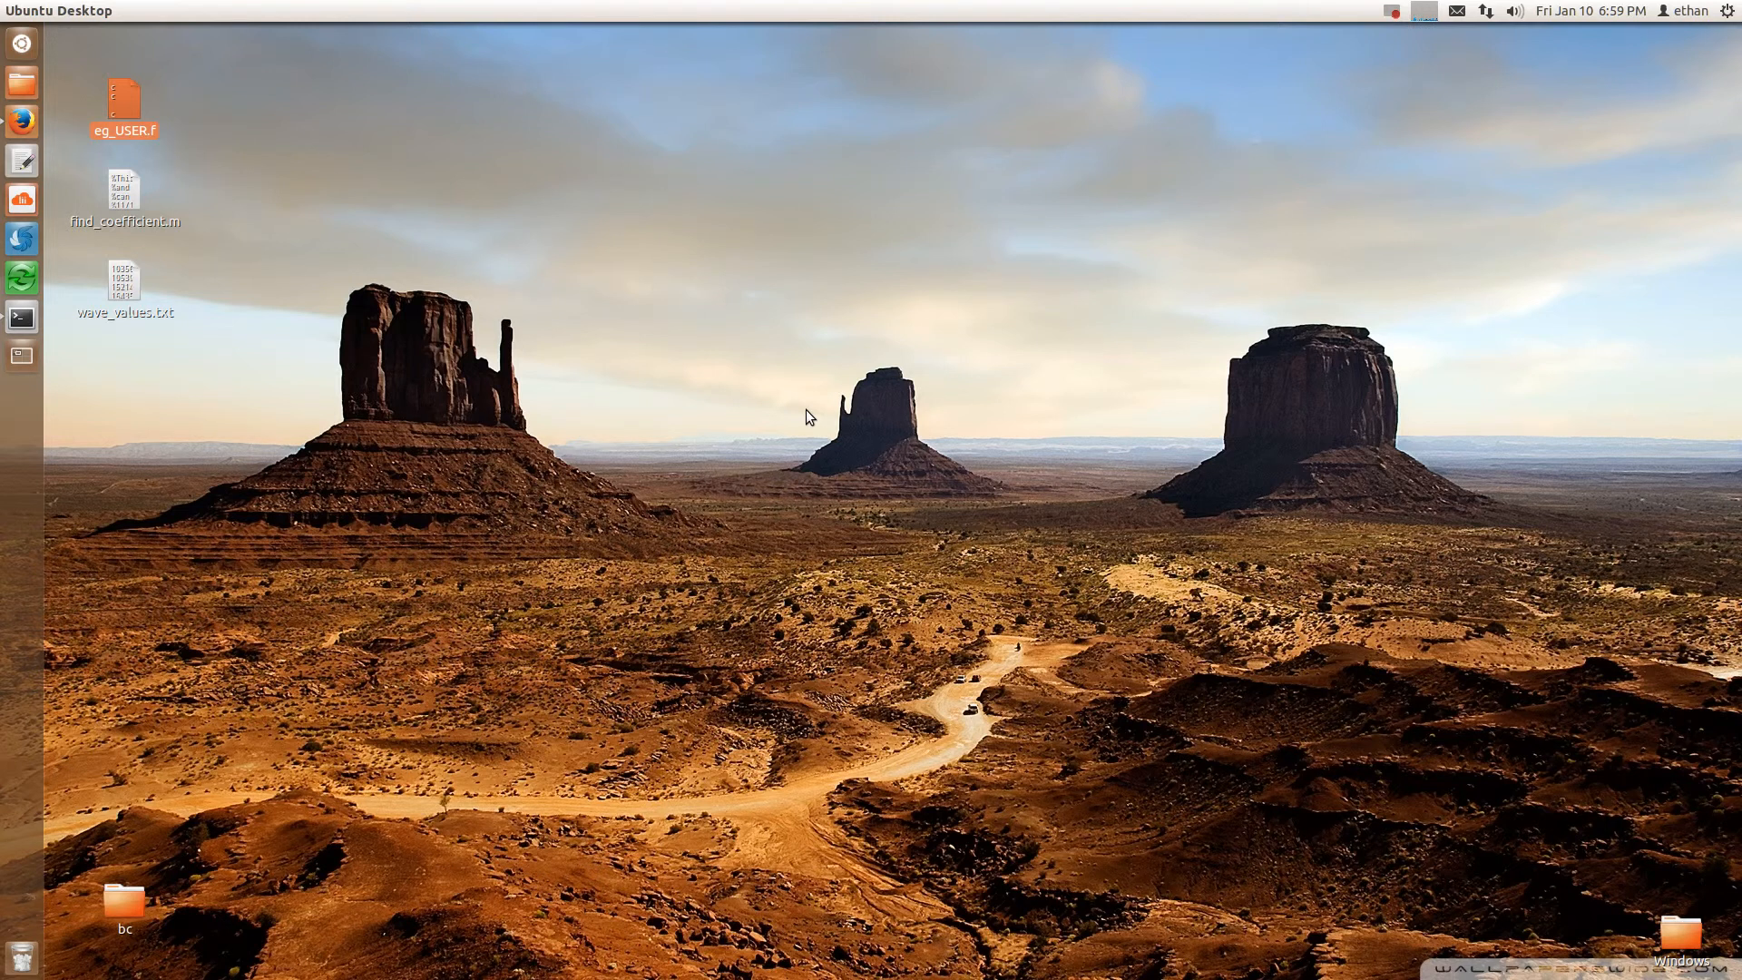
Open eg_USER.f from the desktop in gedit to view its waveform code
double_click(123, 100)
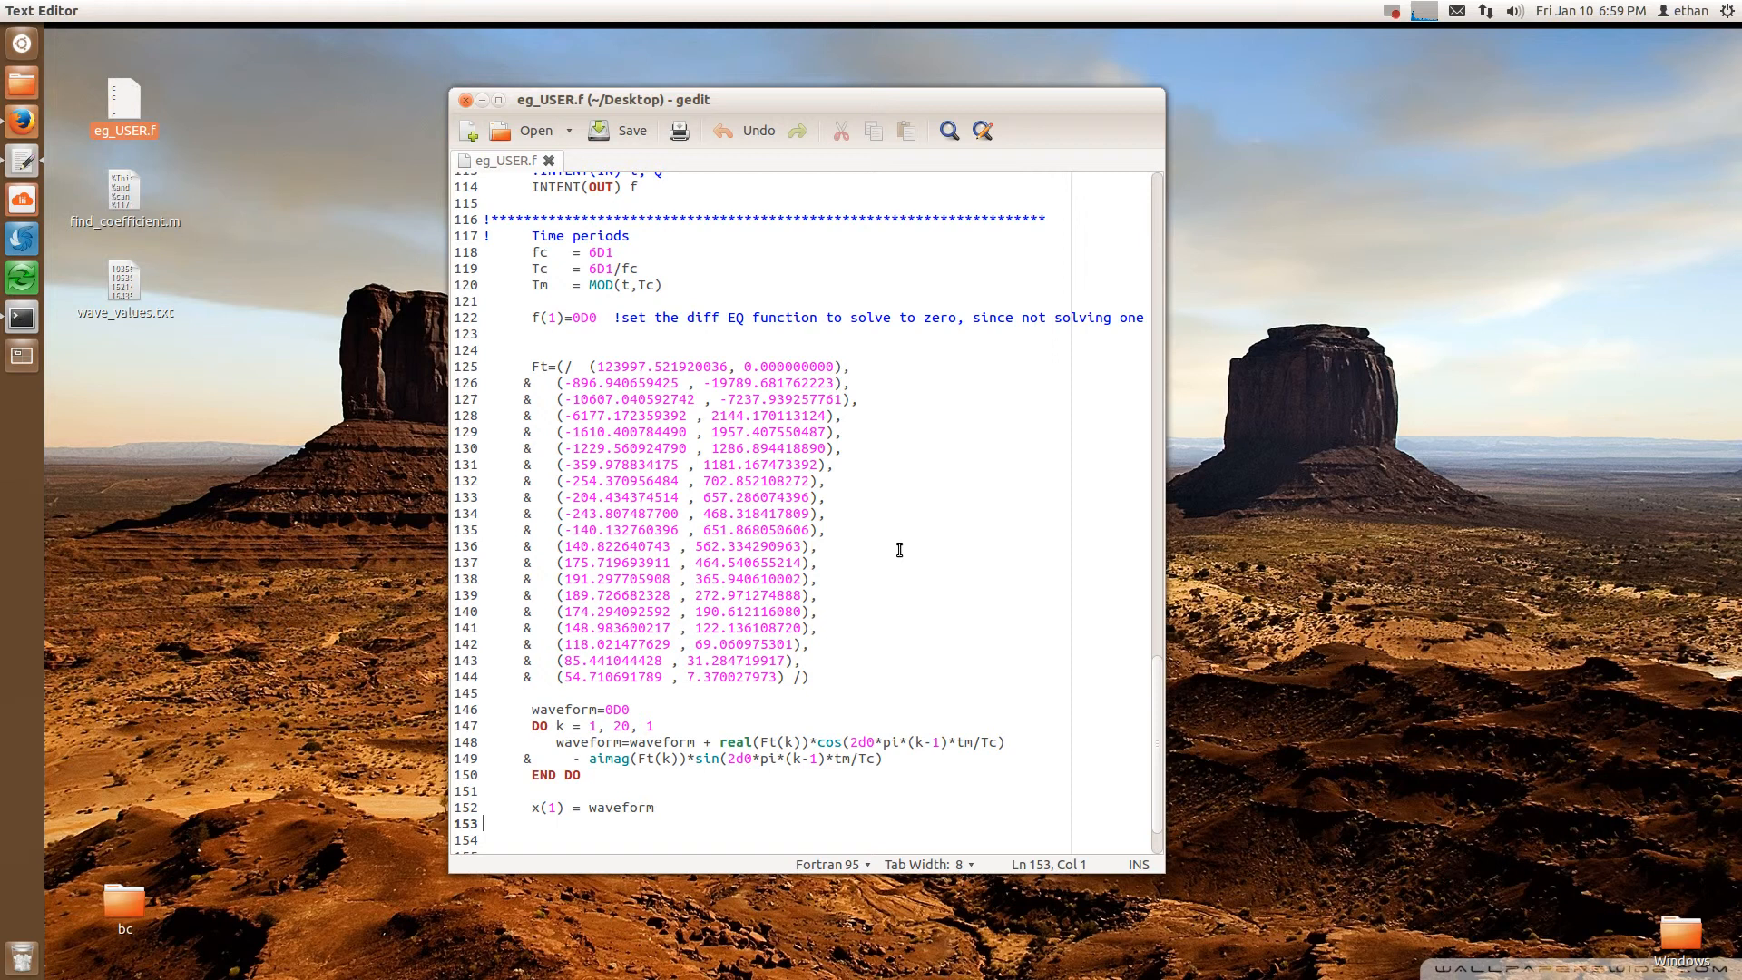
mouse_move(741, 546)
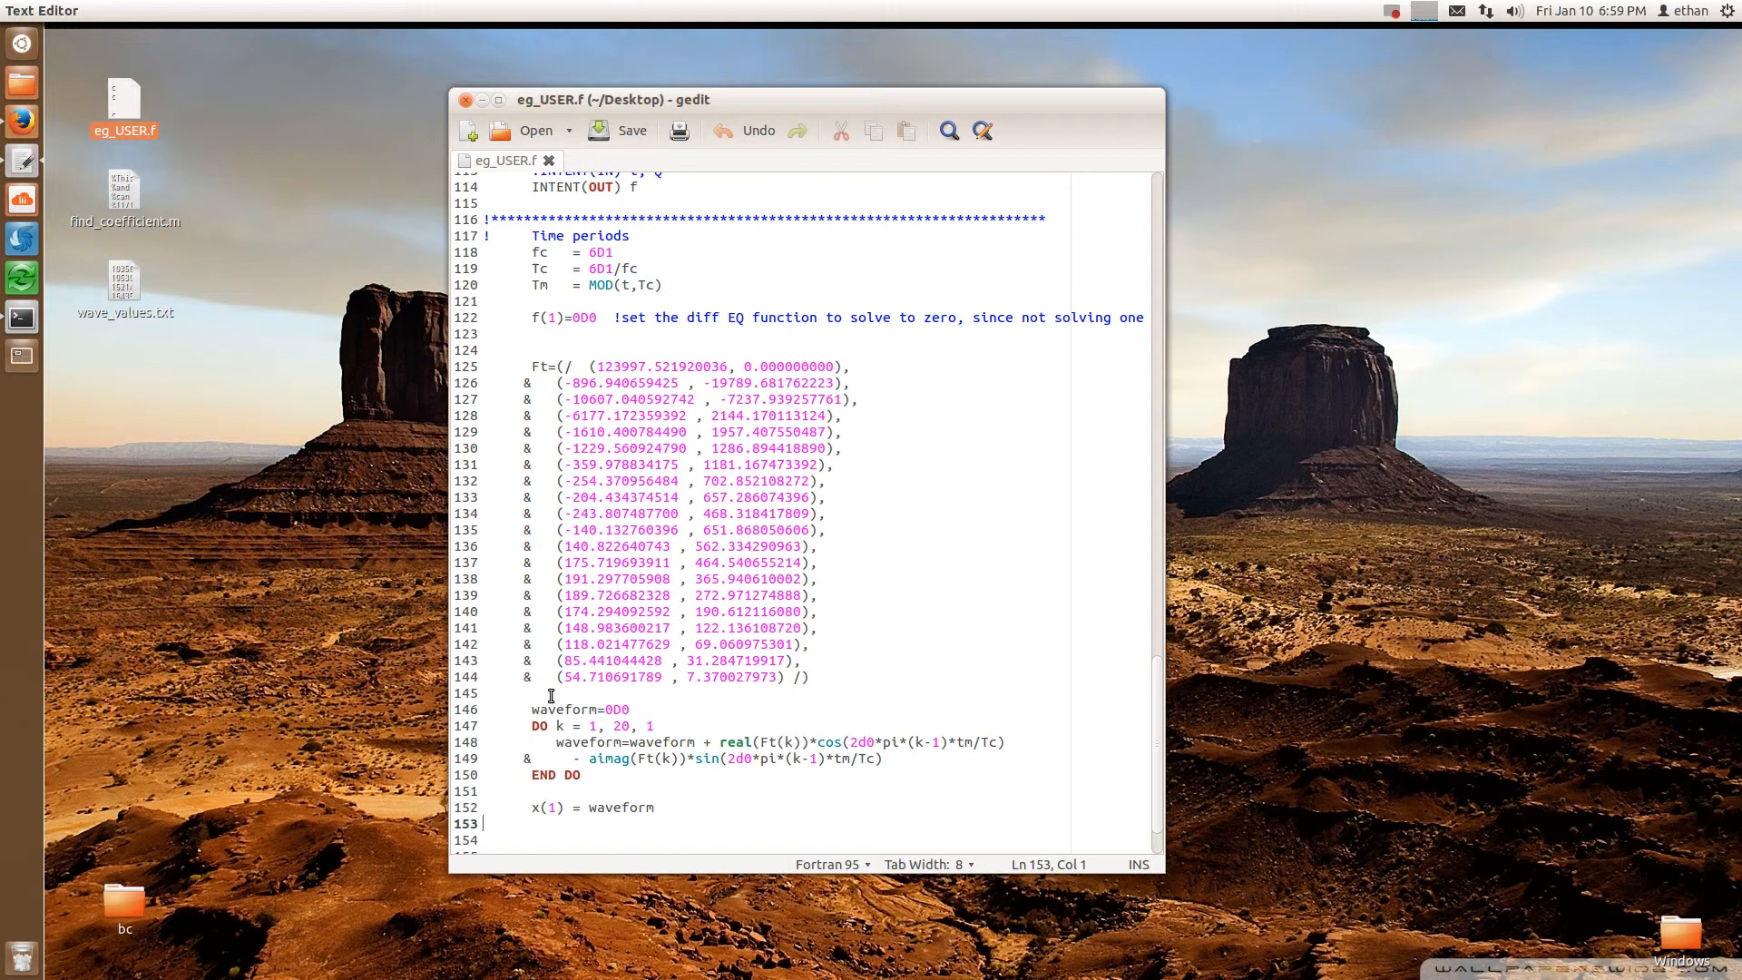
mouse_move(684, 742)
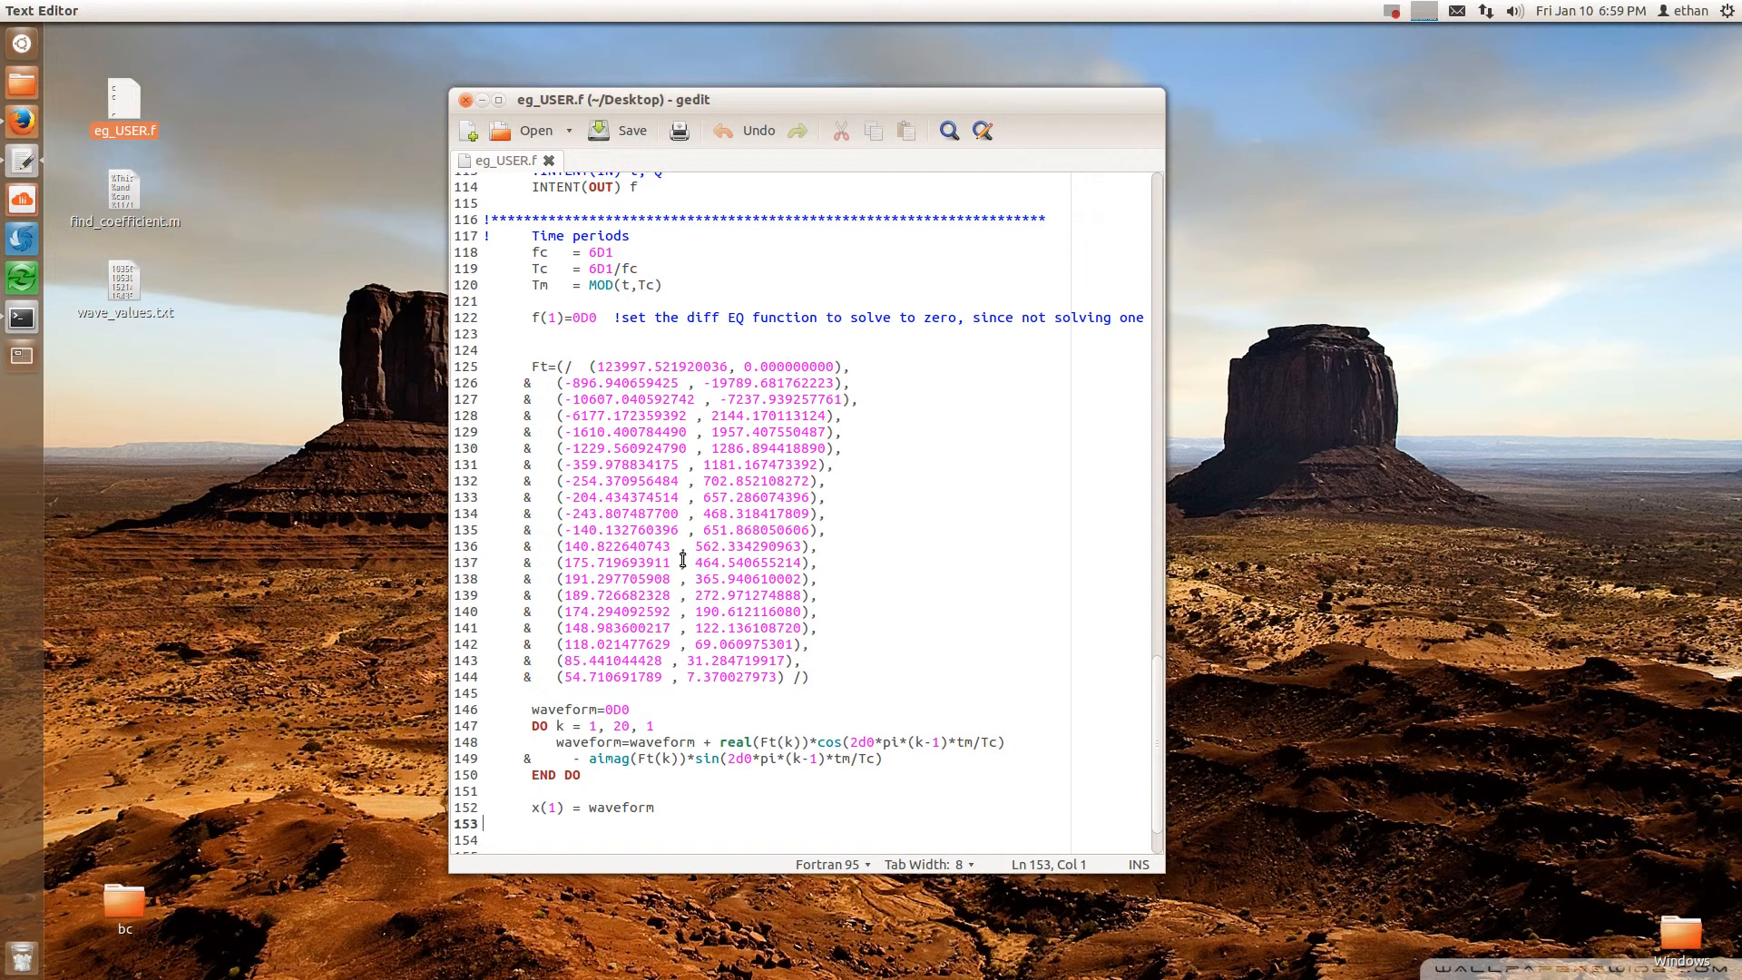
mouse_move(734, 745)
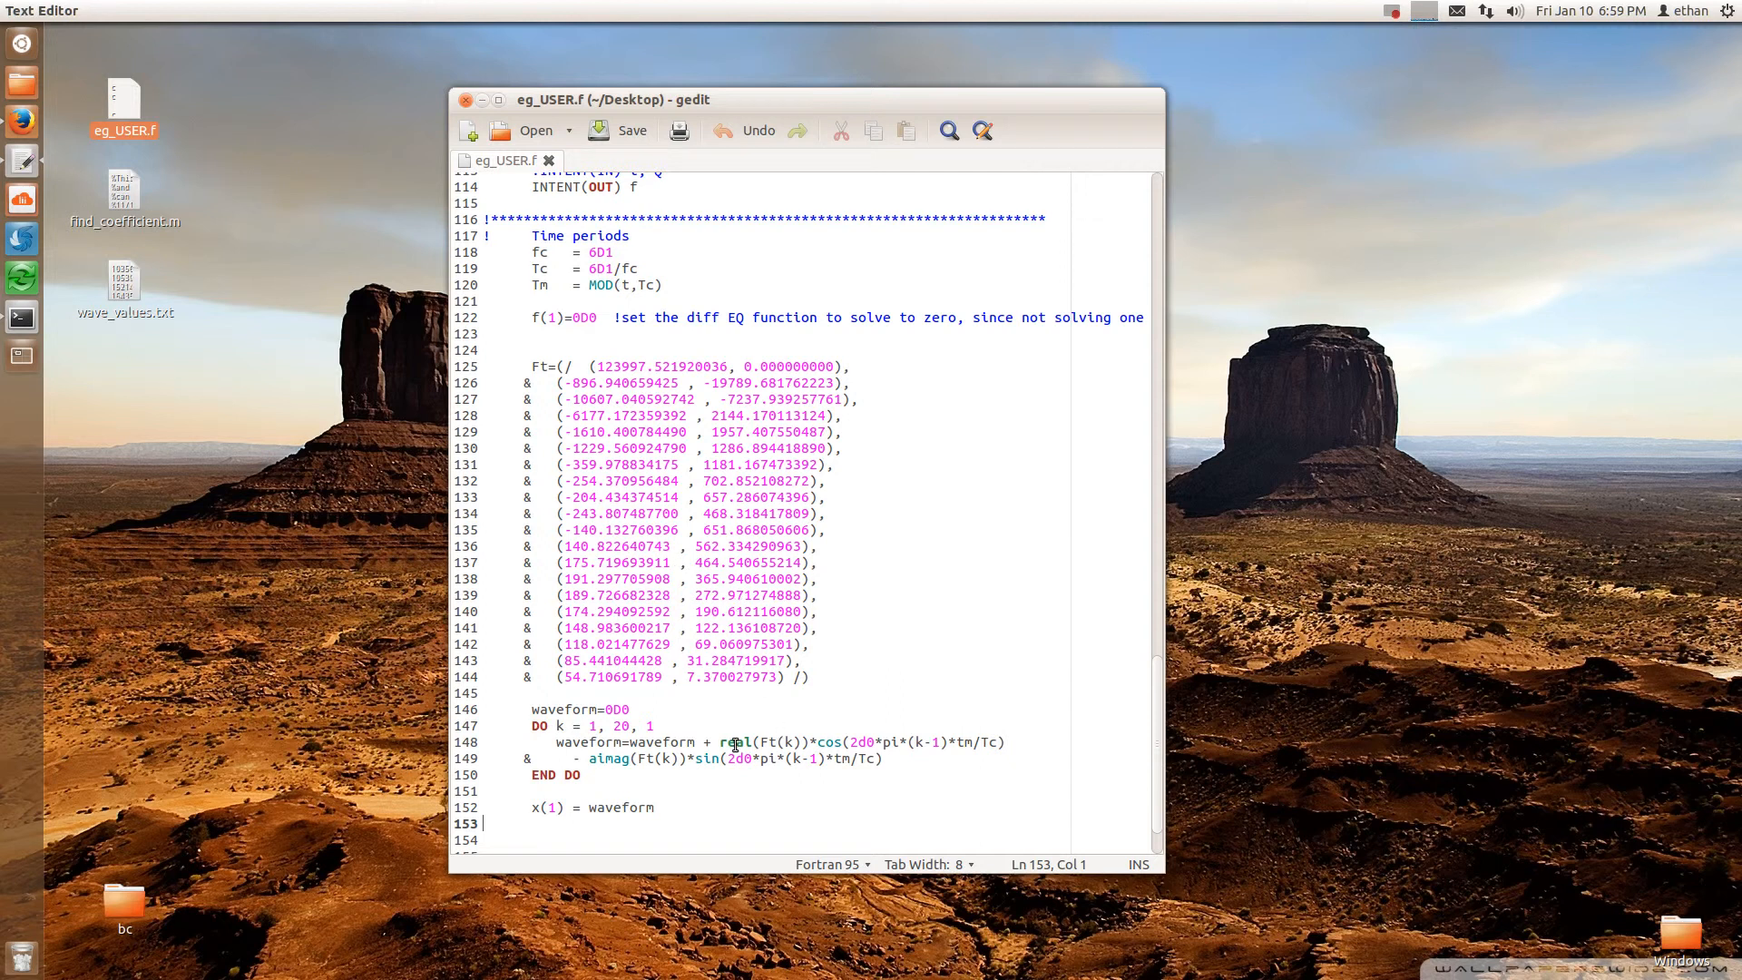
mouse_move(838, 759)
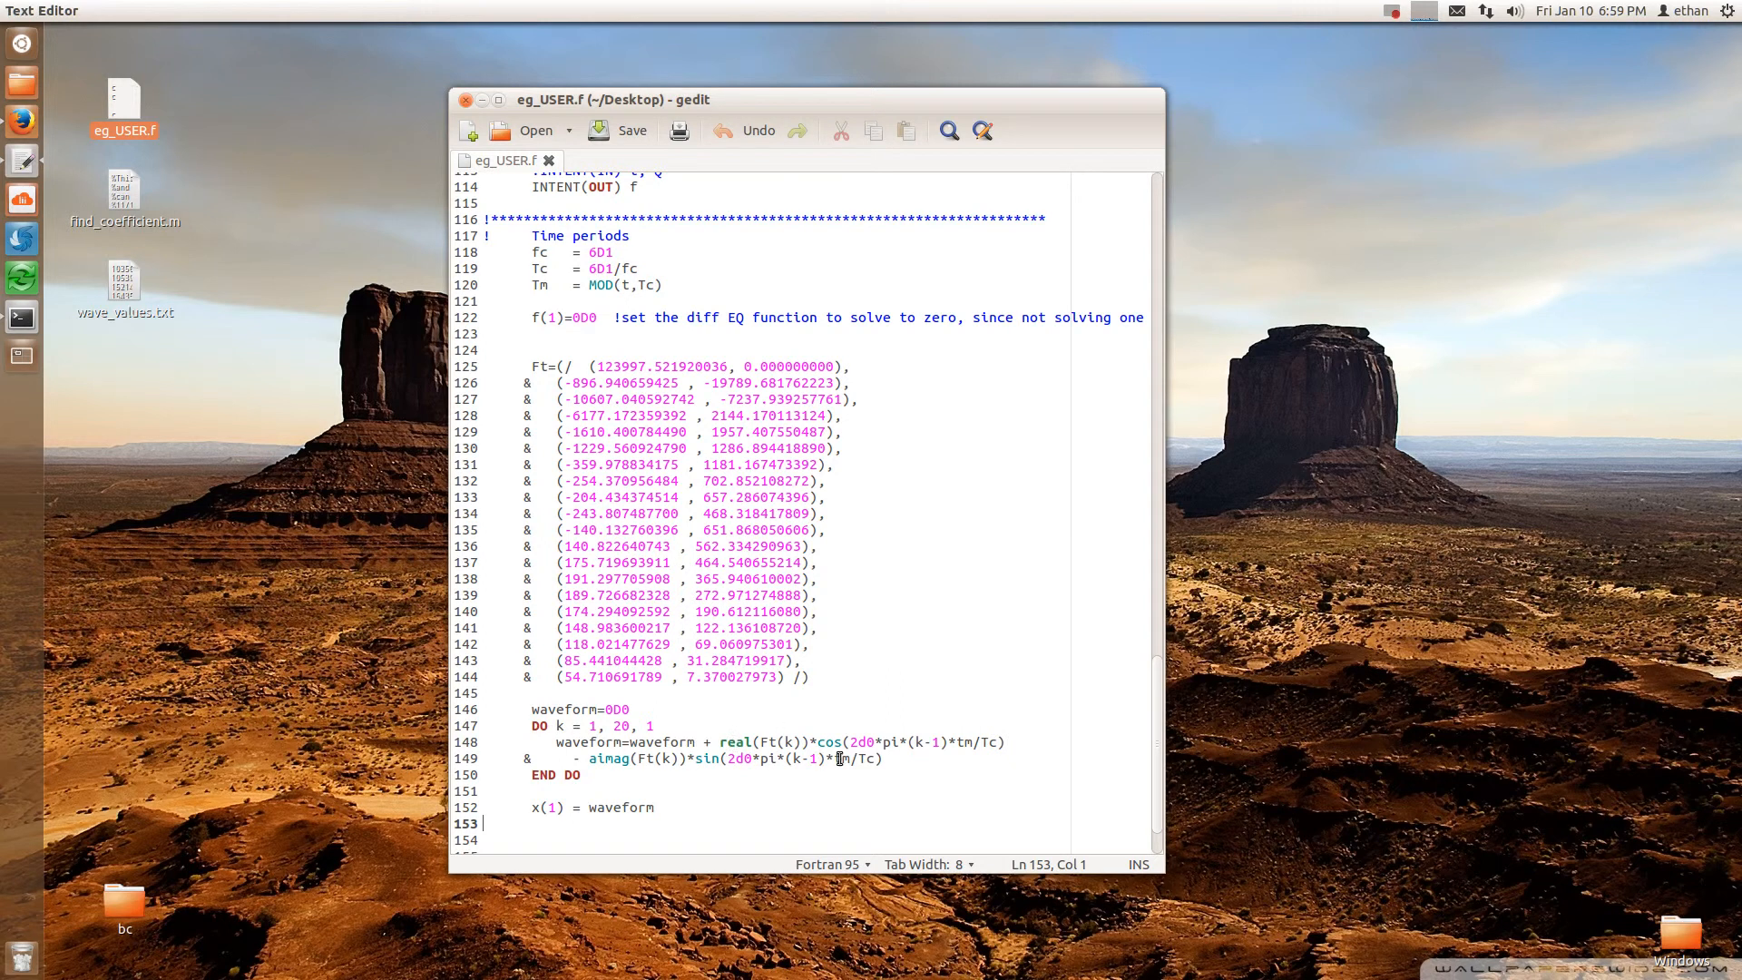
mouse_move(890, 762)
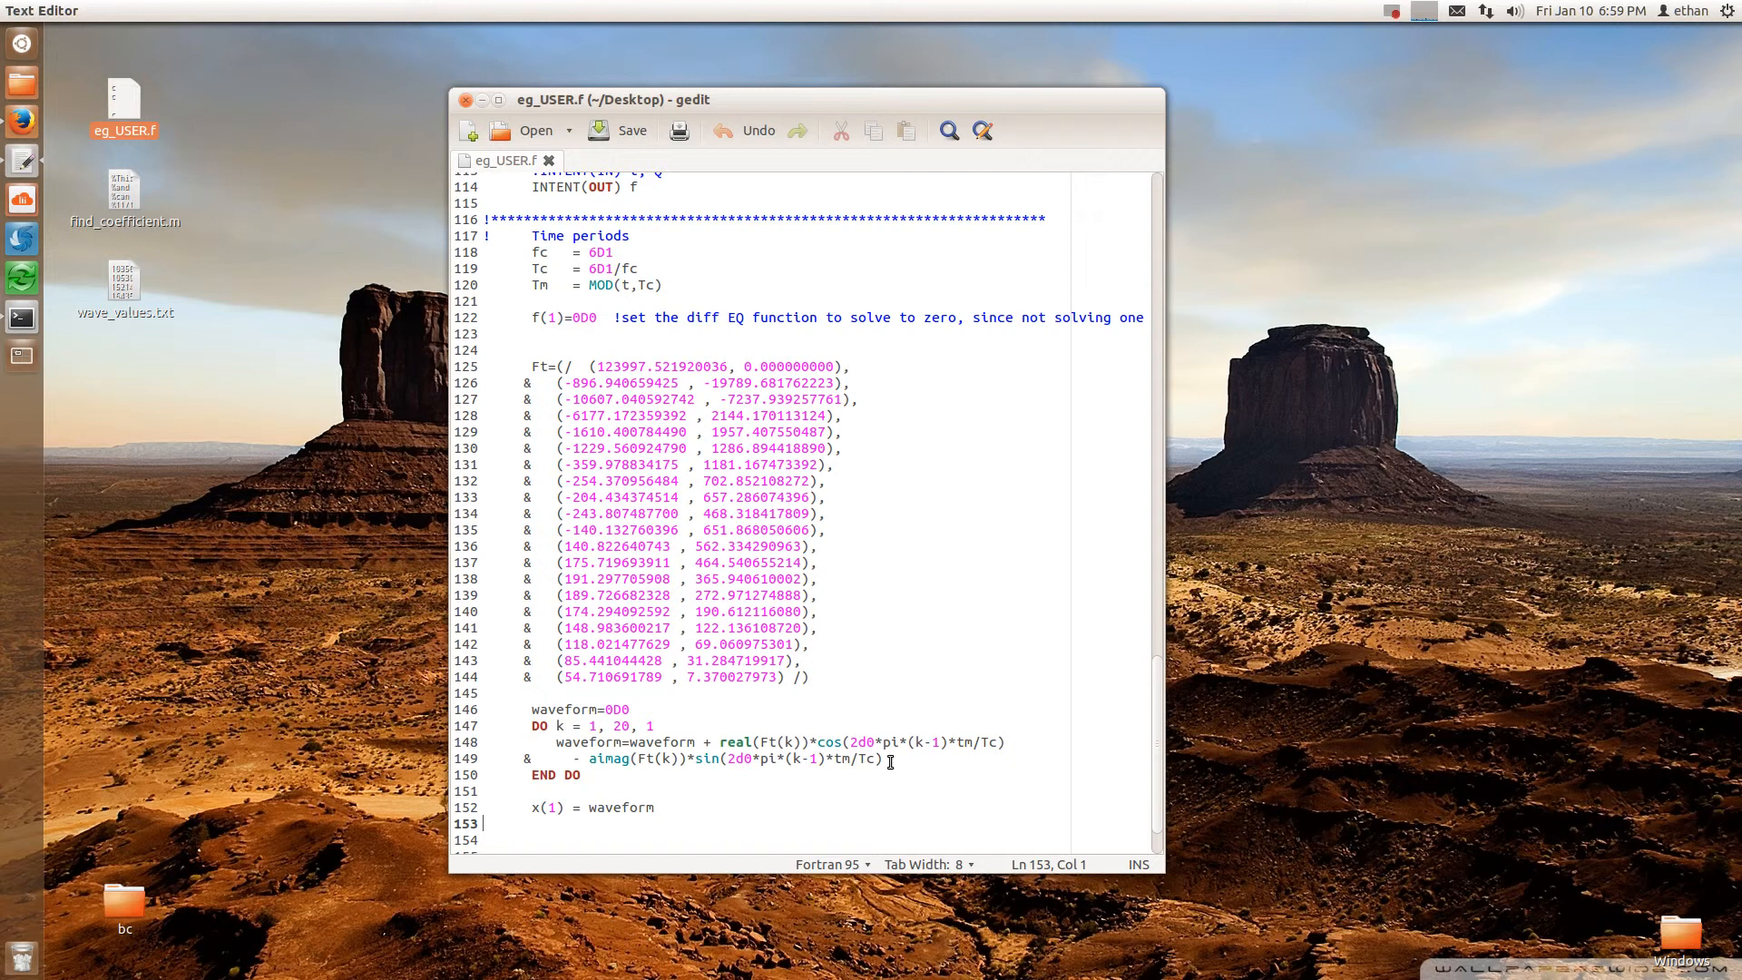
mouse_move(693, 764)
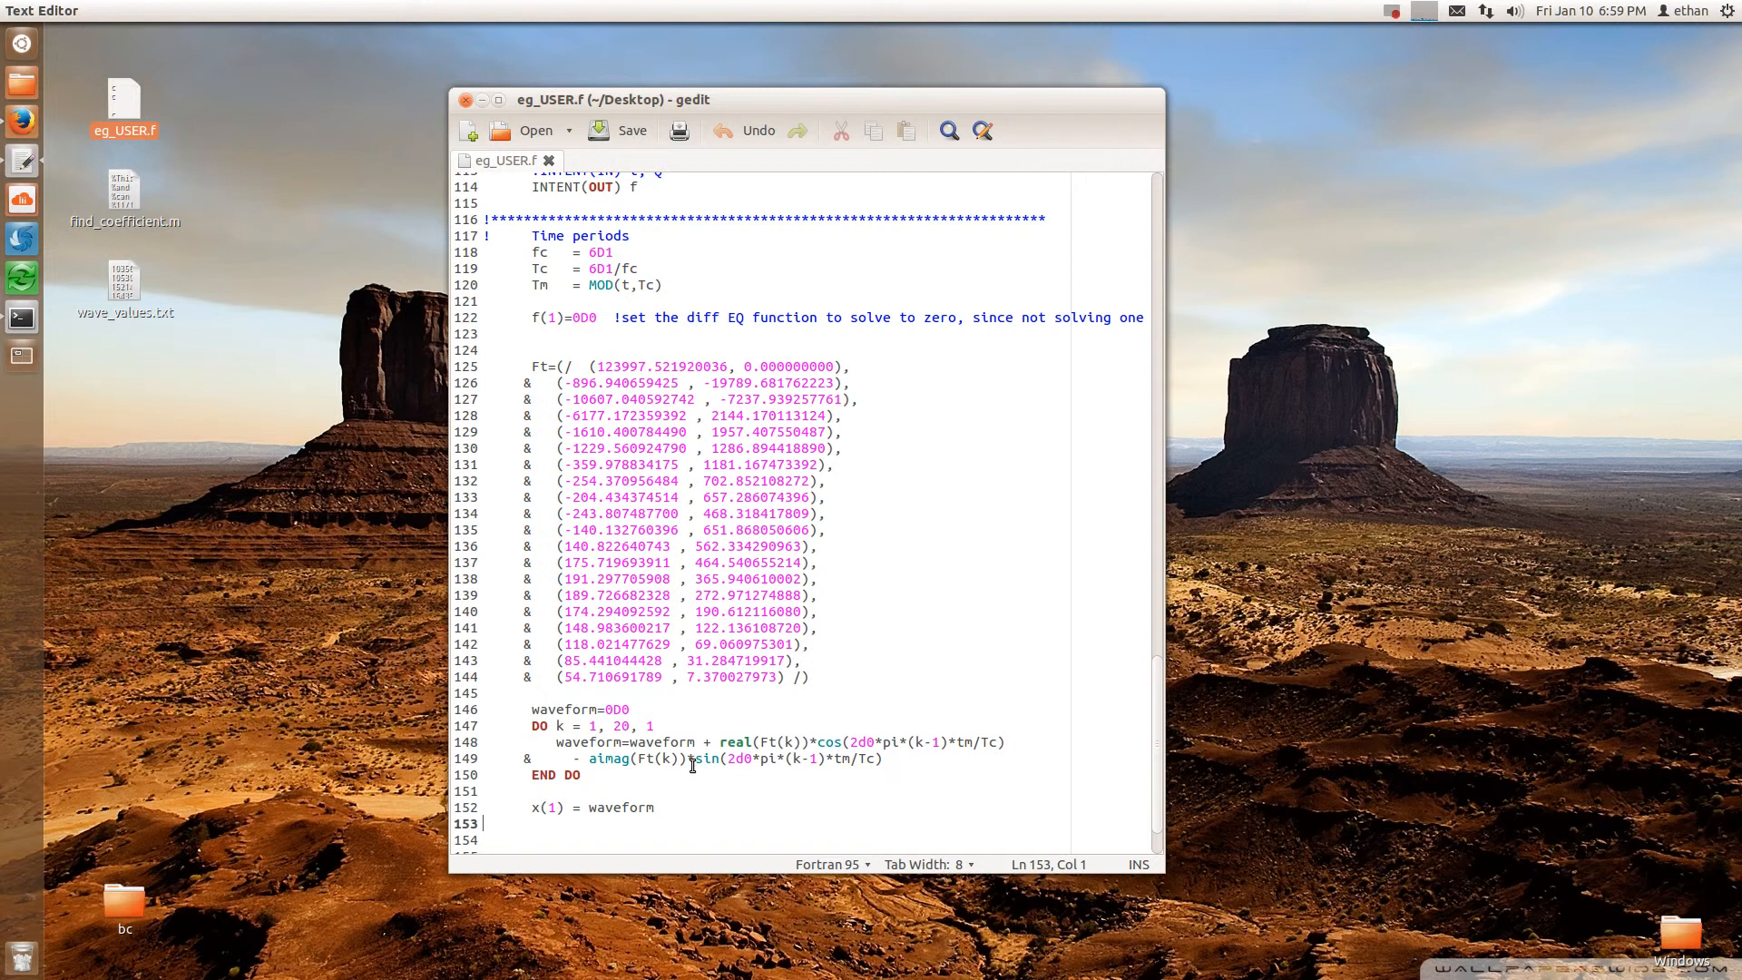
mouse_move(764, 742)
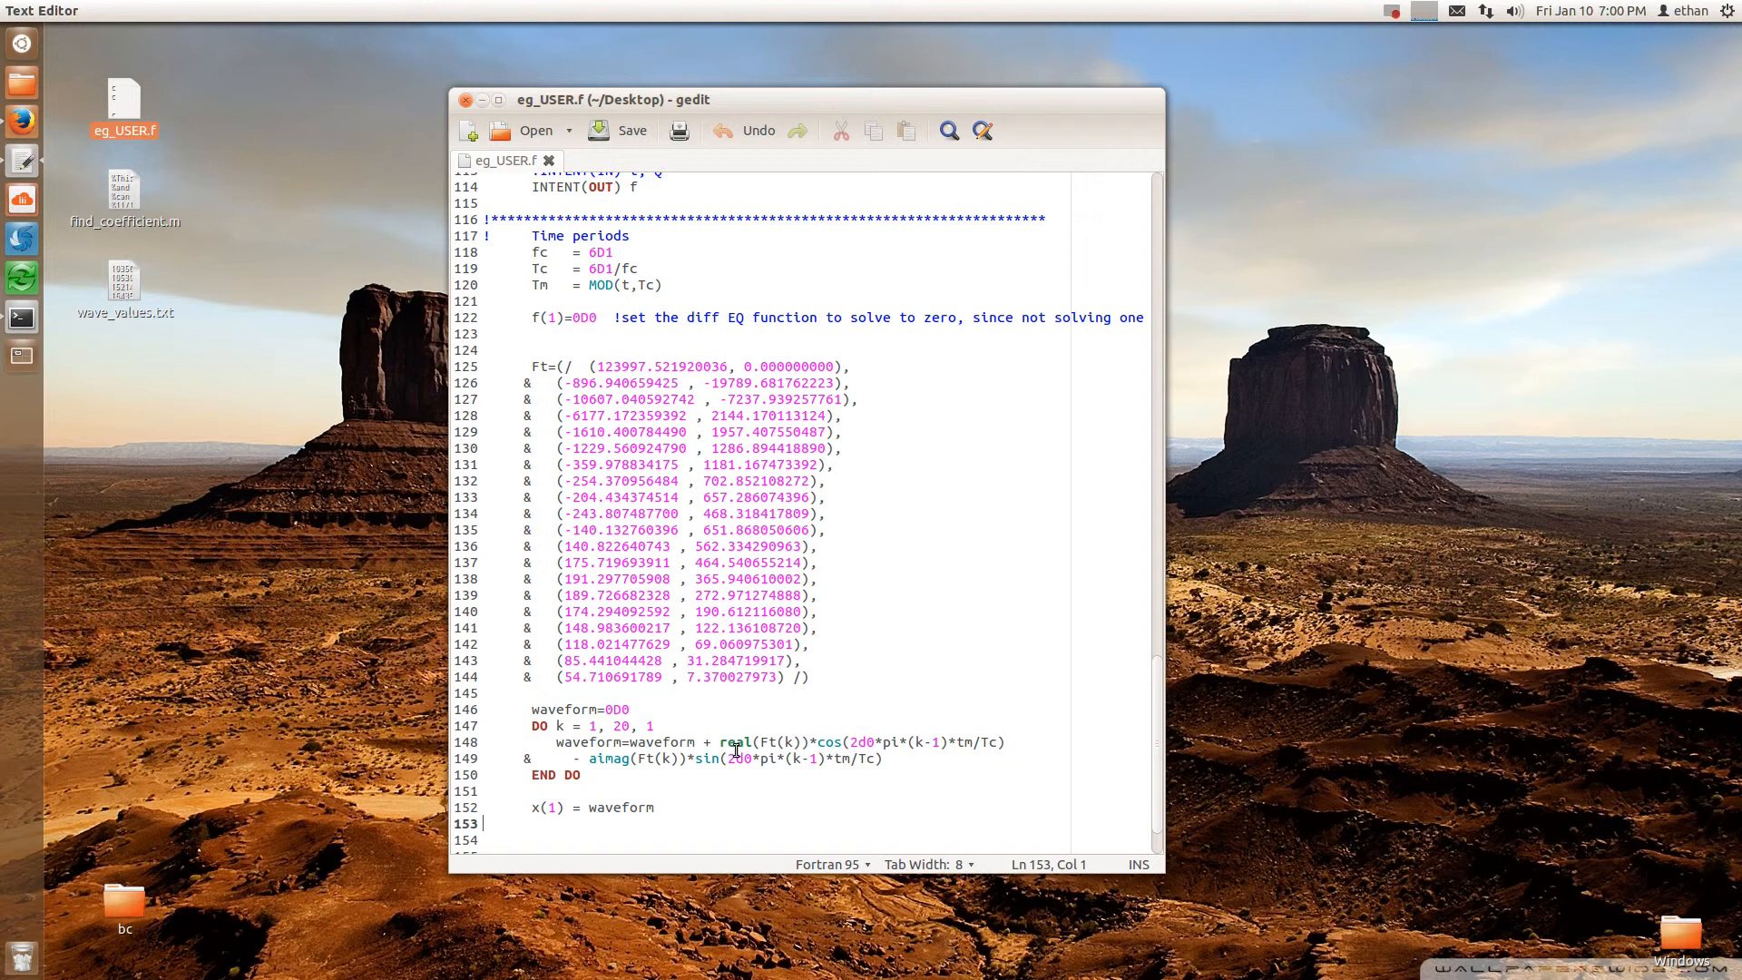
mouse_move(730, 479)
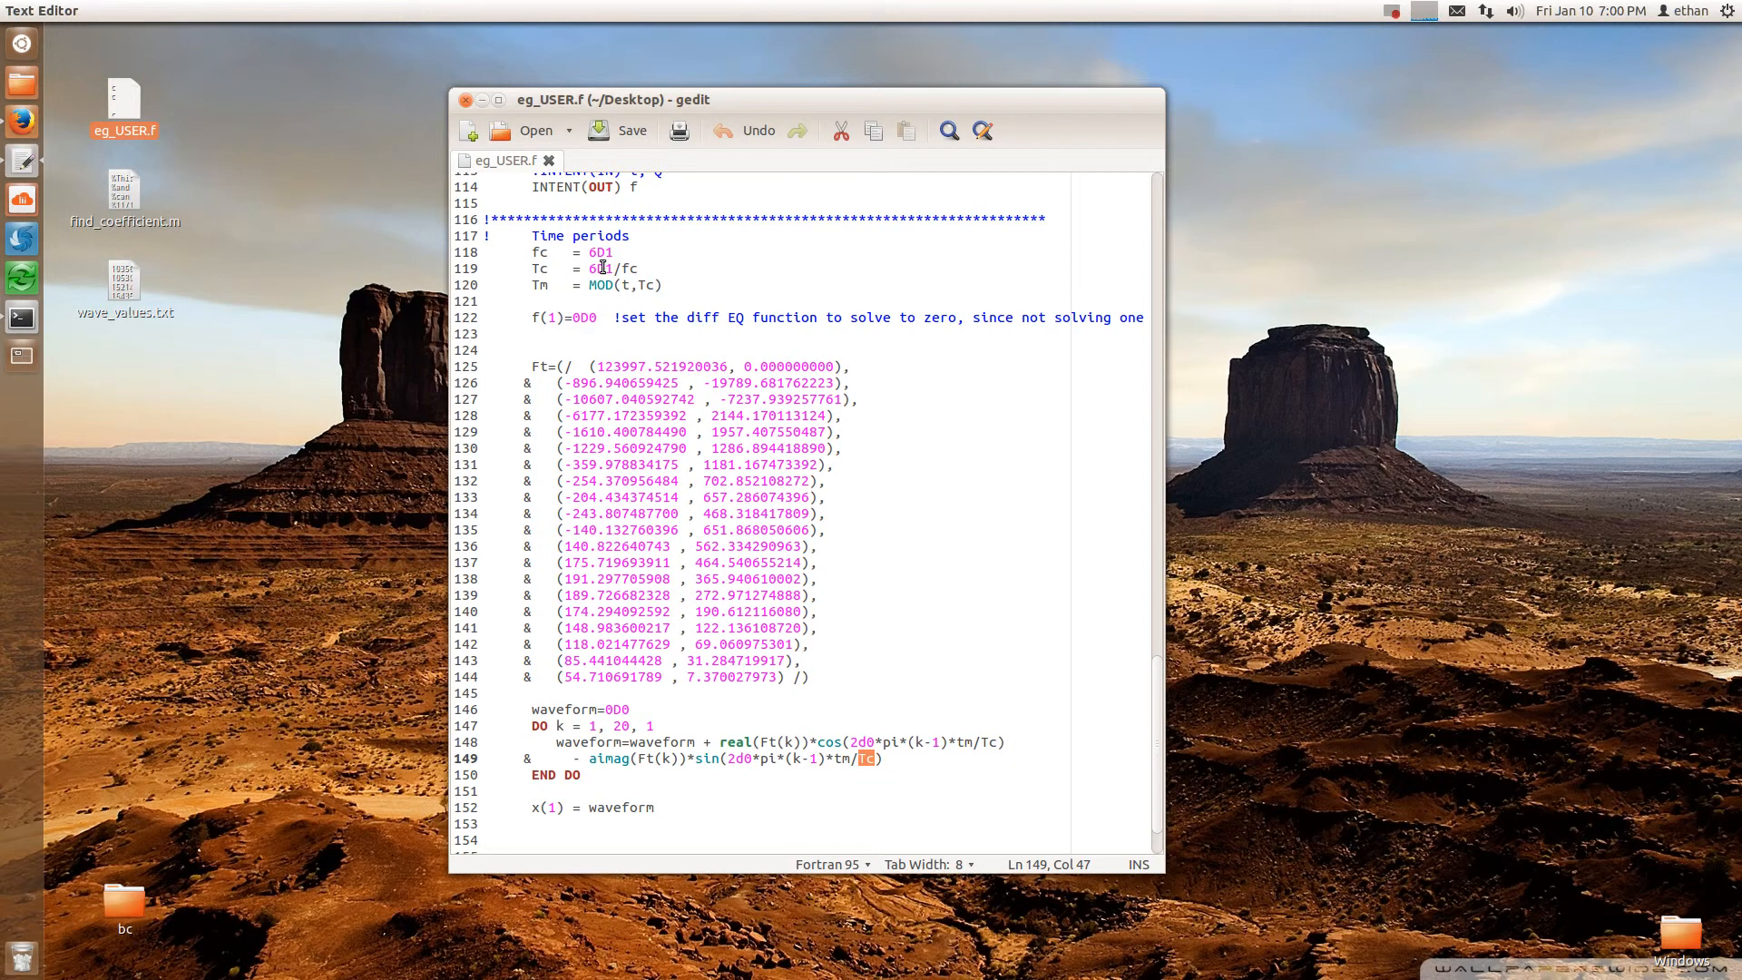
mouse_move(784, 751)
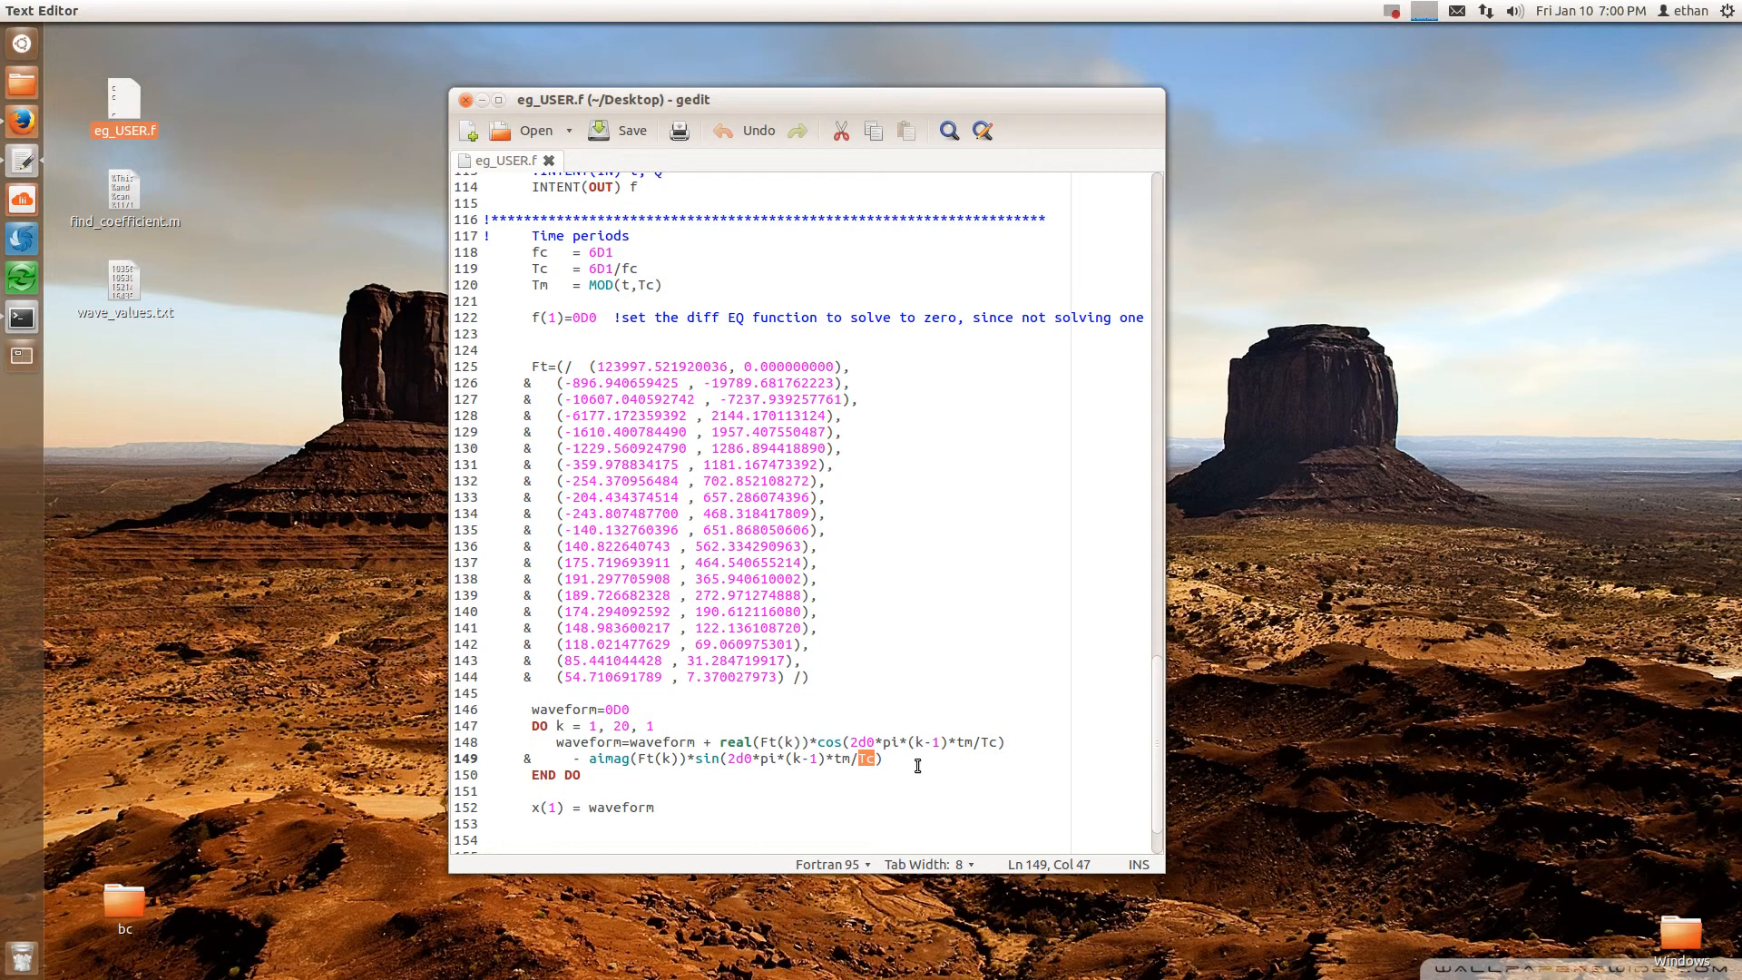
mouse_move(792, 526)
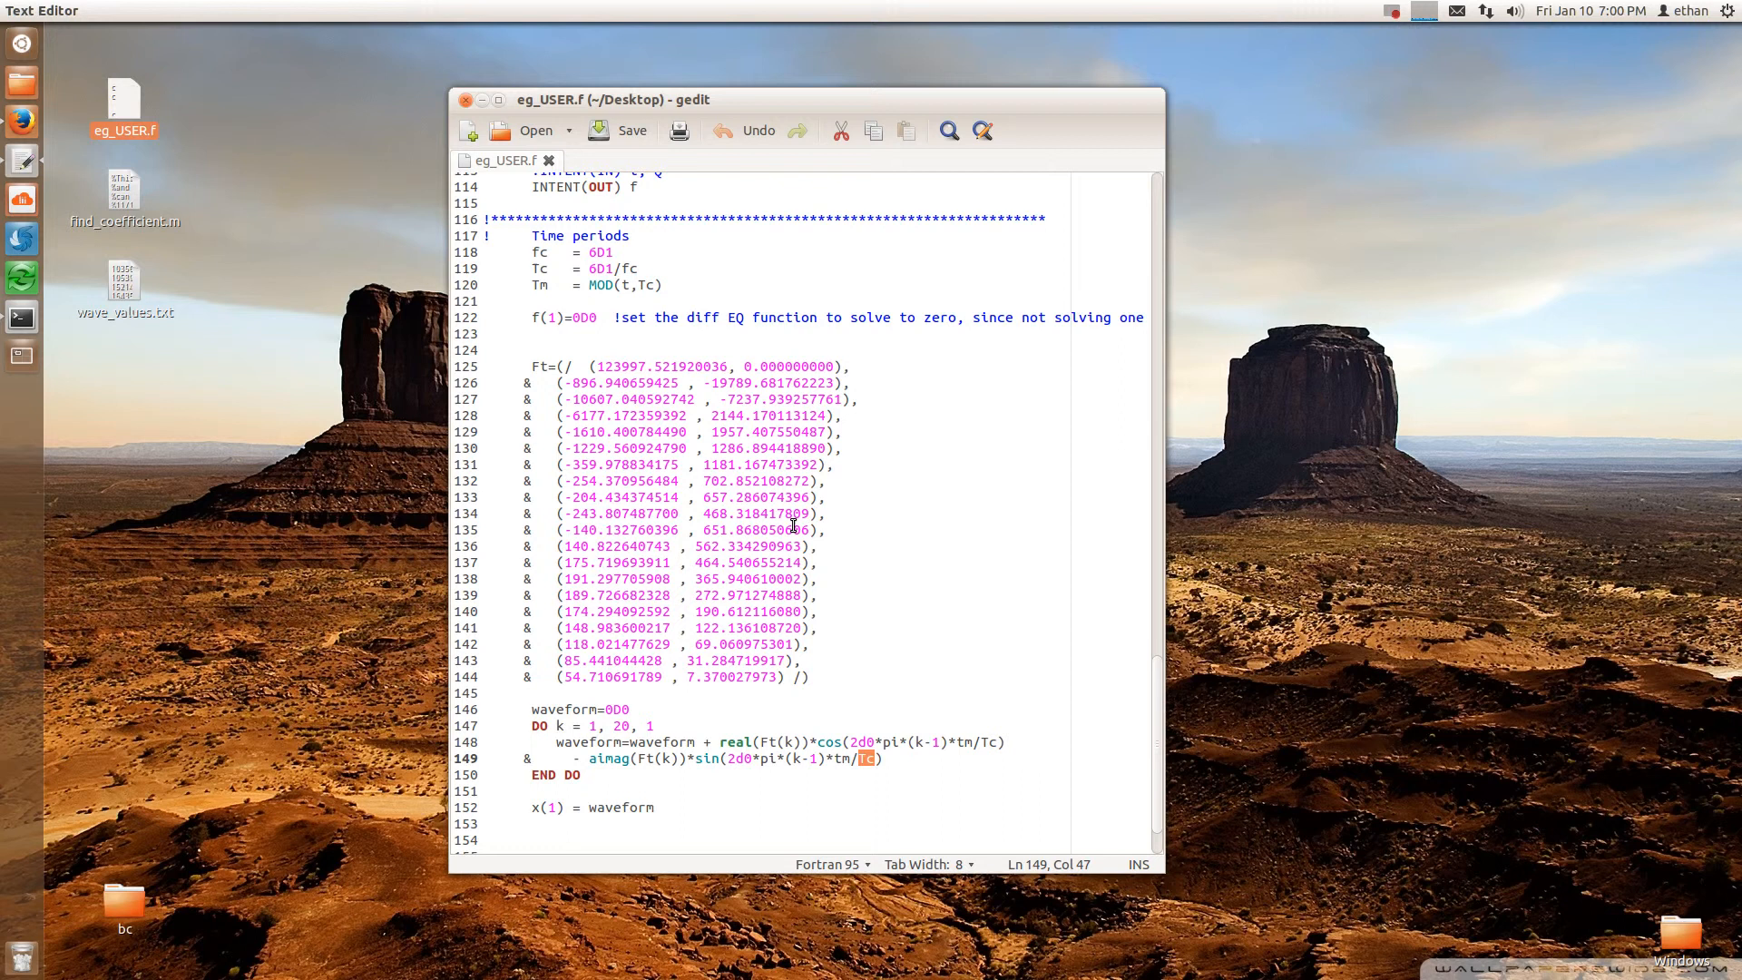
mouse_move(697, 711)
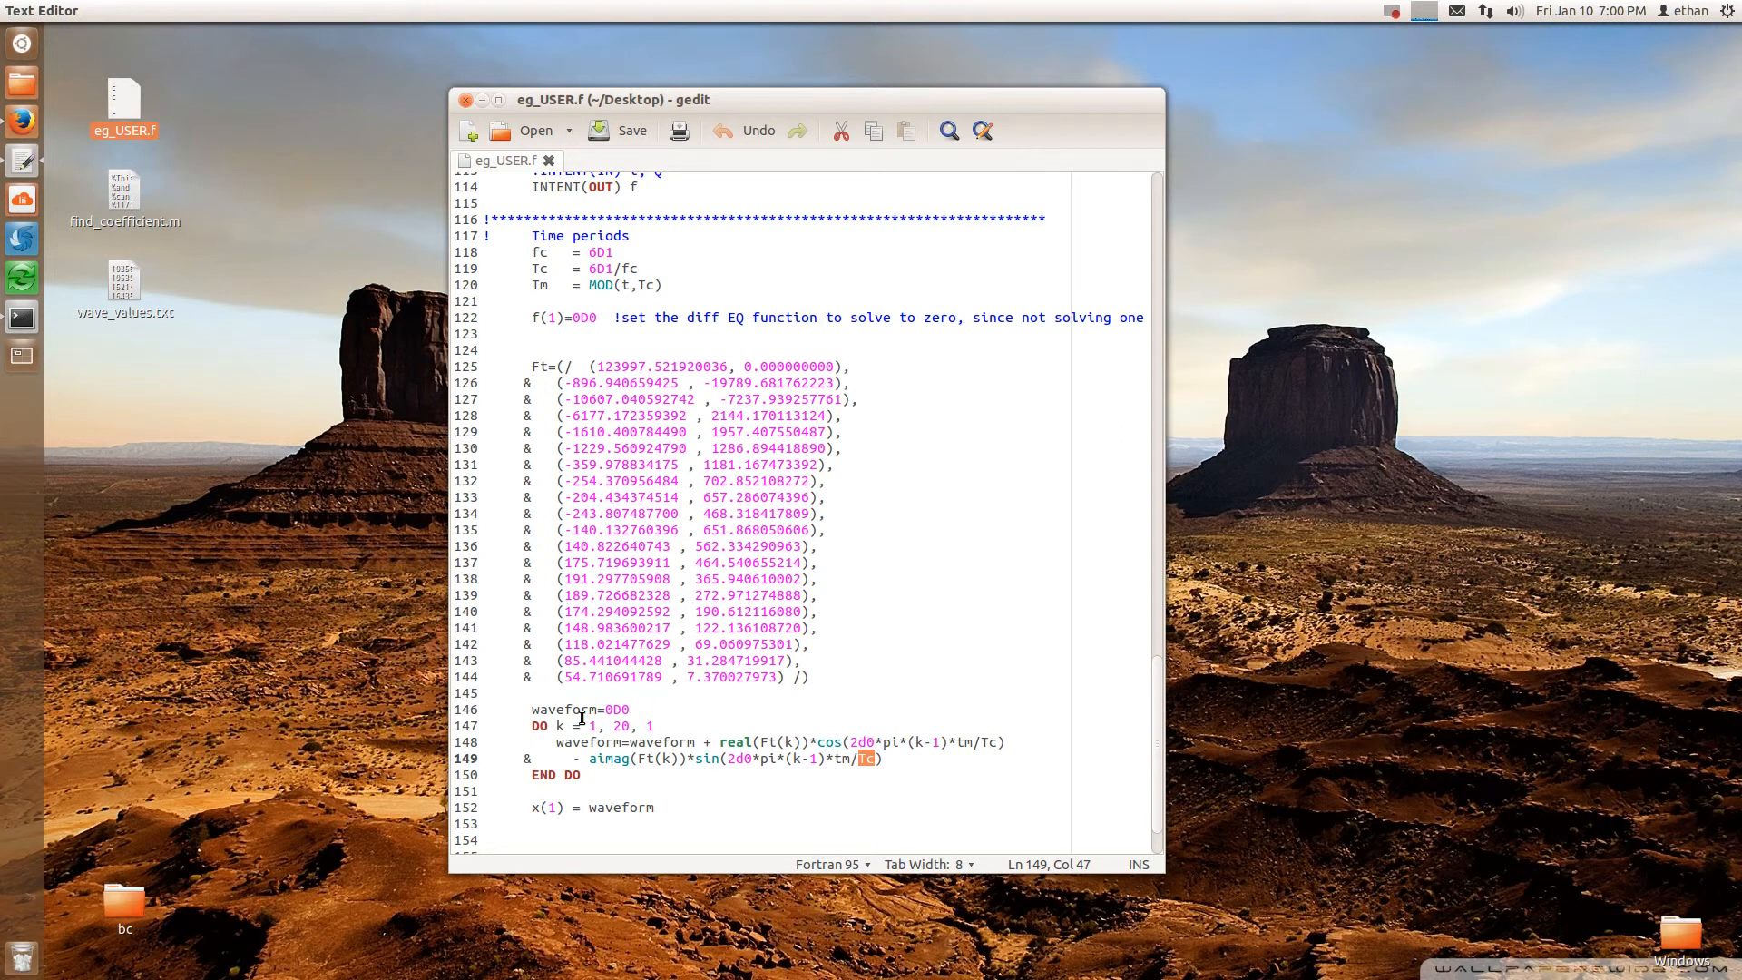
double_click(620, 807)
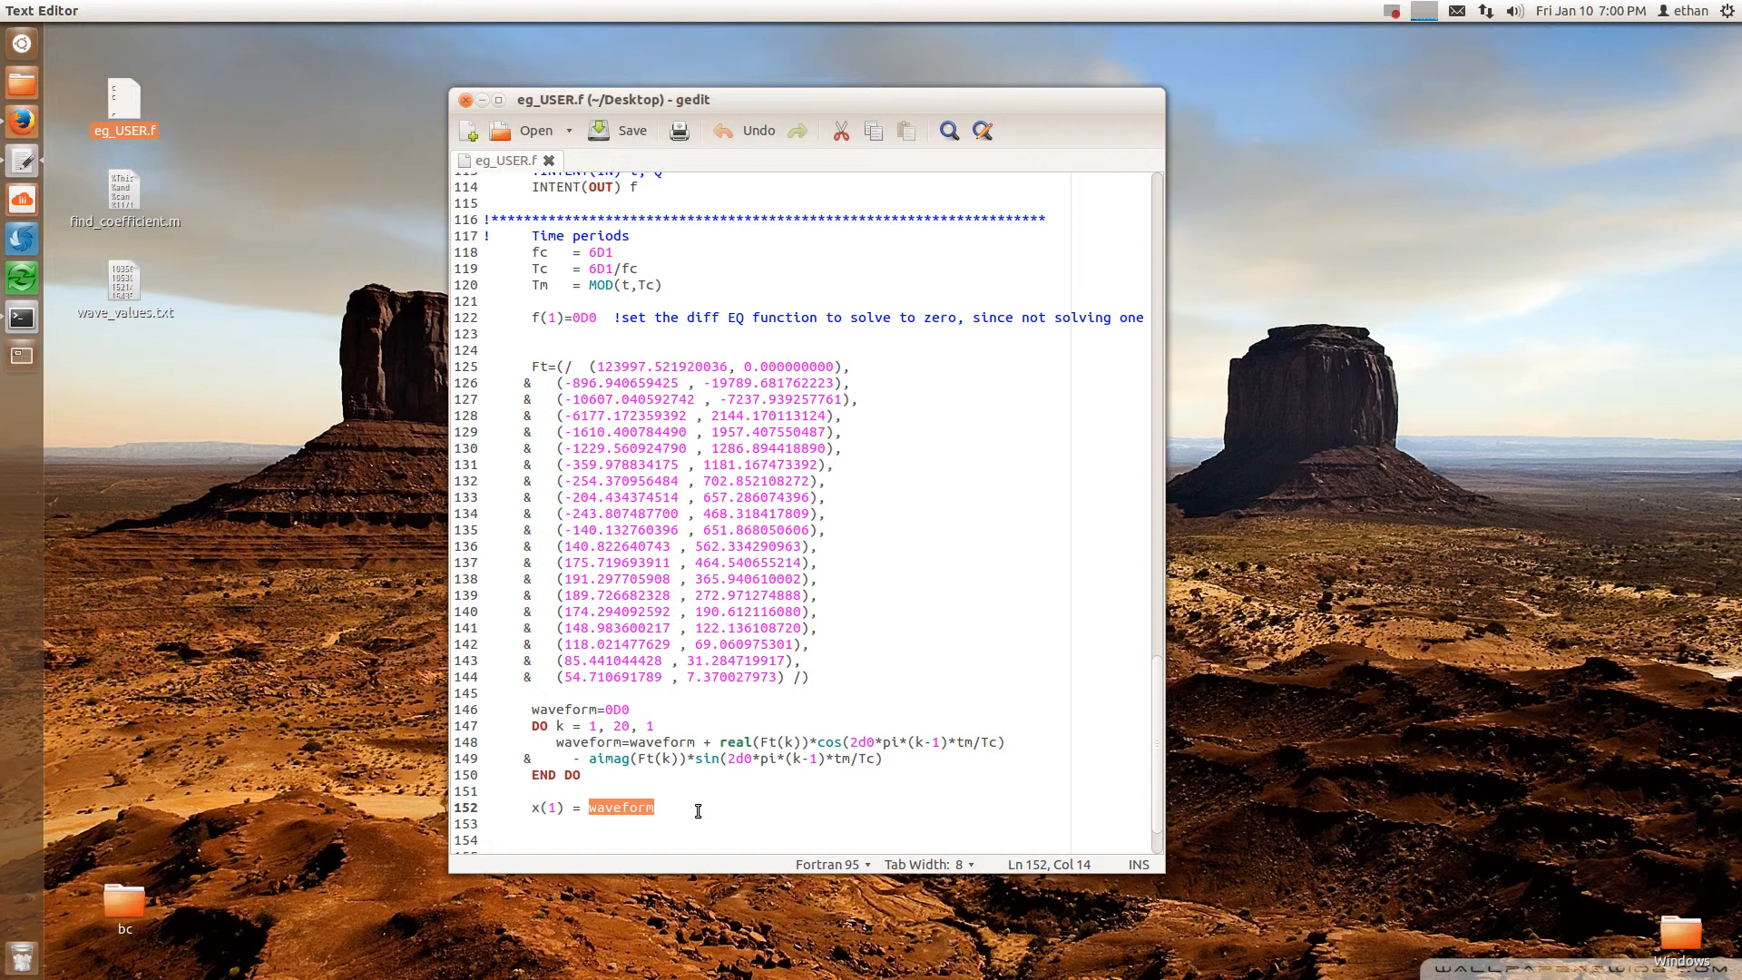
mouse_move(821, 310)
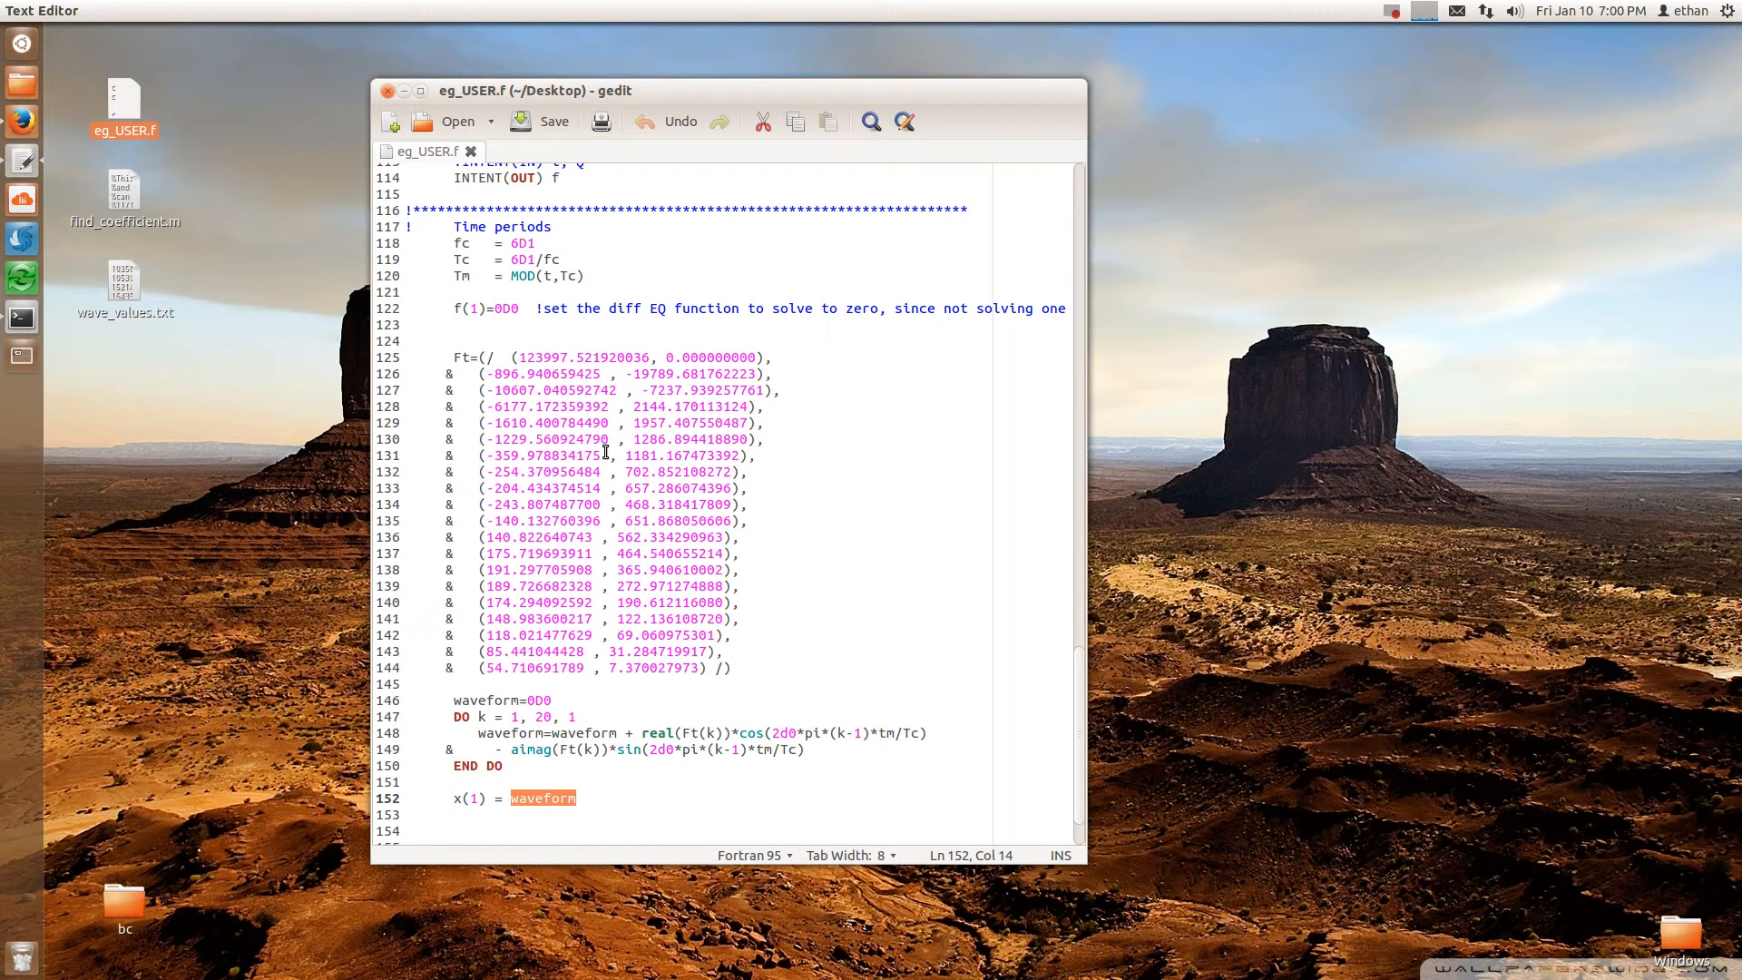
mouse_move(714, 566)
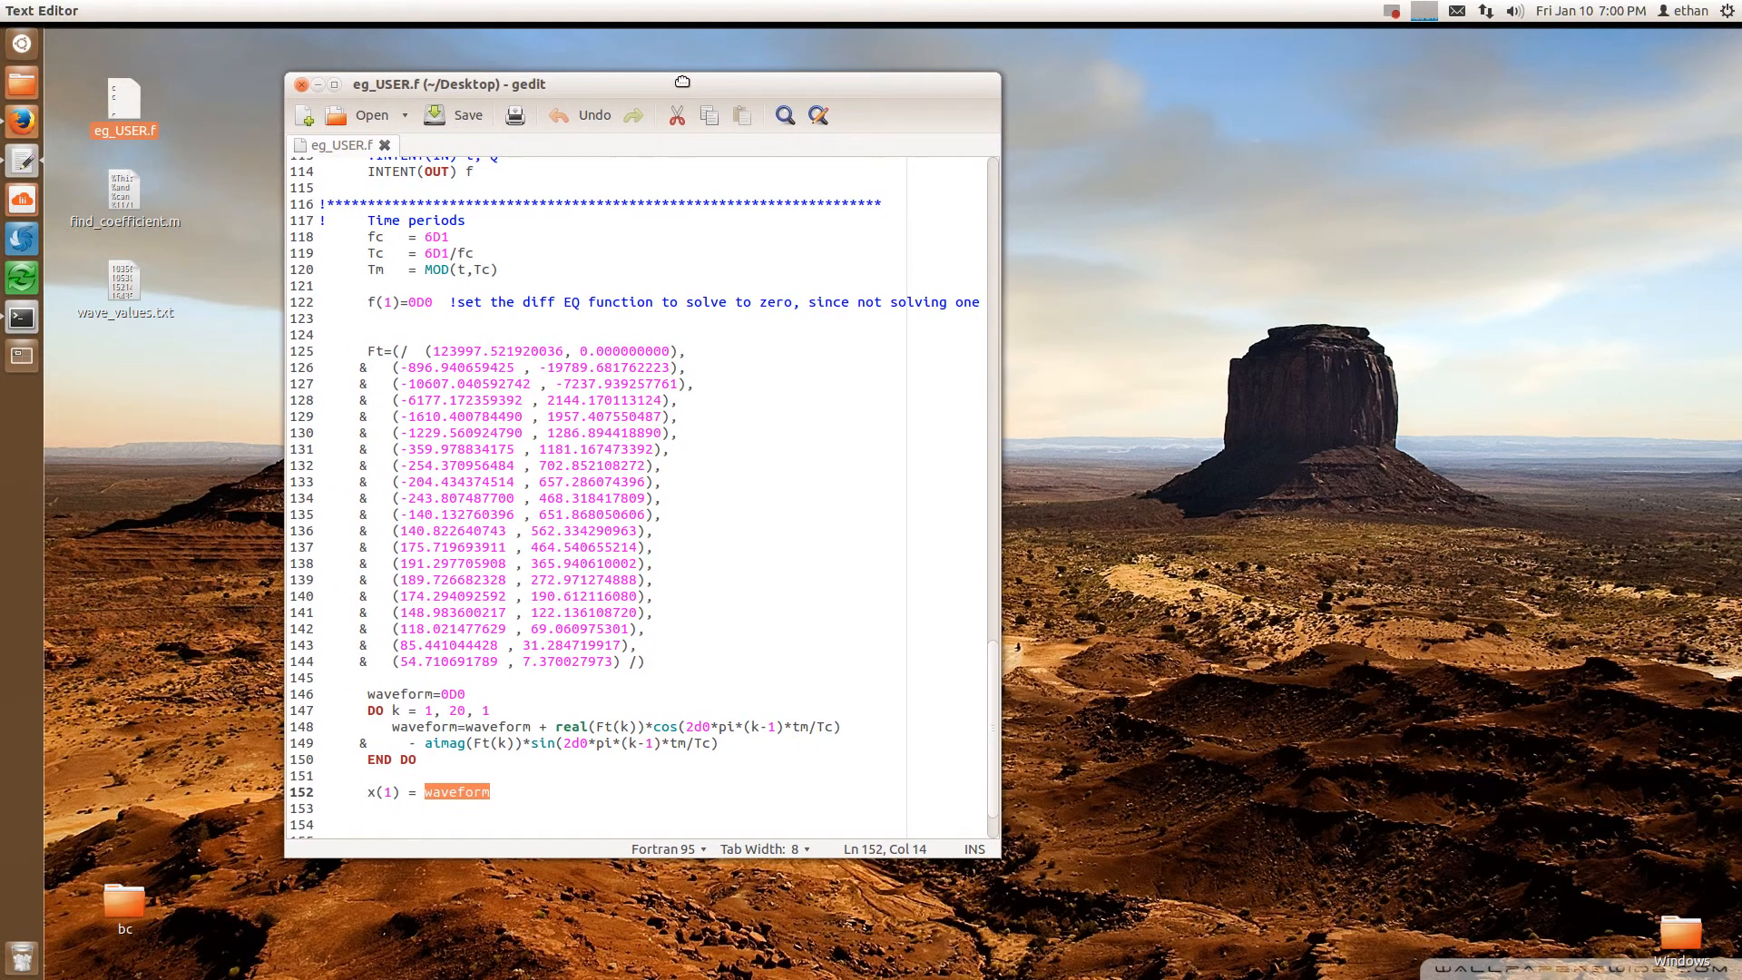
Open wave_values.txt in gedit beside eg_USER.f, then type matlab in the terminal
left_click(20, 318)
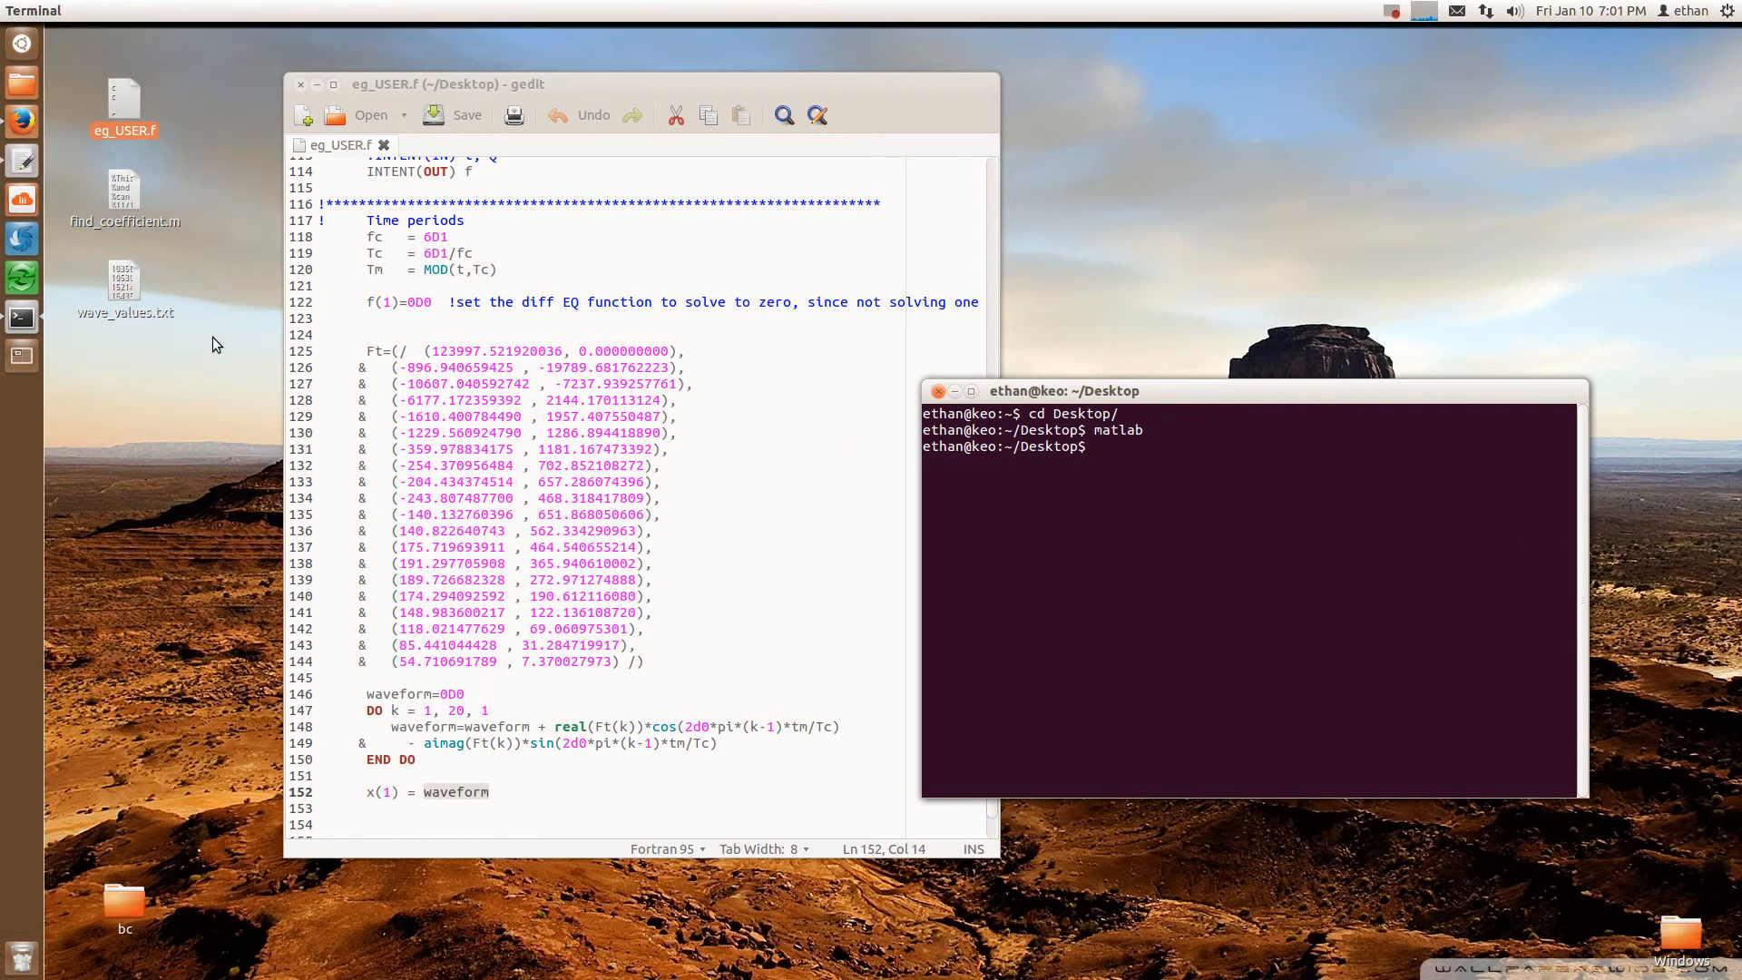
double_click(123, 282)
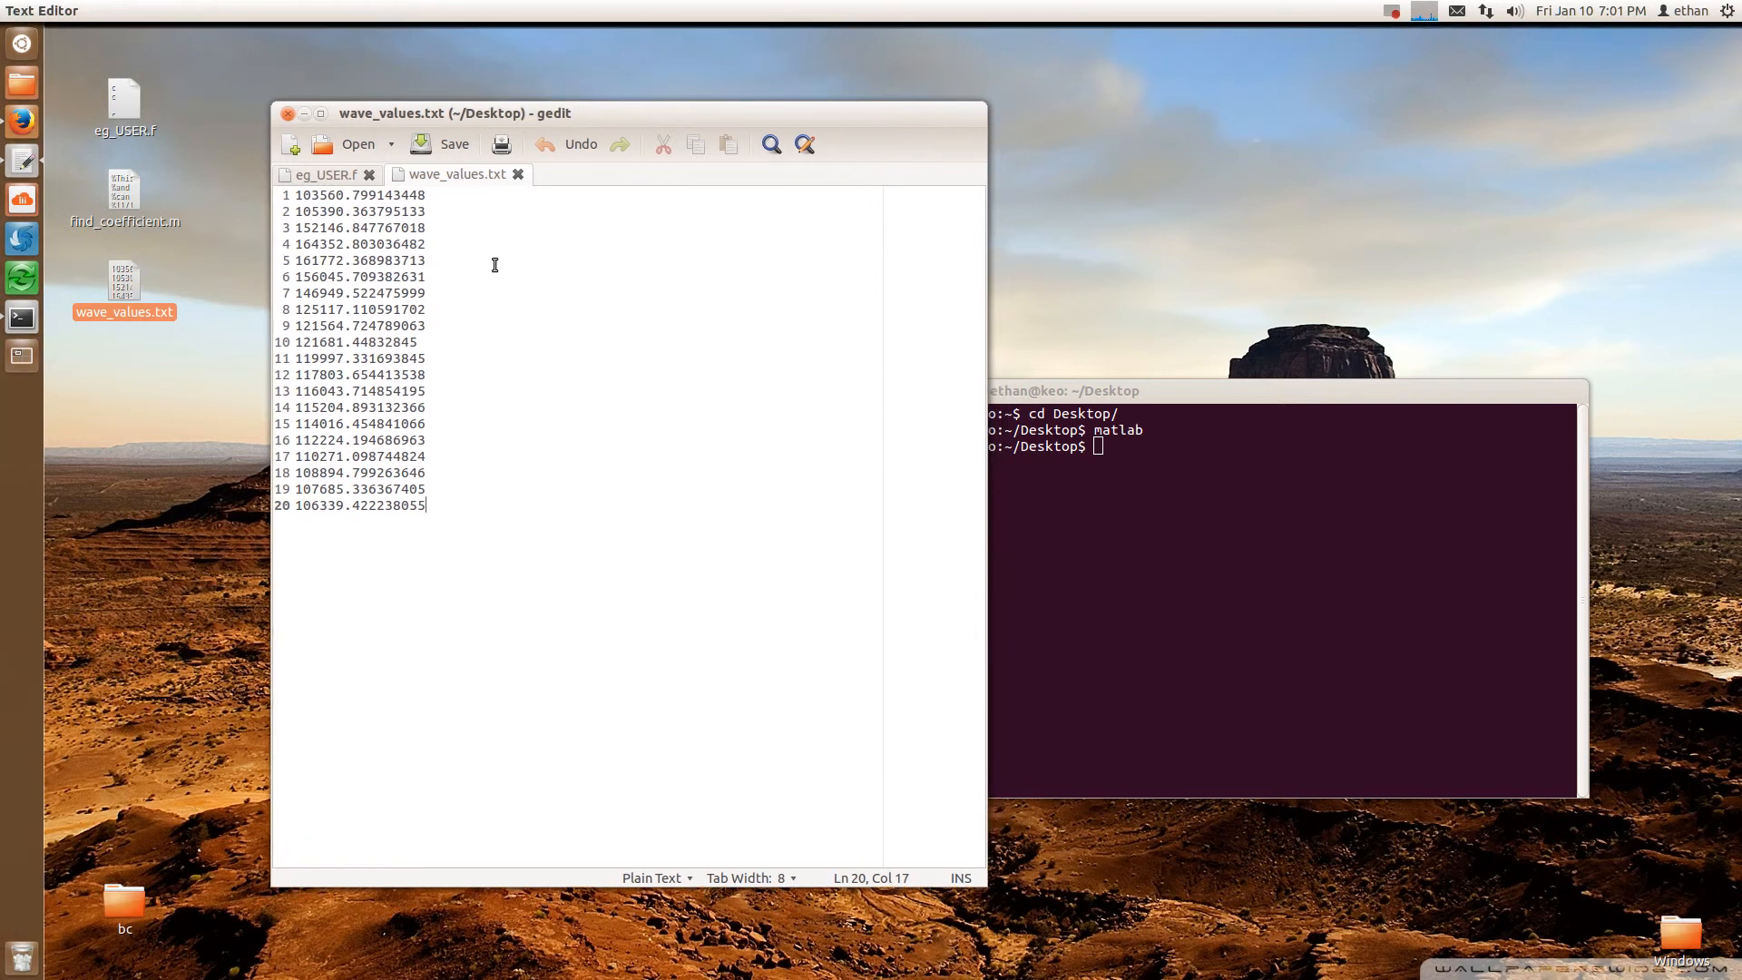
mouse_move(376, 230)
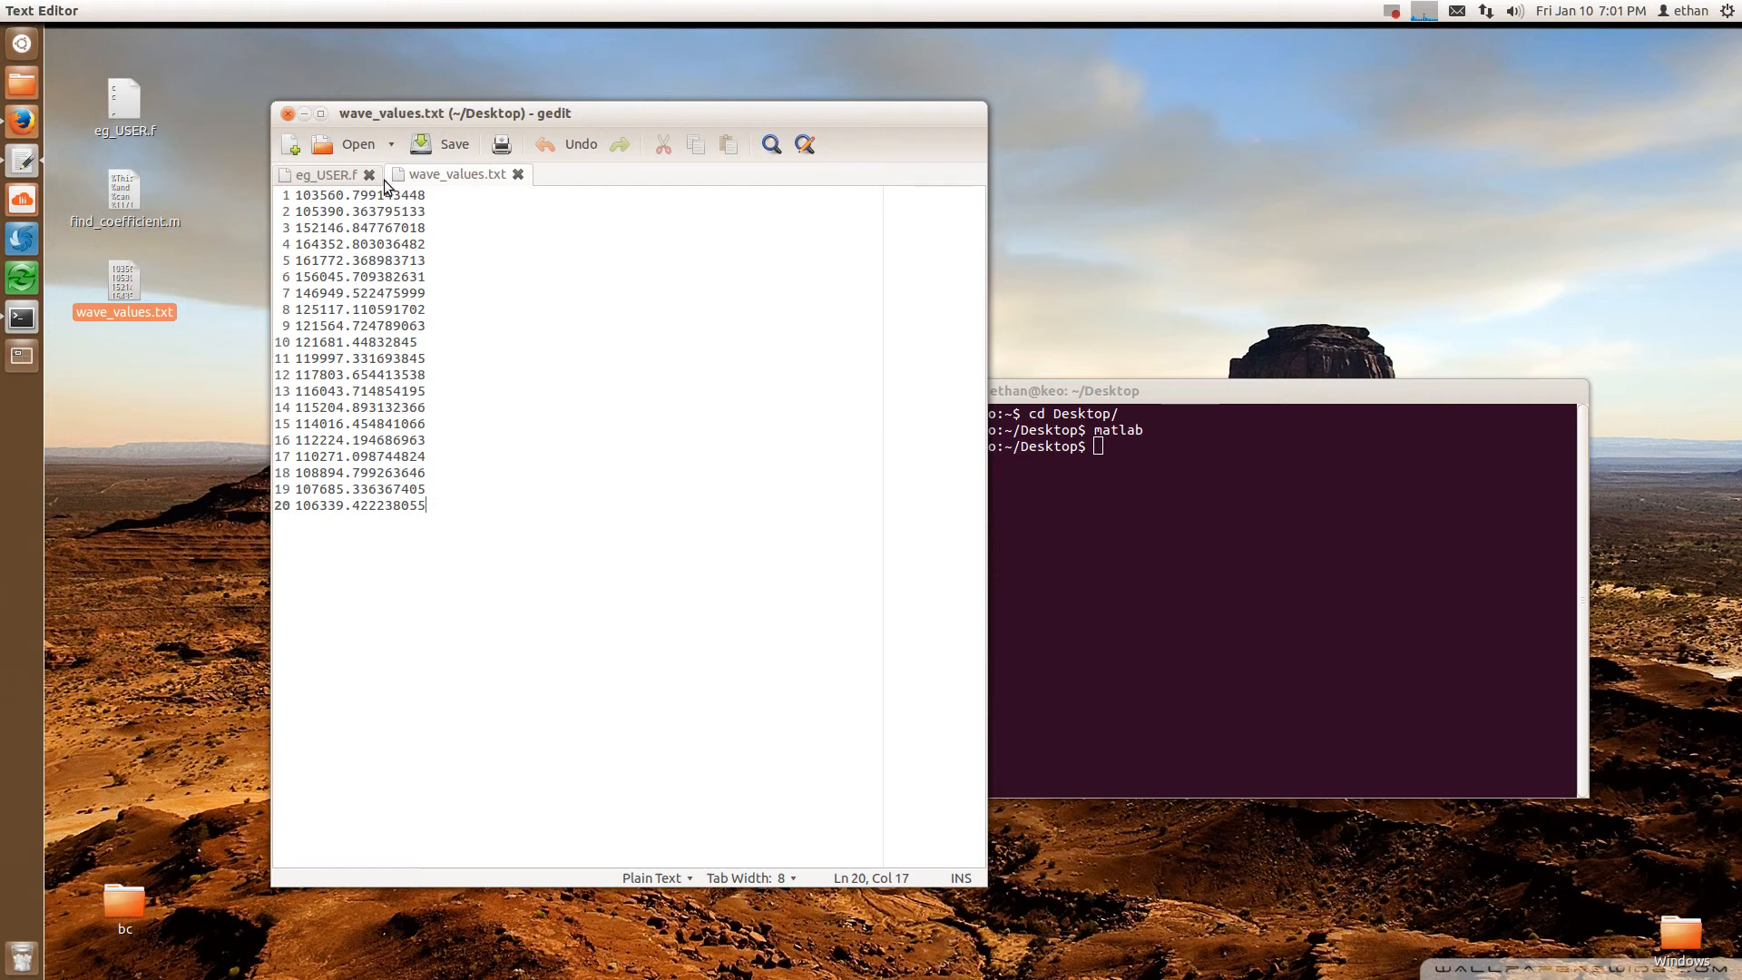
mouse_move(355, 414)
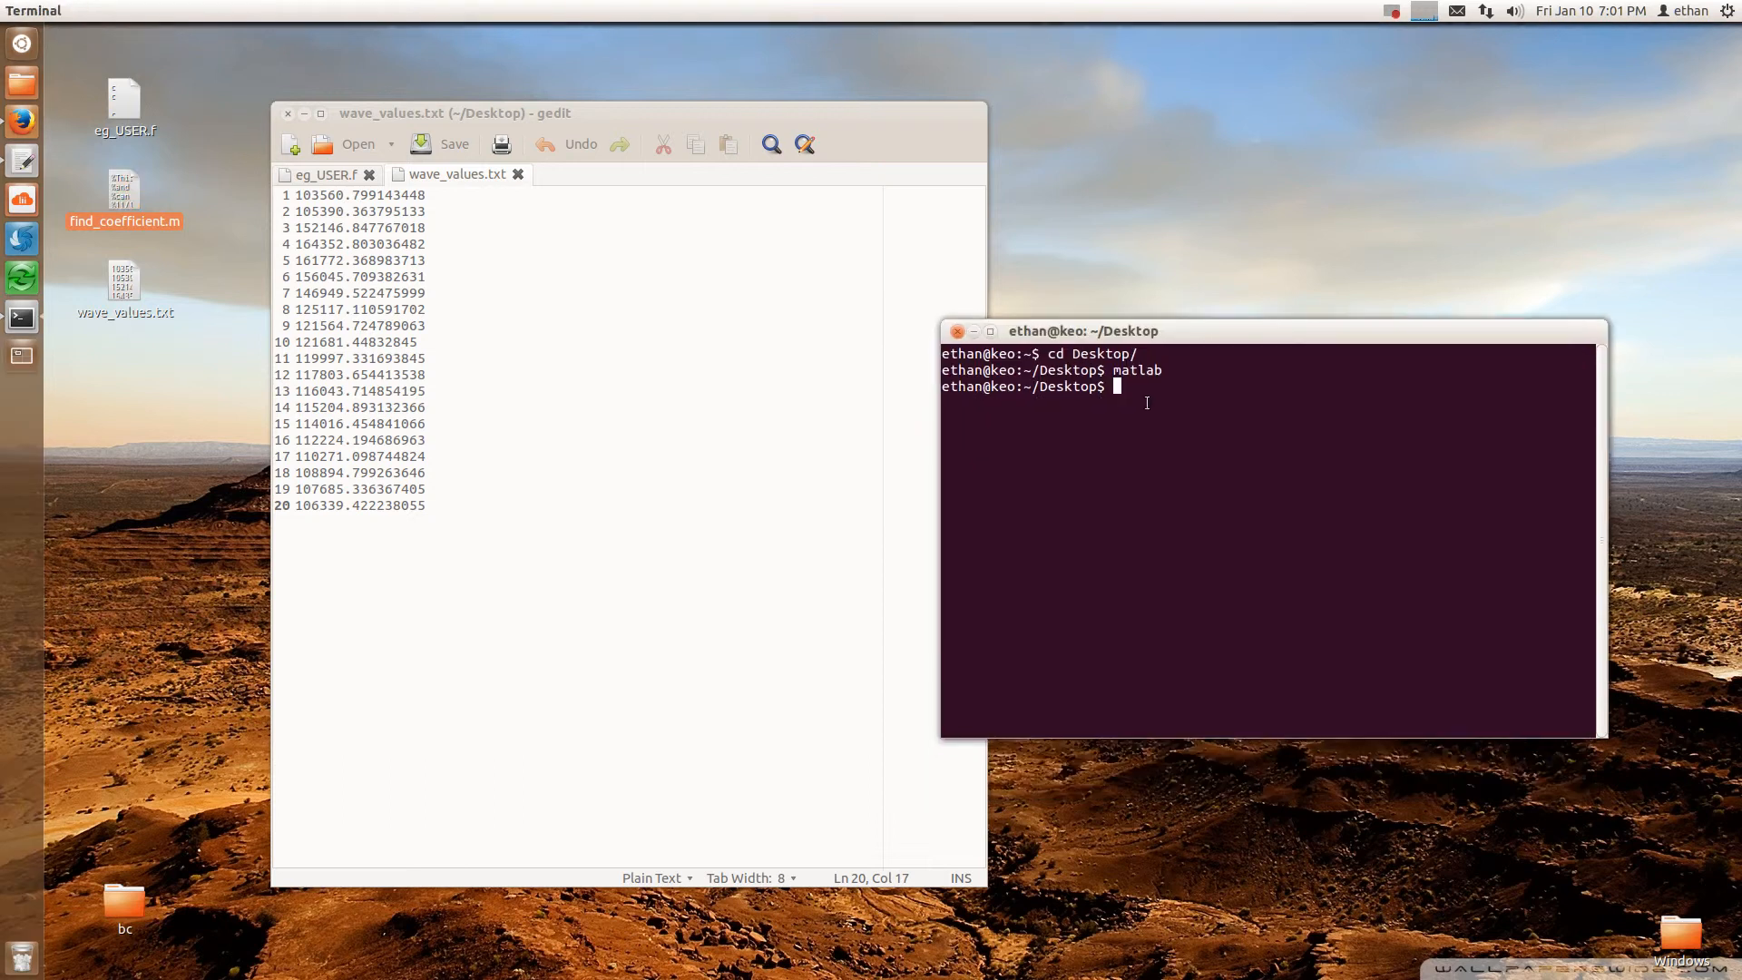
type("matla")
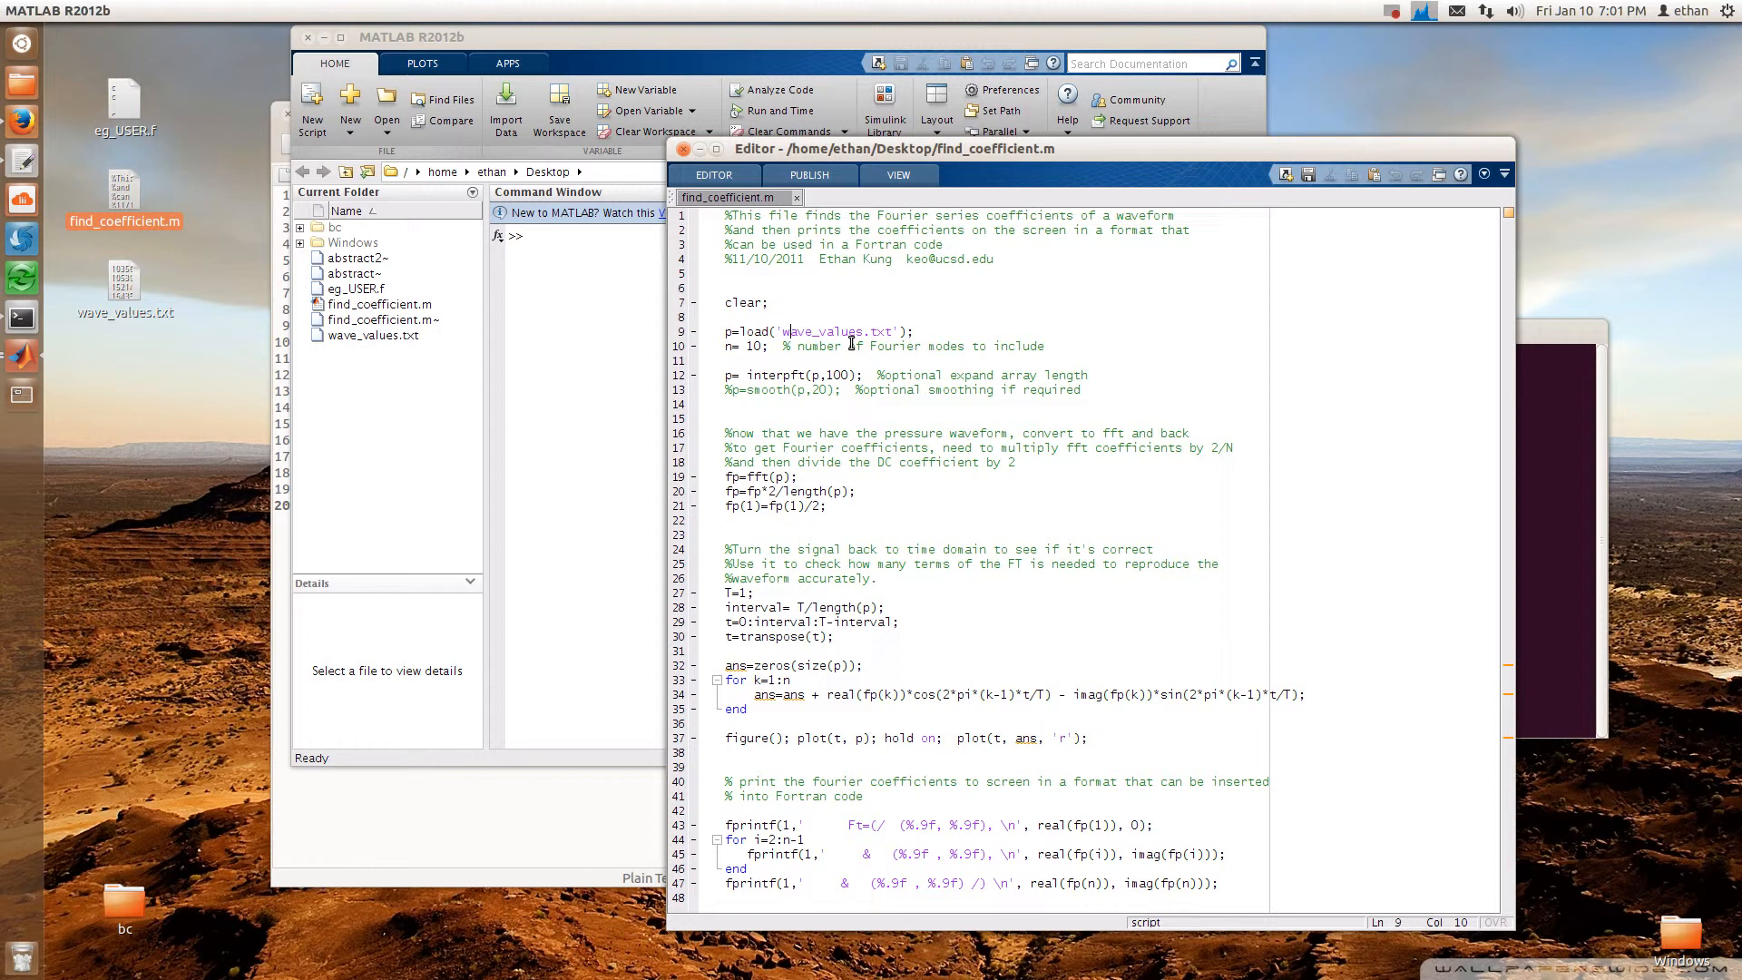
Open find_coefficient.m from MATLAB's Current Folder panel into the Editor
double_click(752, 346)
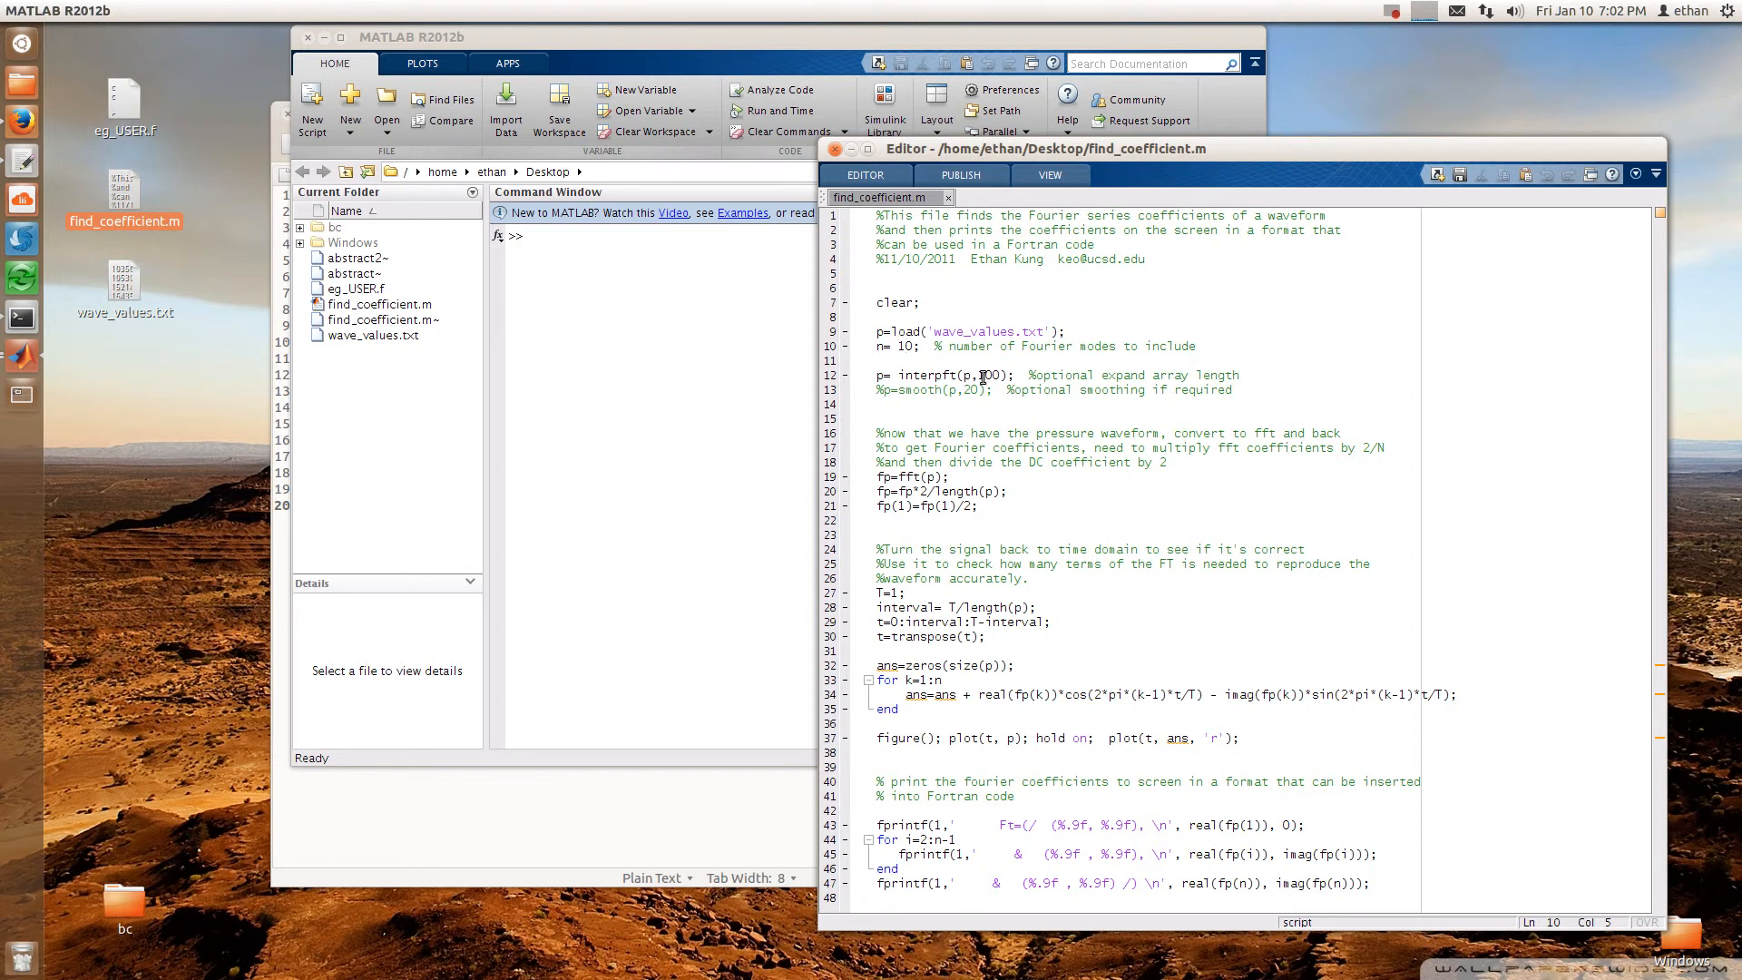
mouse_move(1042, 397)
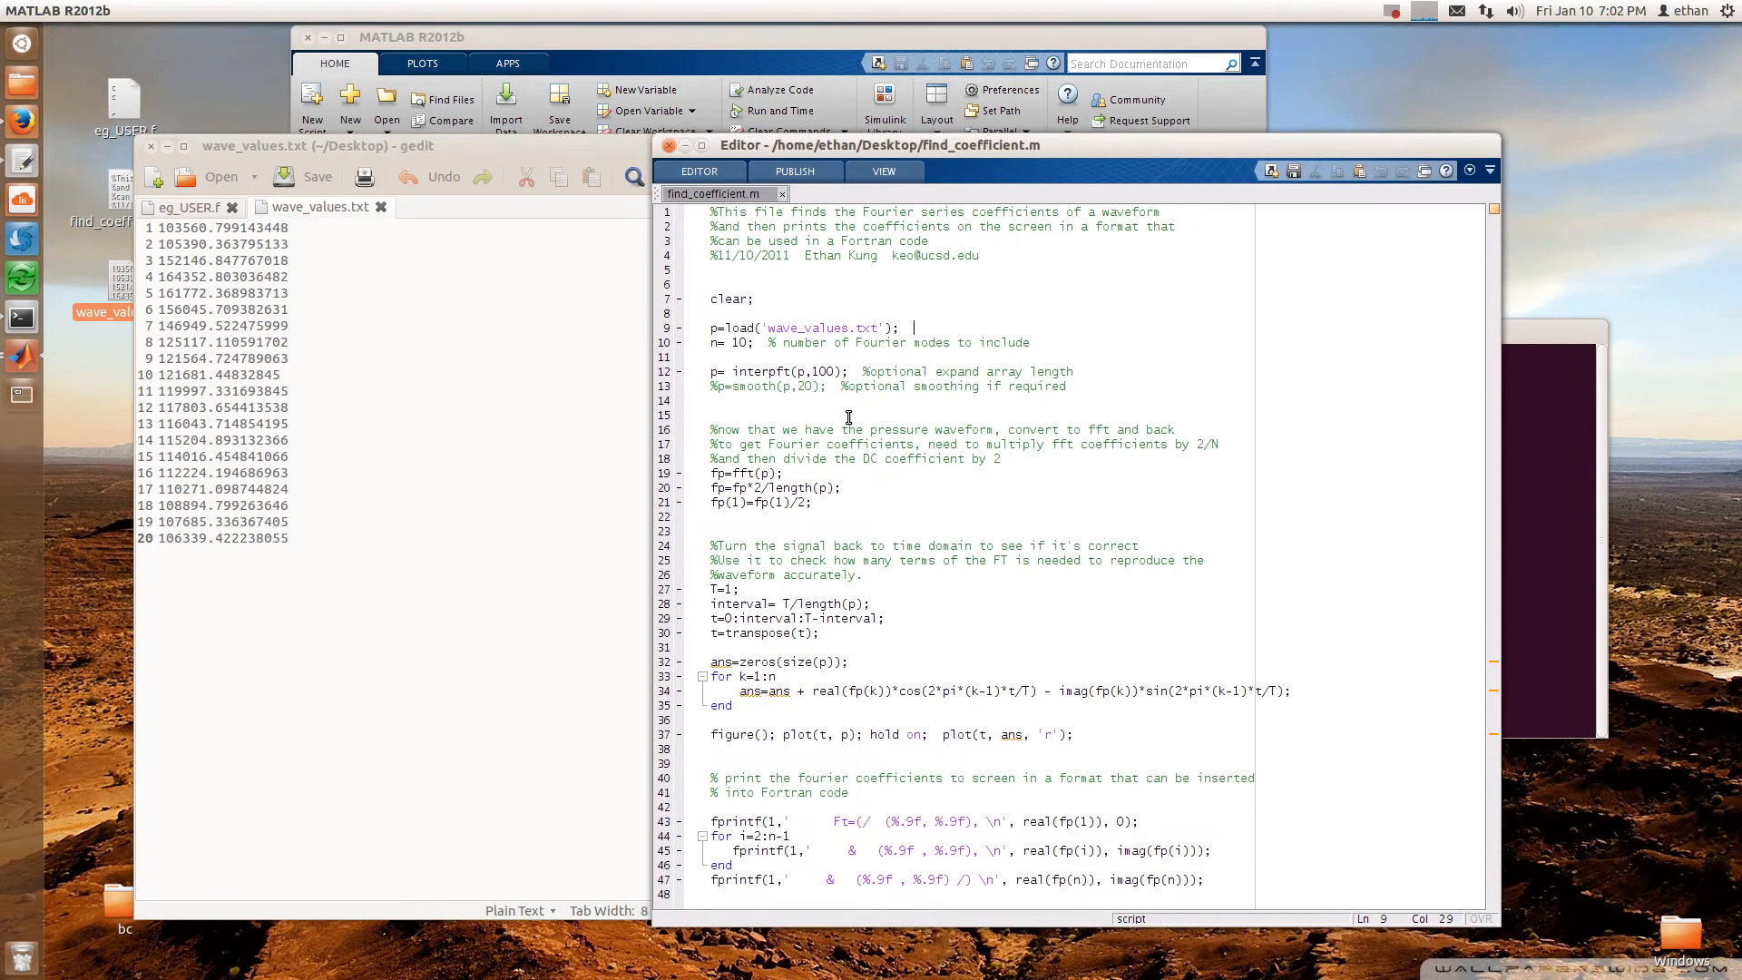
mouse_move(870, 472)
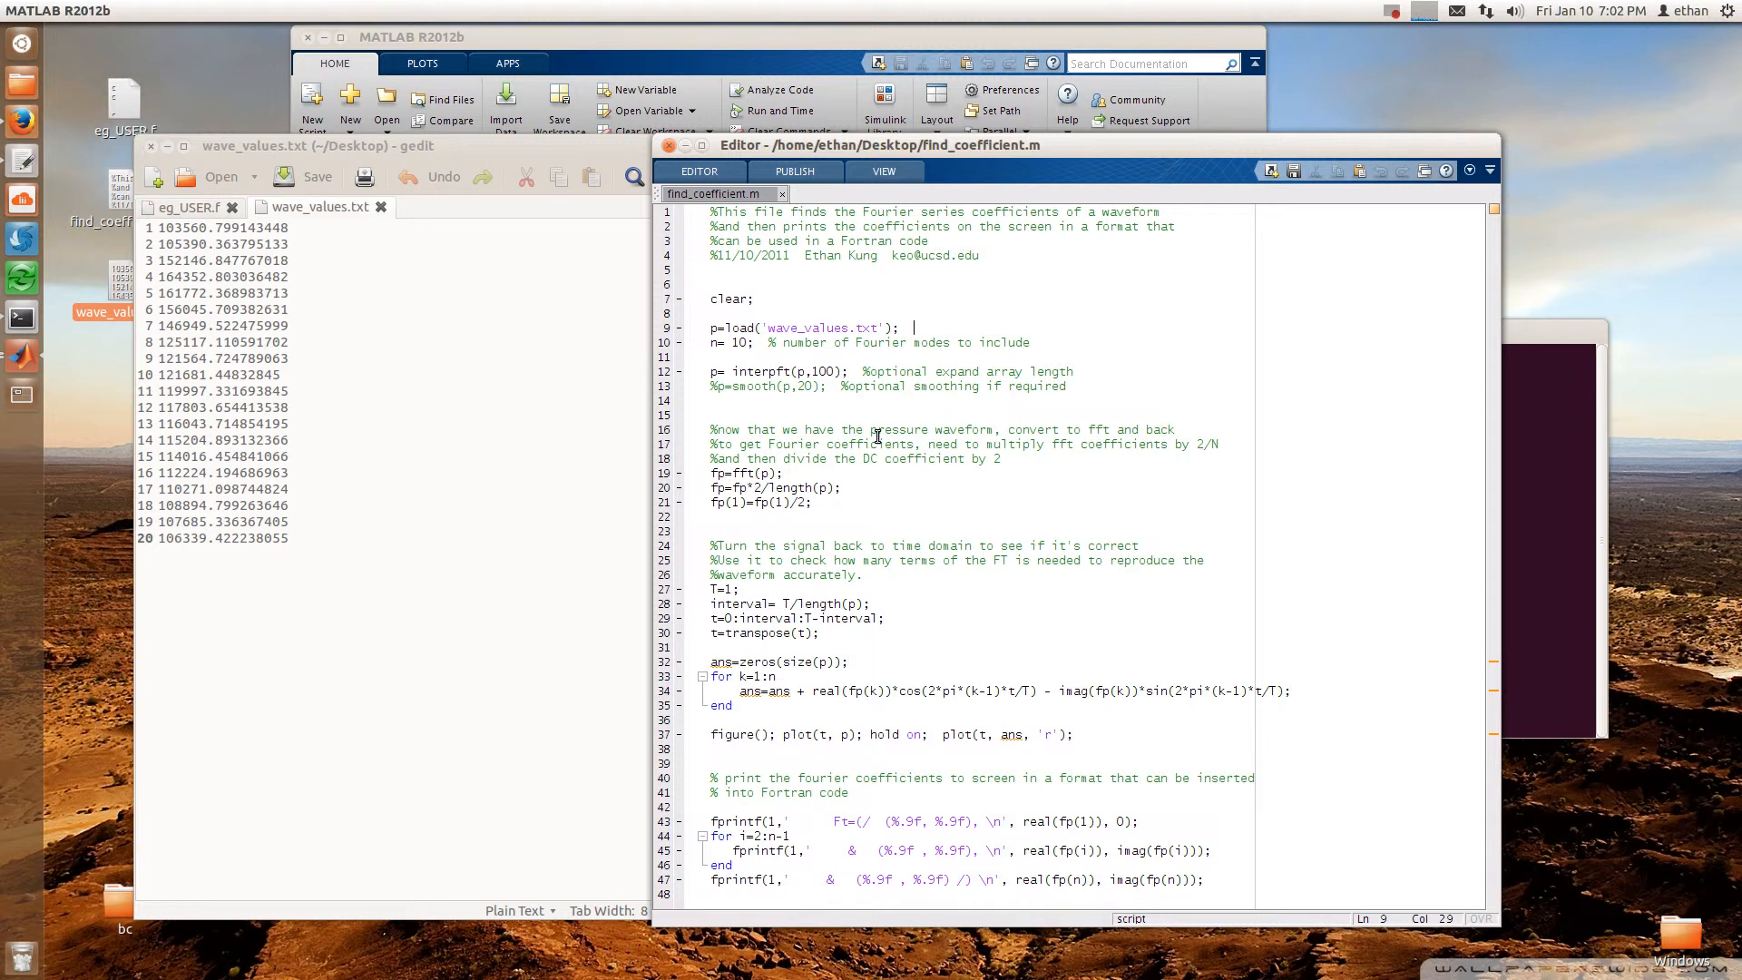
mouse_move(803, 233)
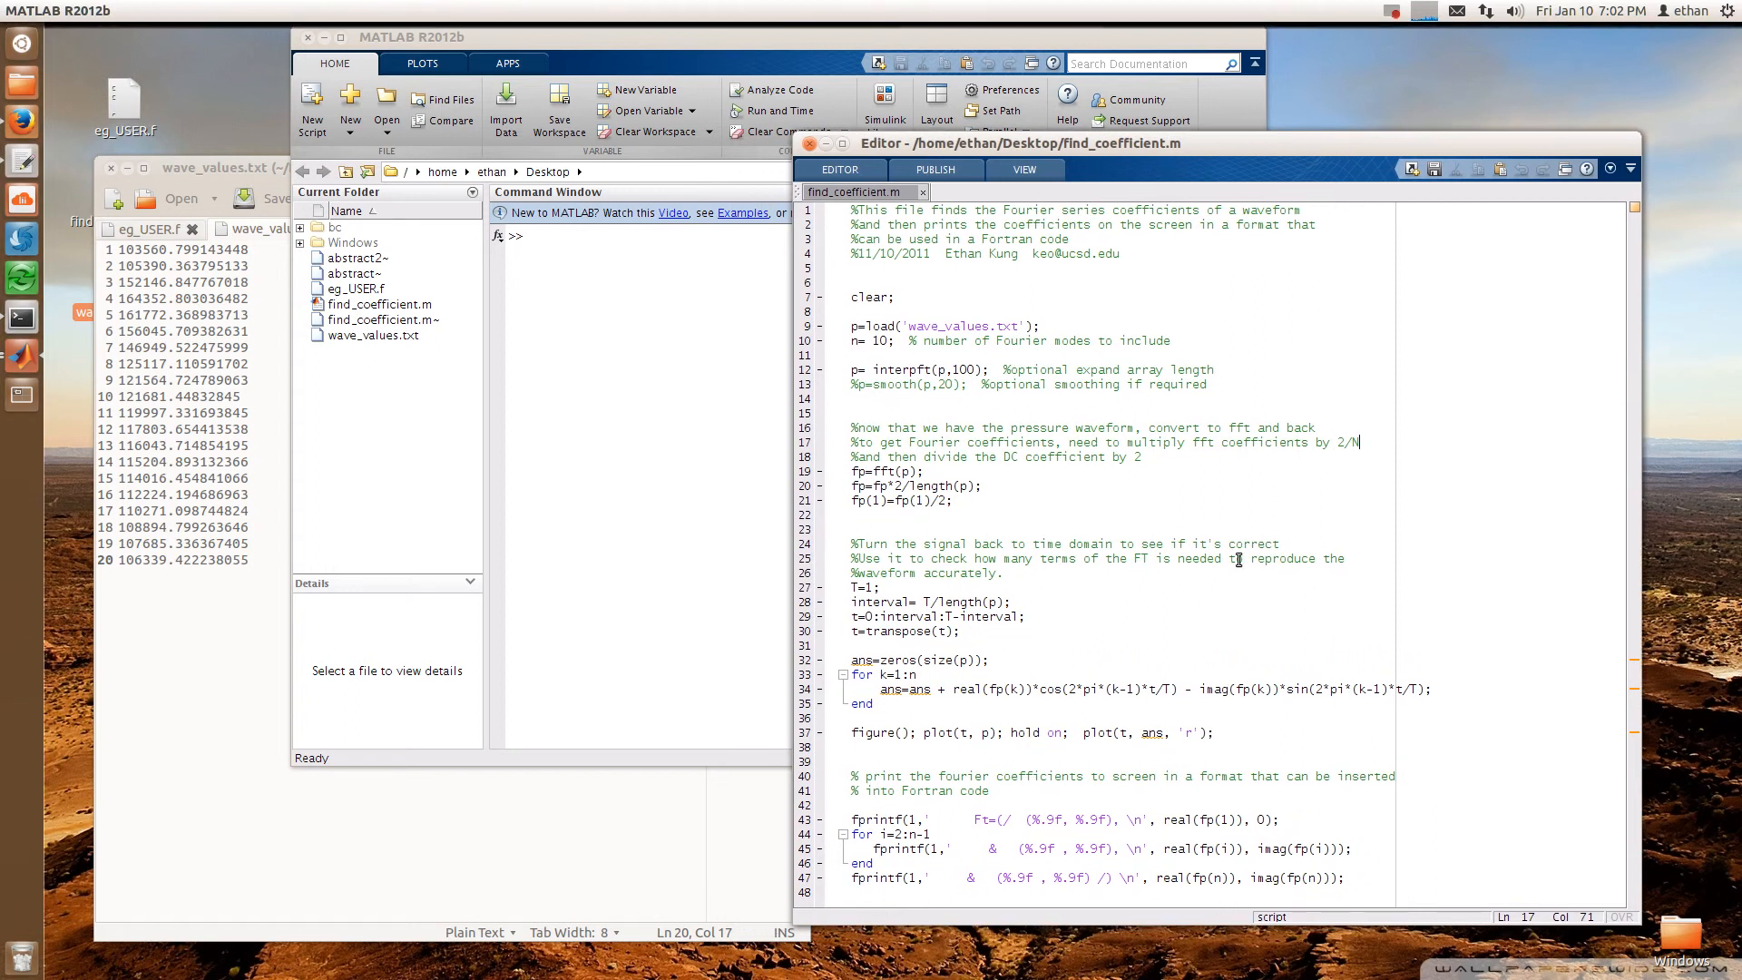
mouse_move(904, 353)
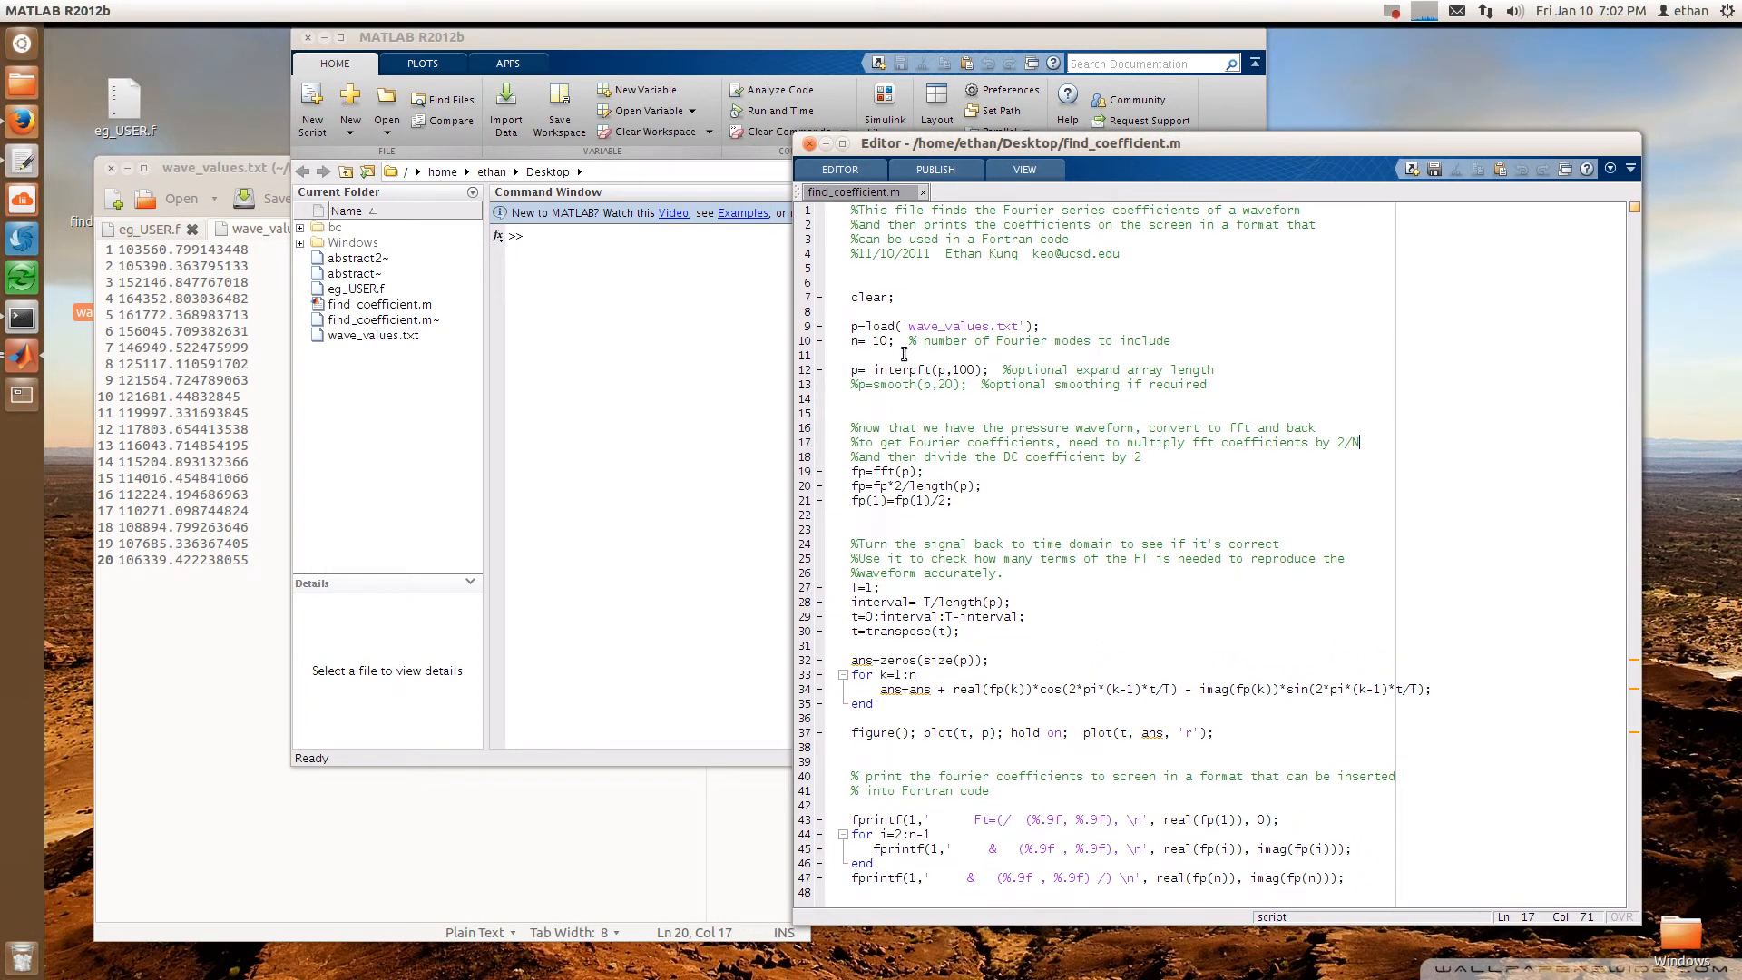
Change the Fourier mode count n in find_coefficient.m to 20
double_click(879, 342)
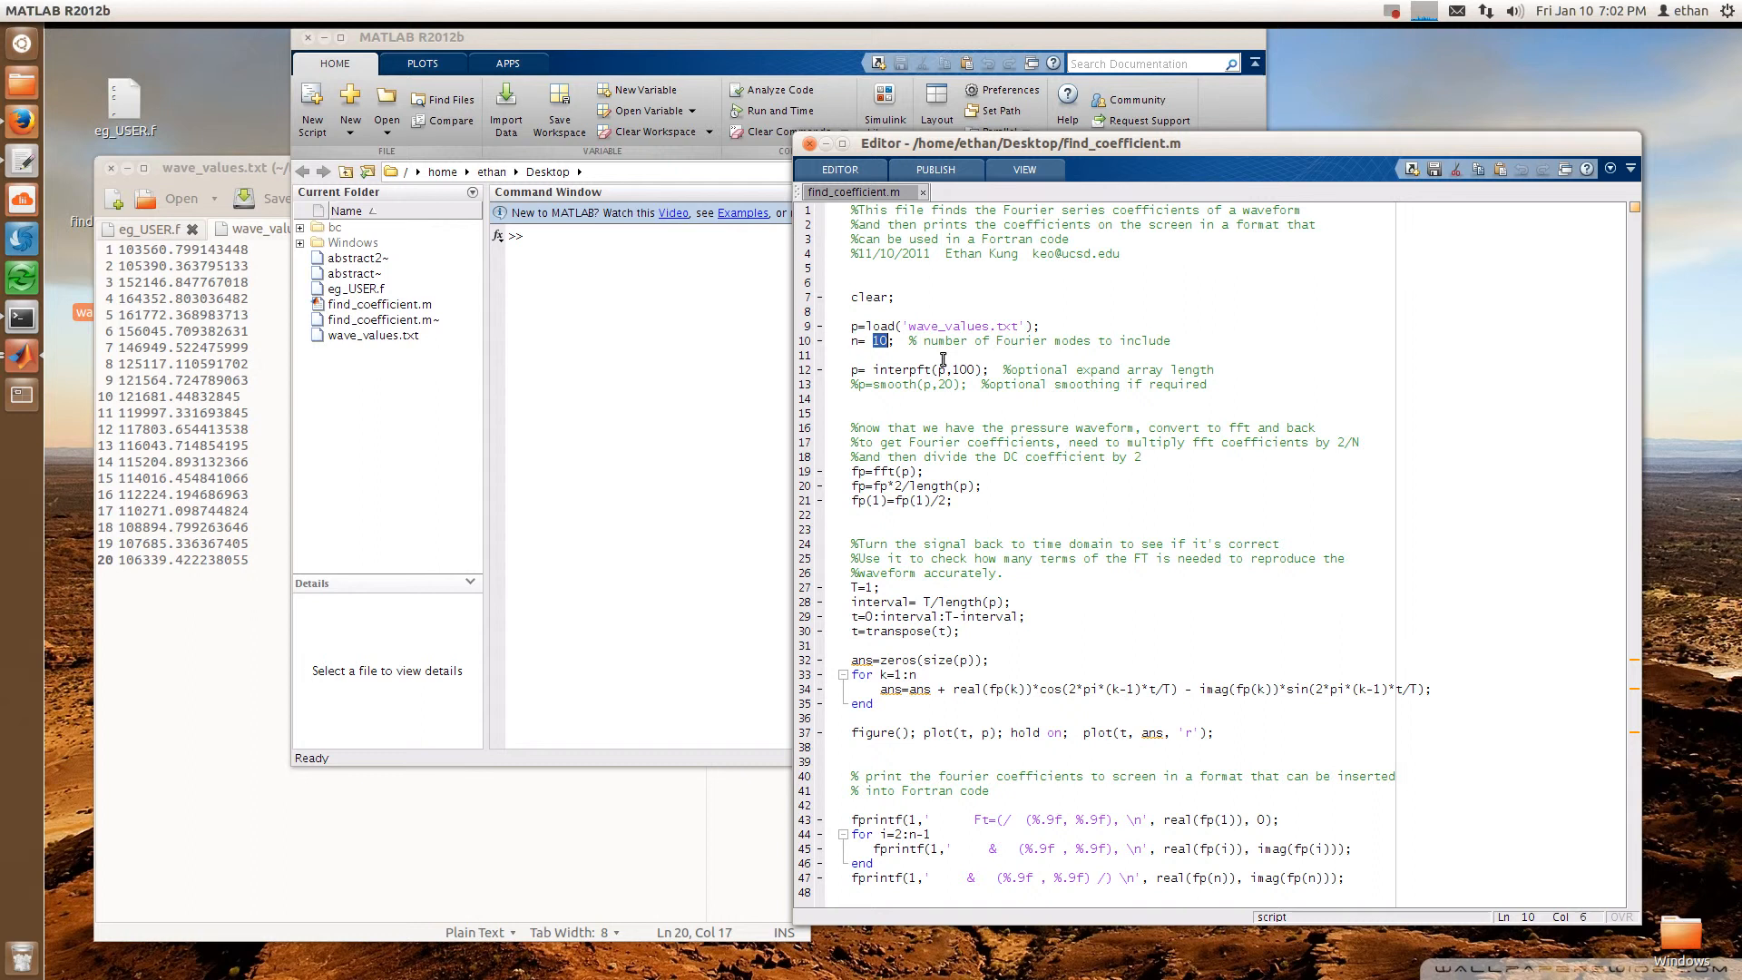
type("20")
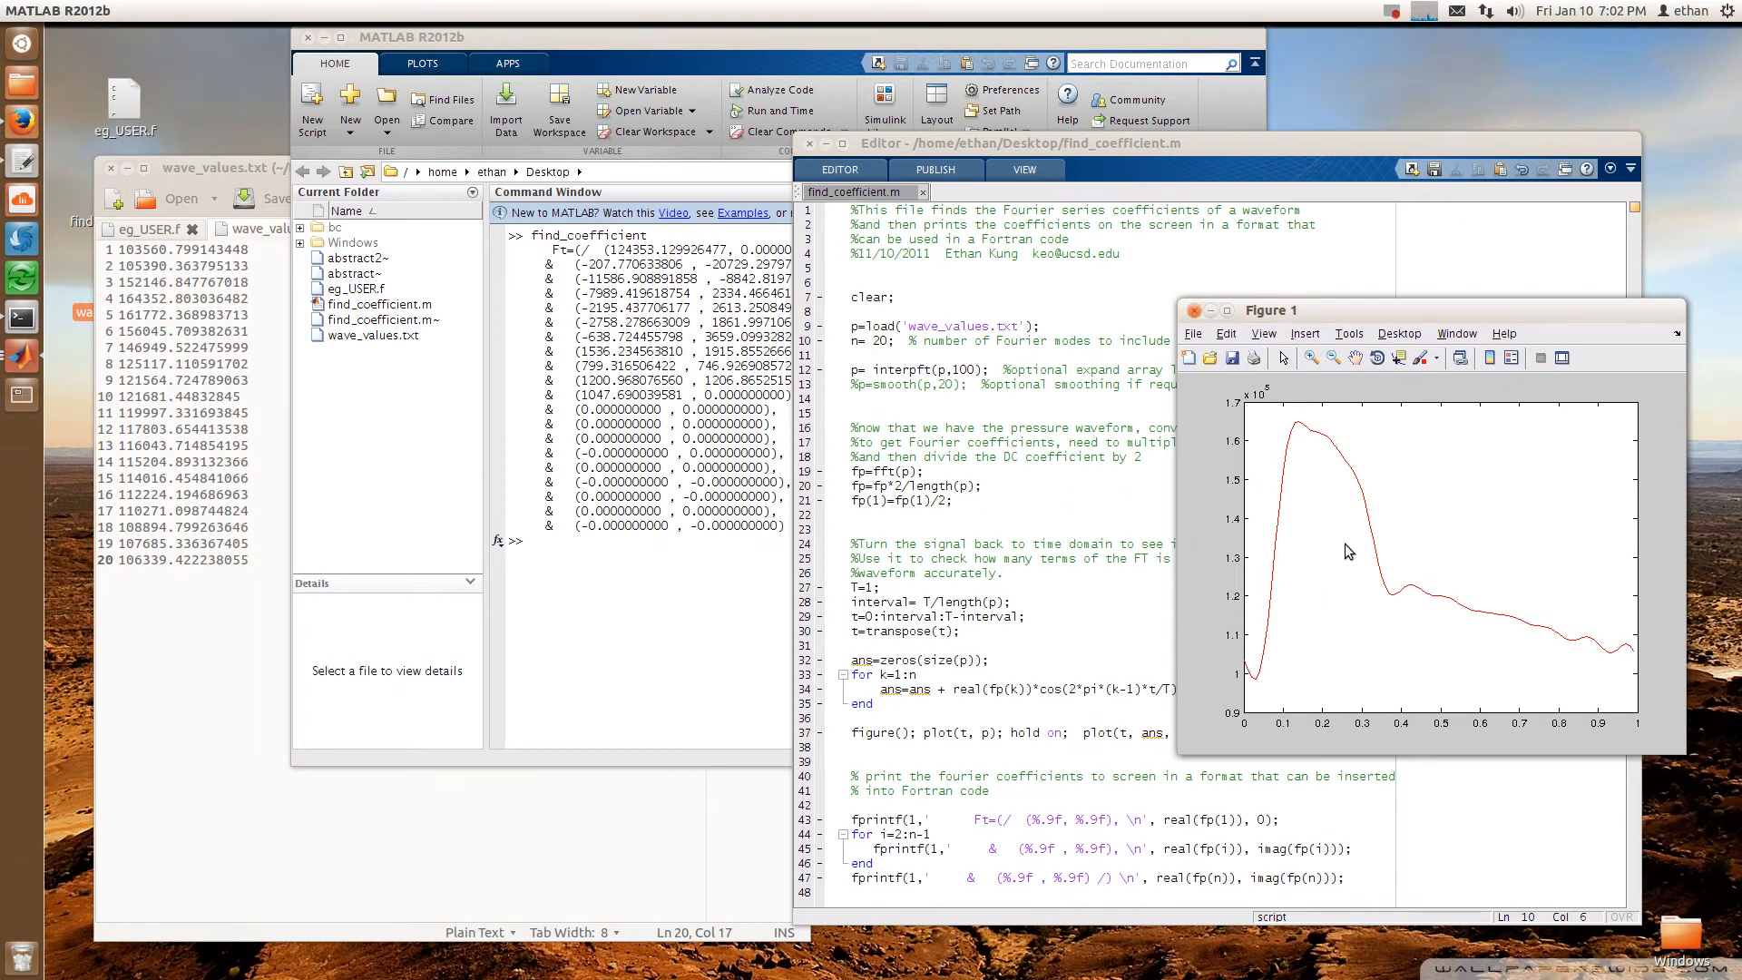
mouse_move(1297, 441)
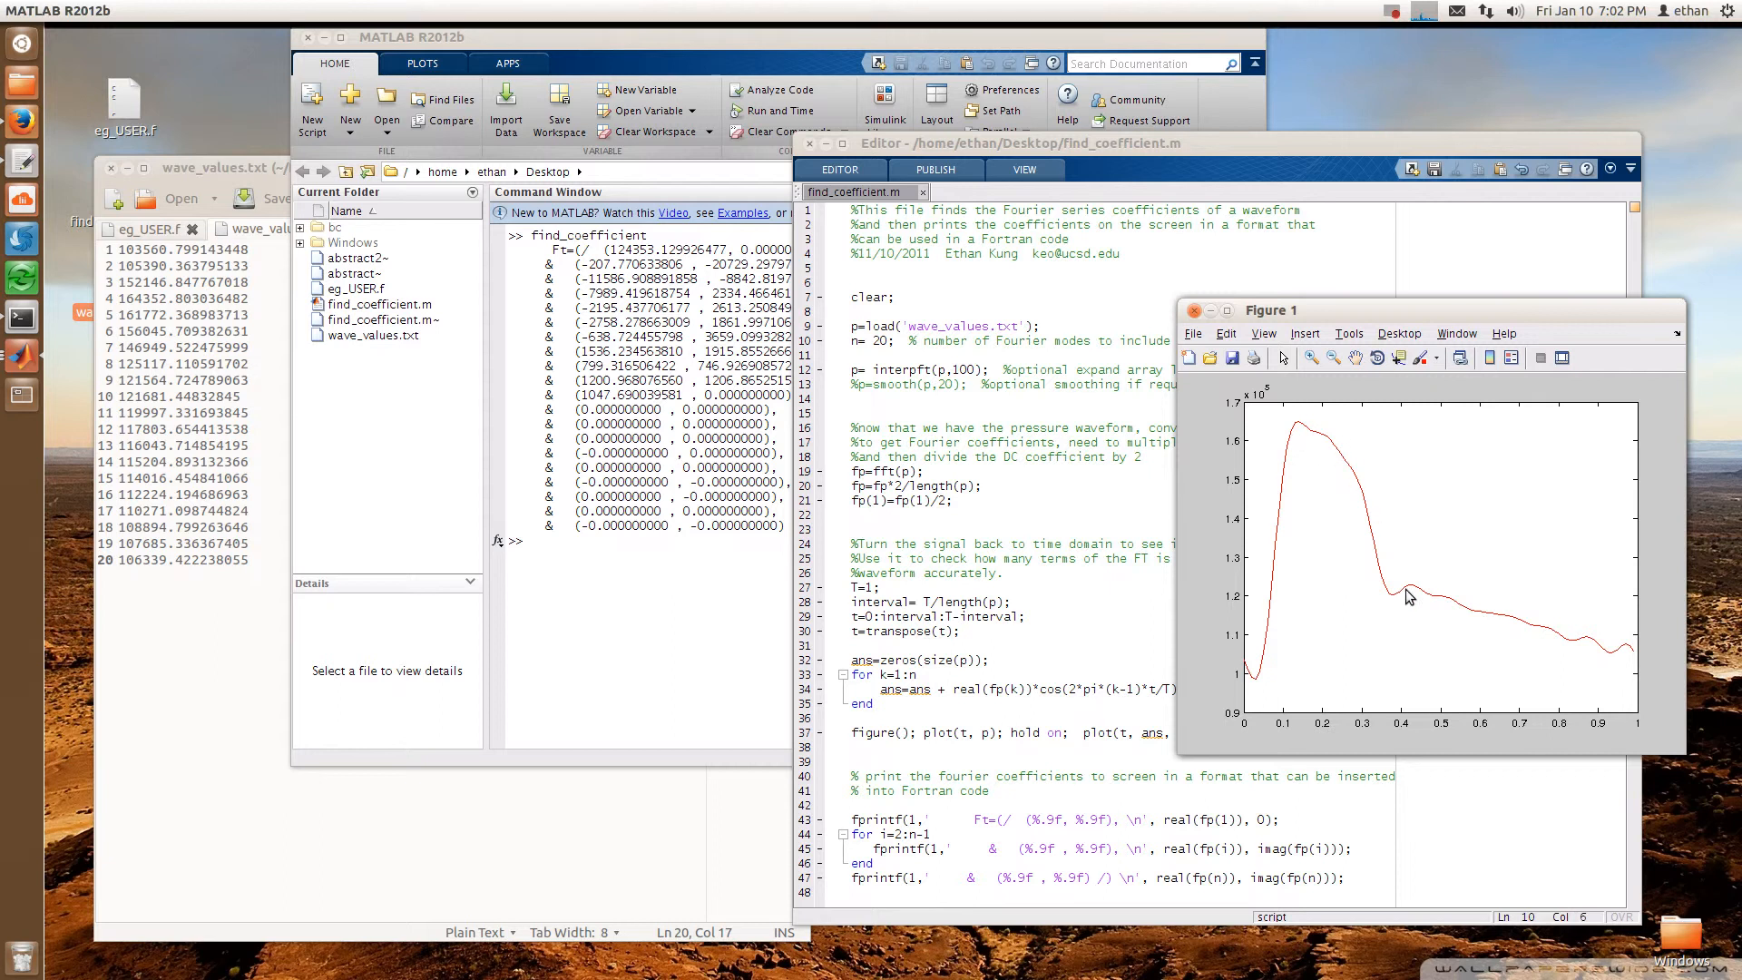
mouse_move(1386, 516)
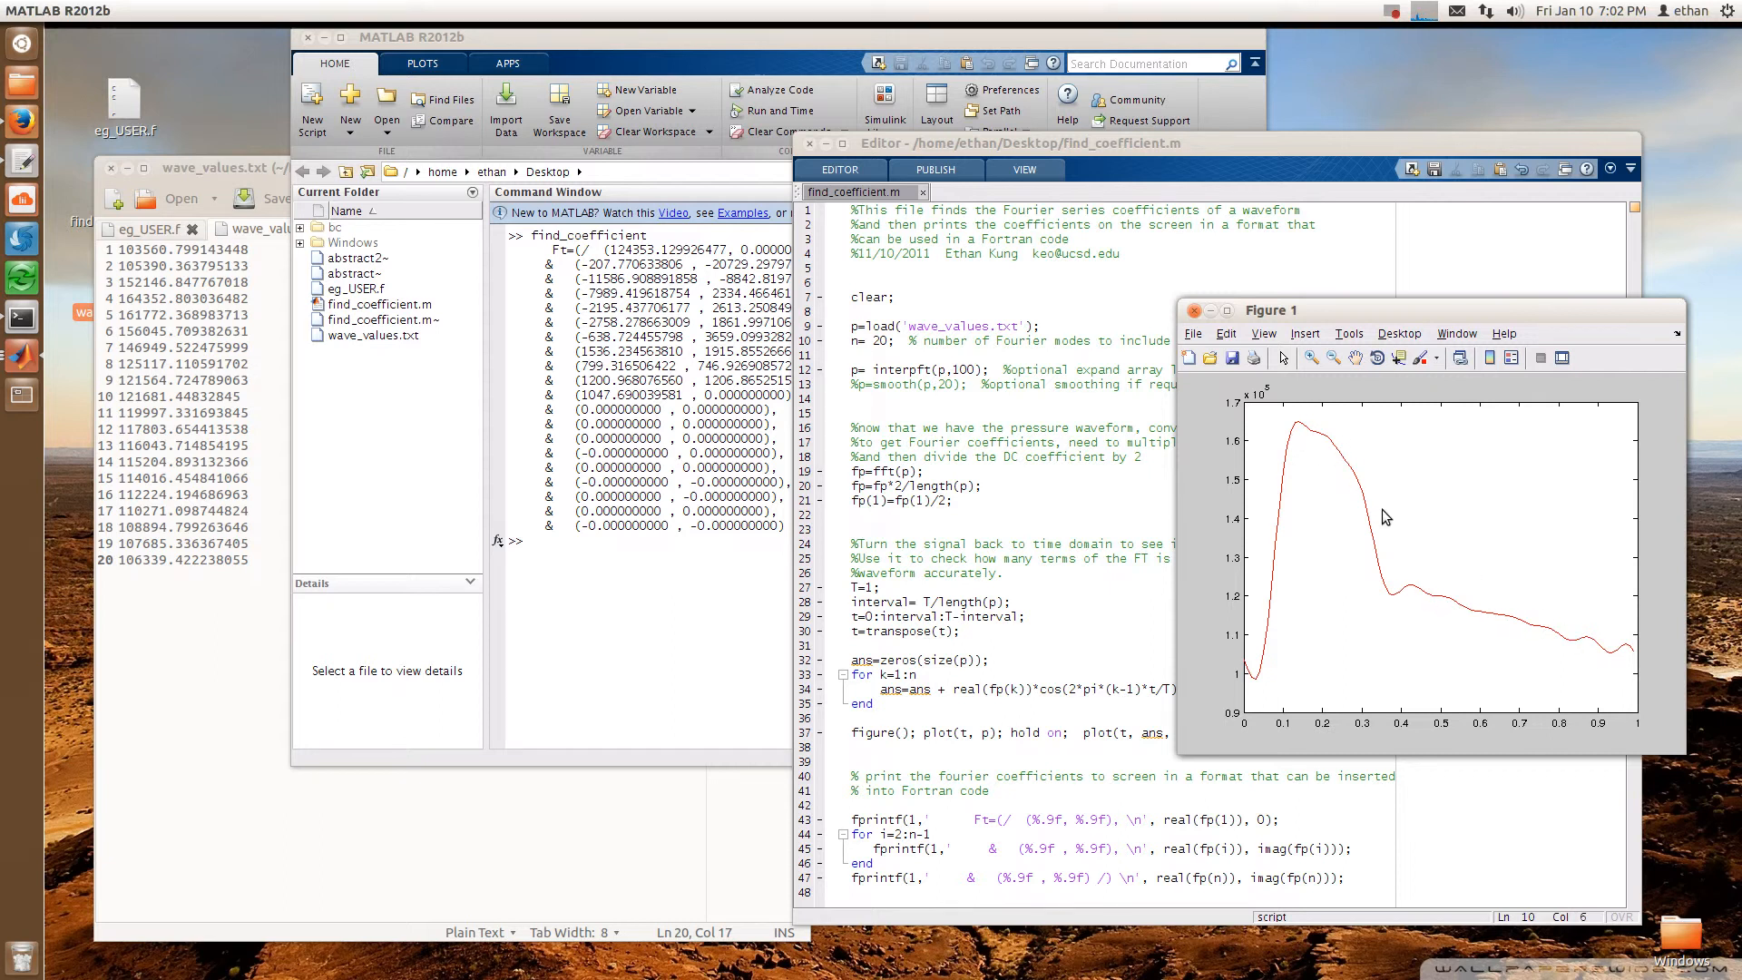
mouse_move(1402, 585)
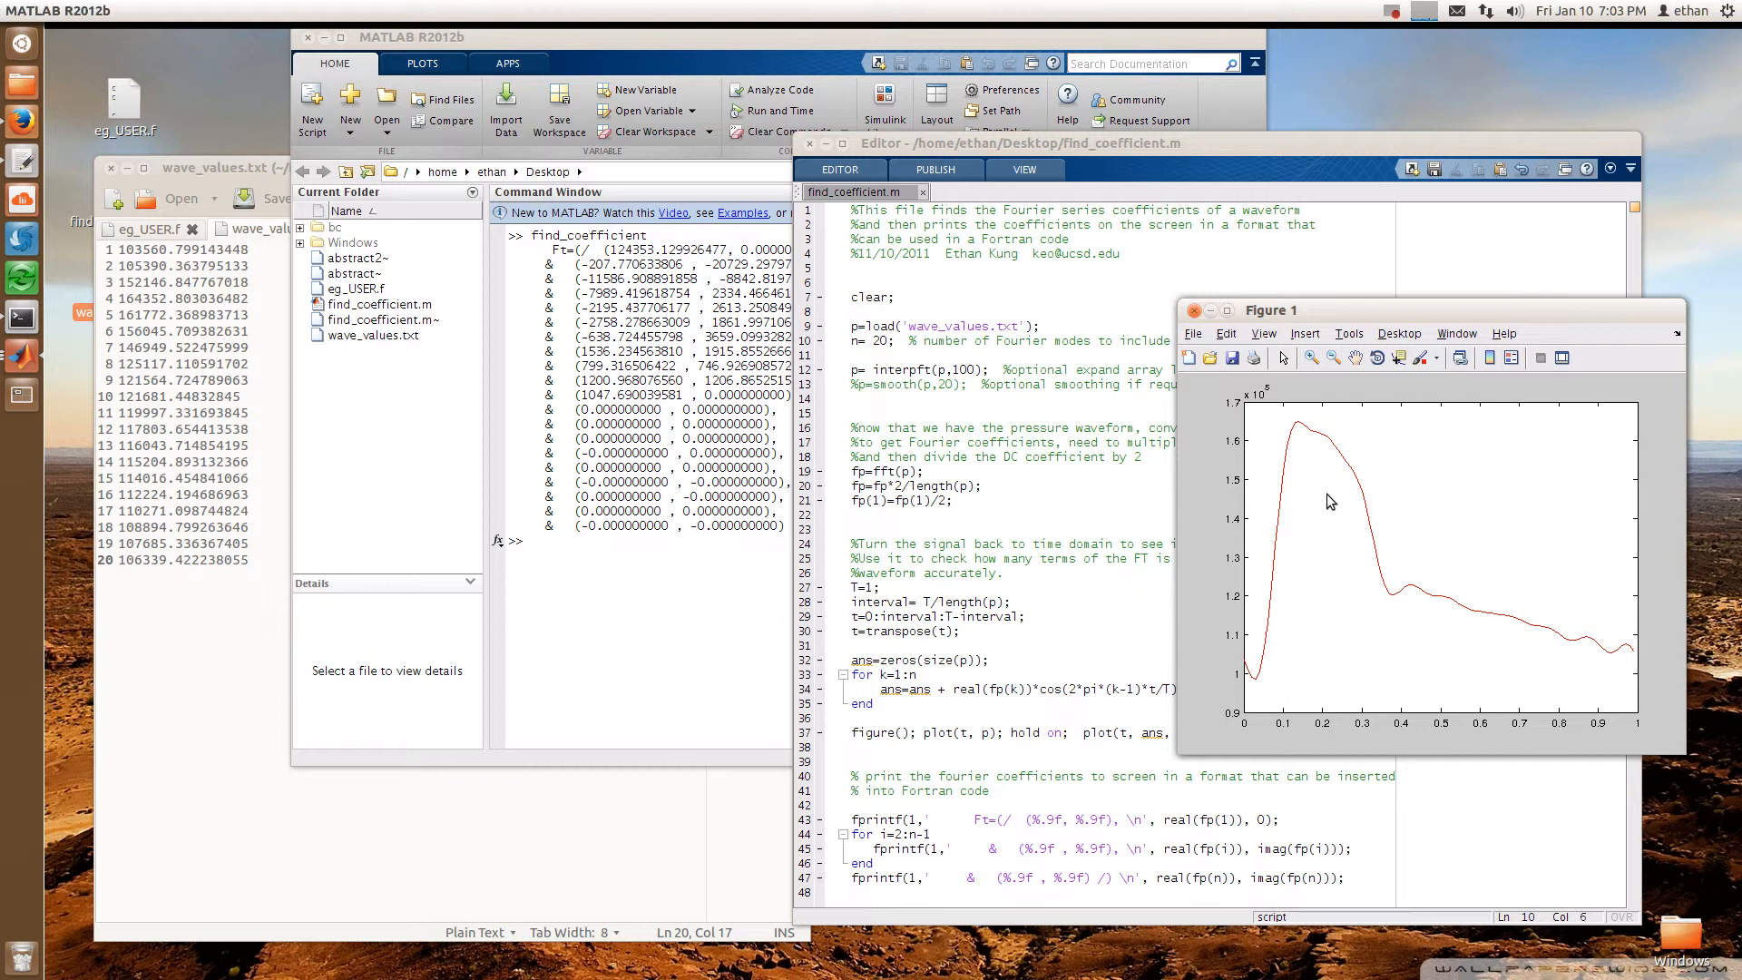
mouse_move(1401, 506)
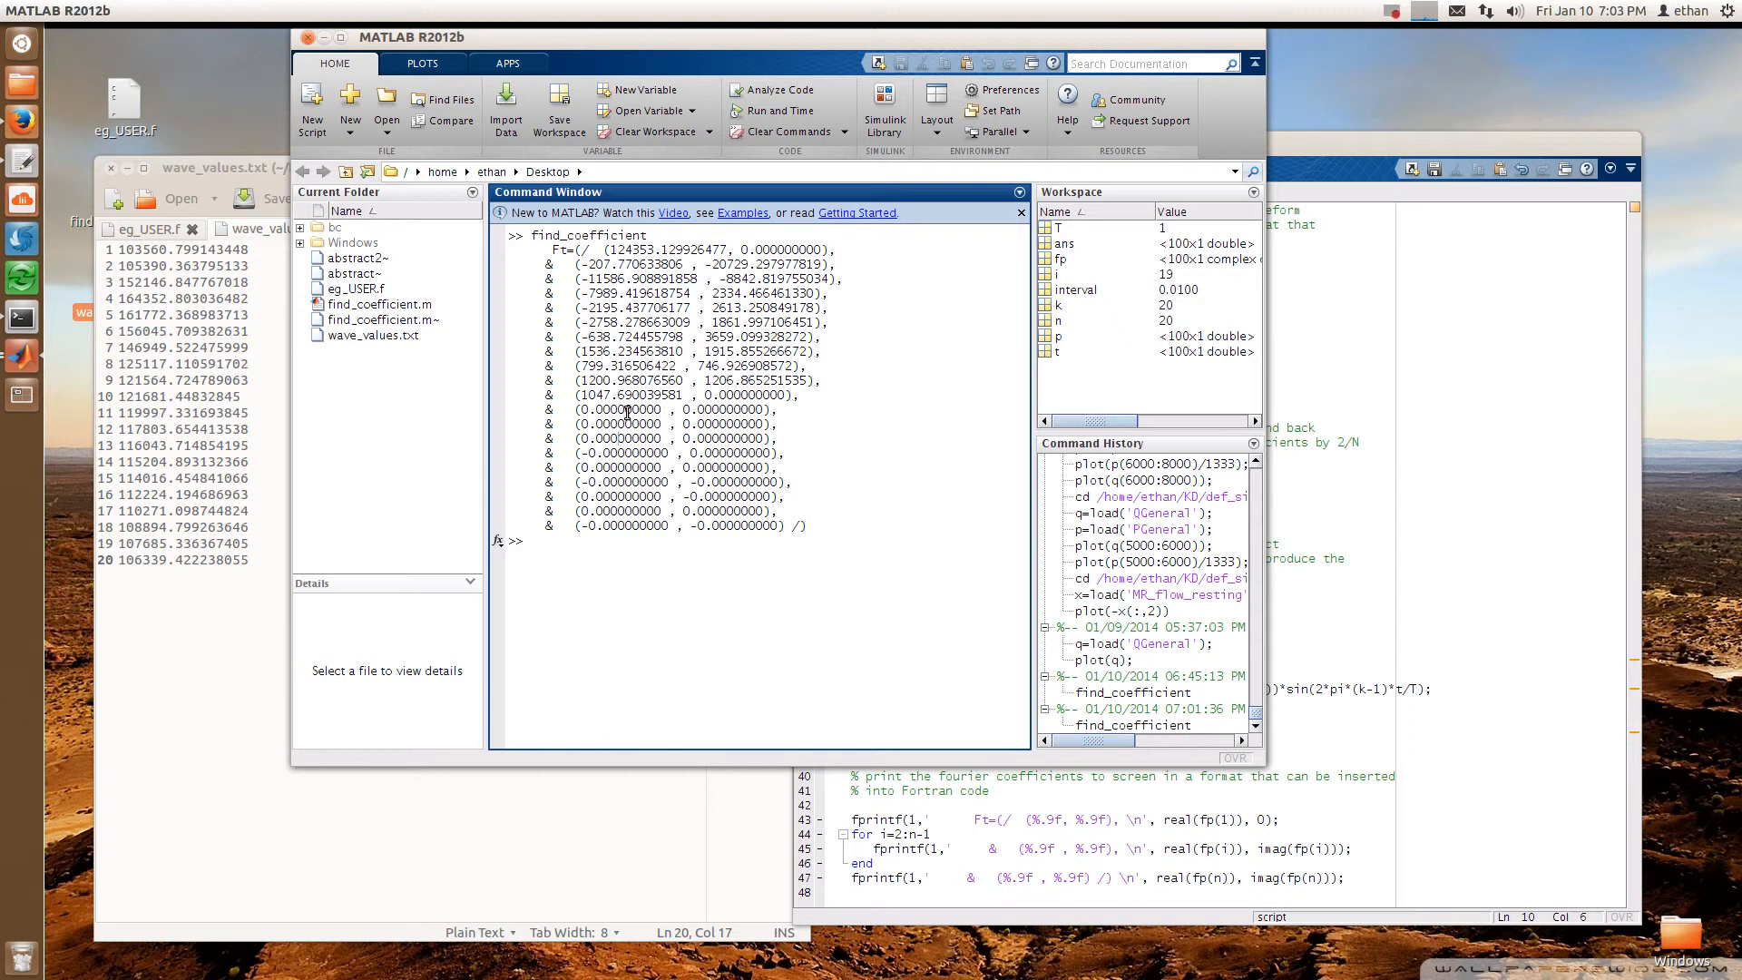
mouse_move(1283, 153)
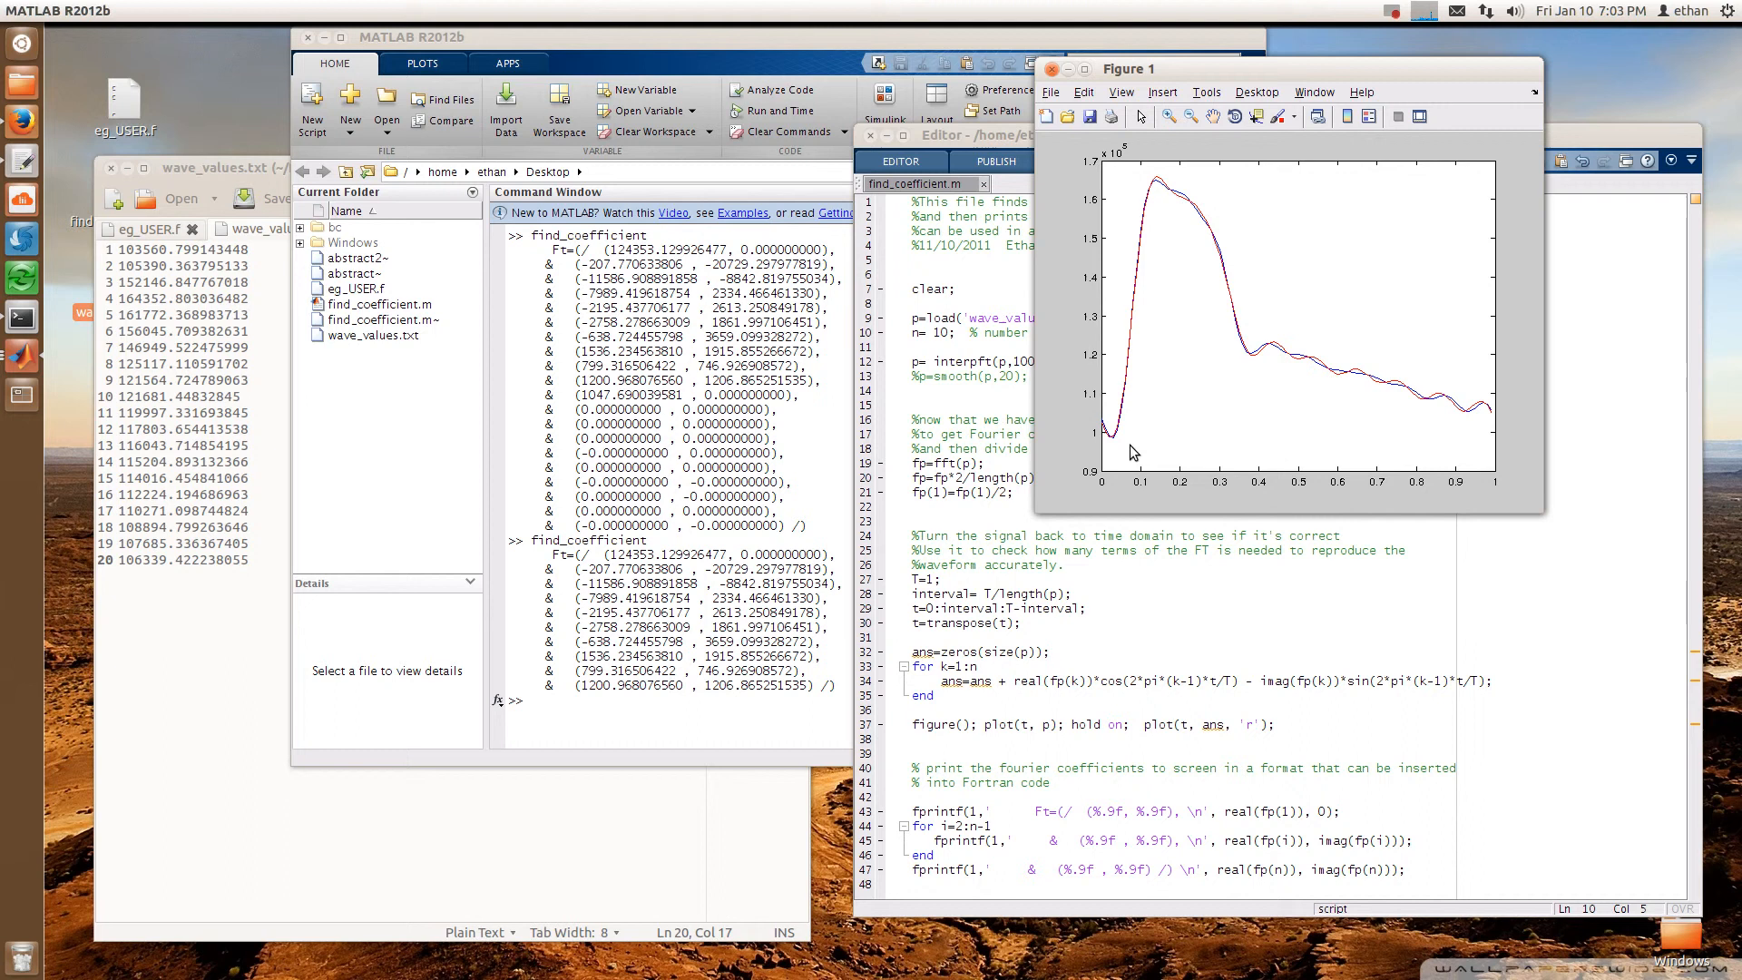
mouse_move(1262, 365)
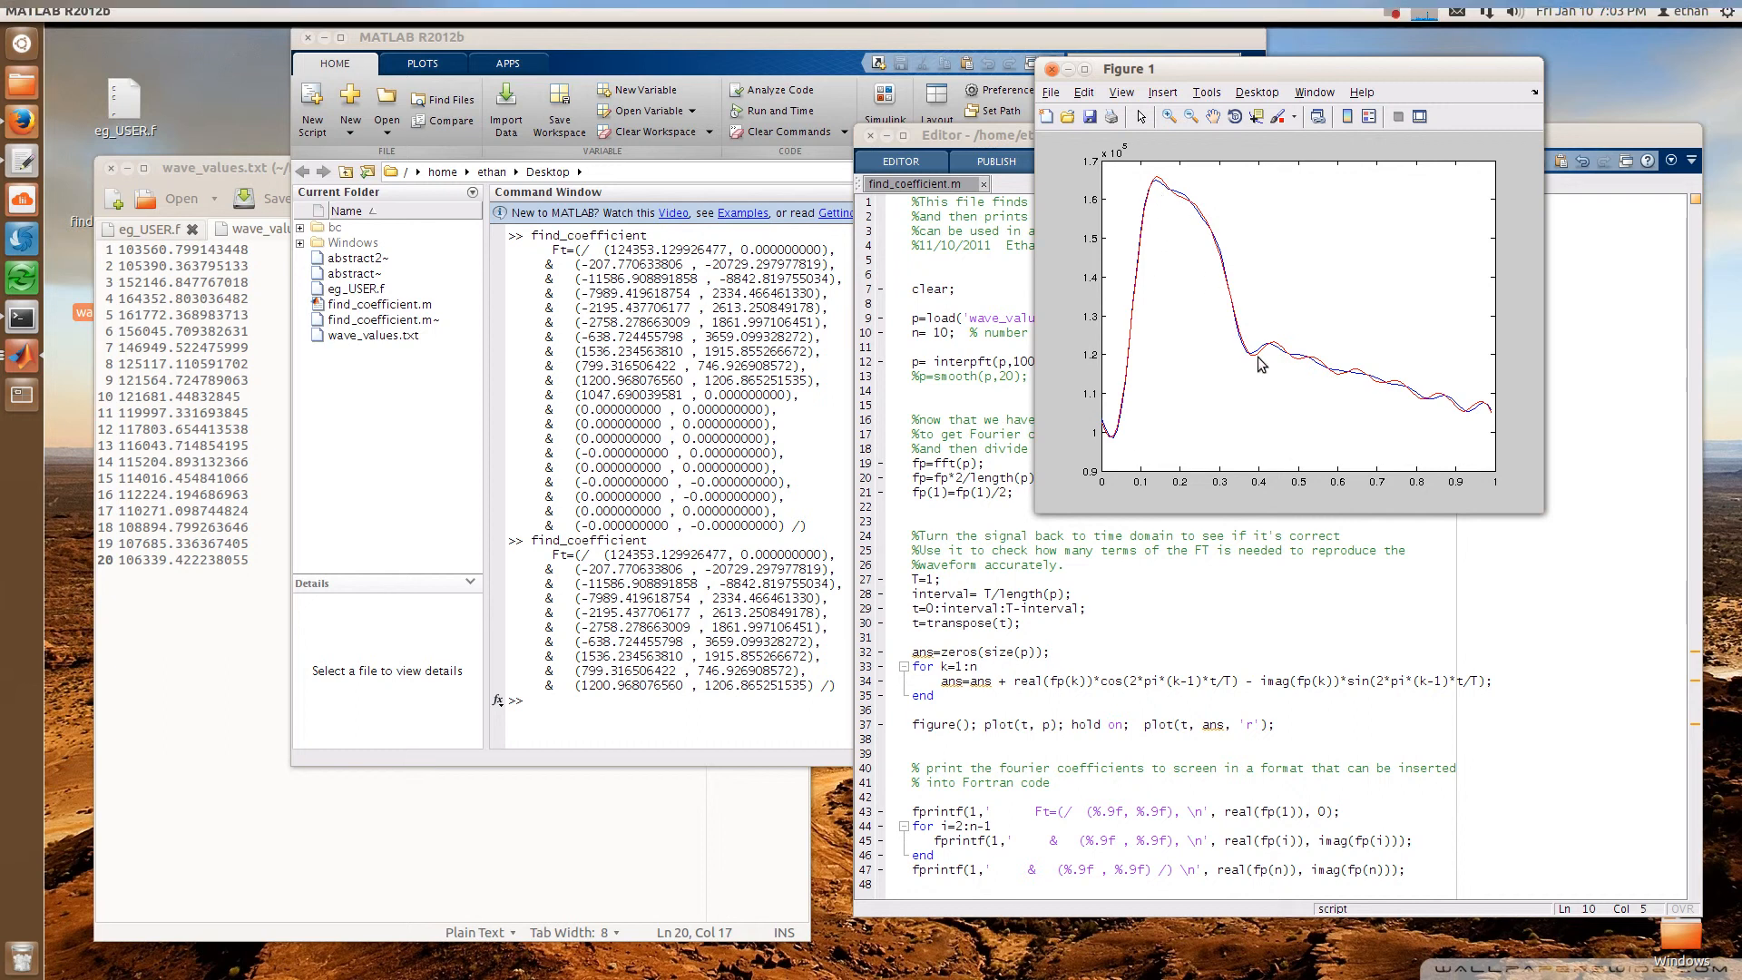
mouse_move(1203, 381)
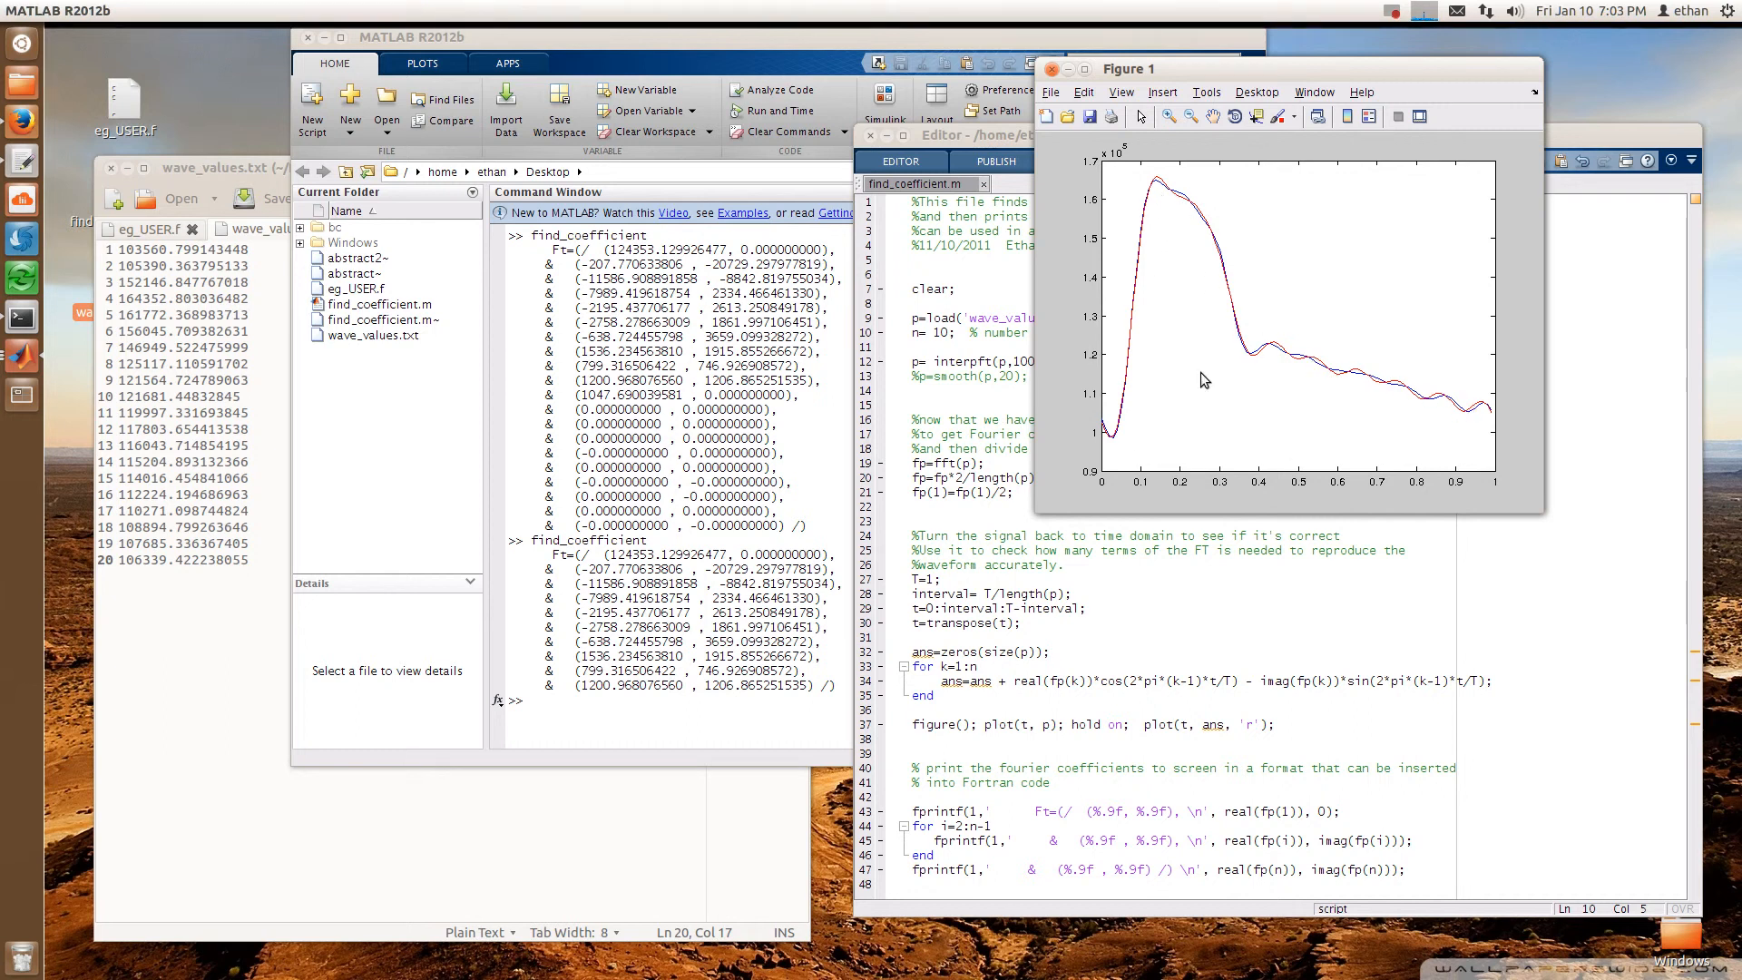
mouse_move(1273, 342)
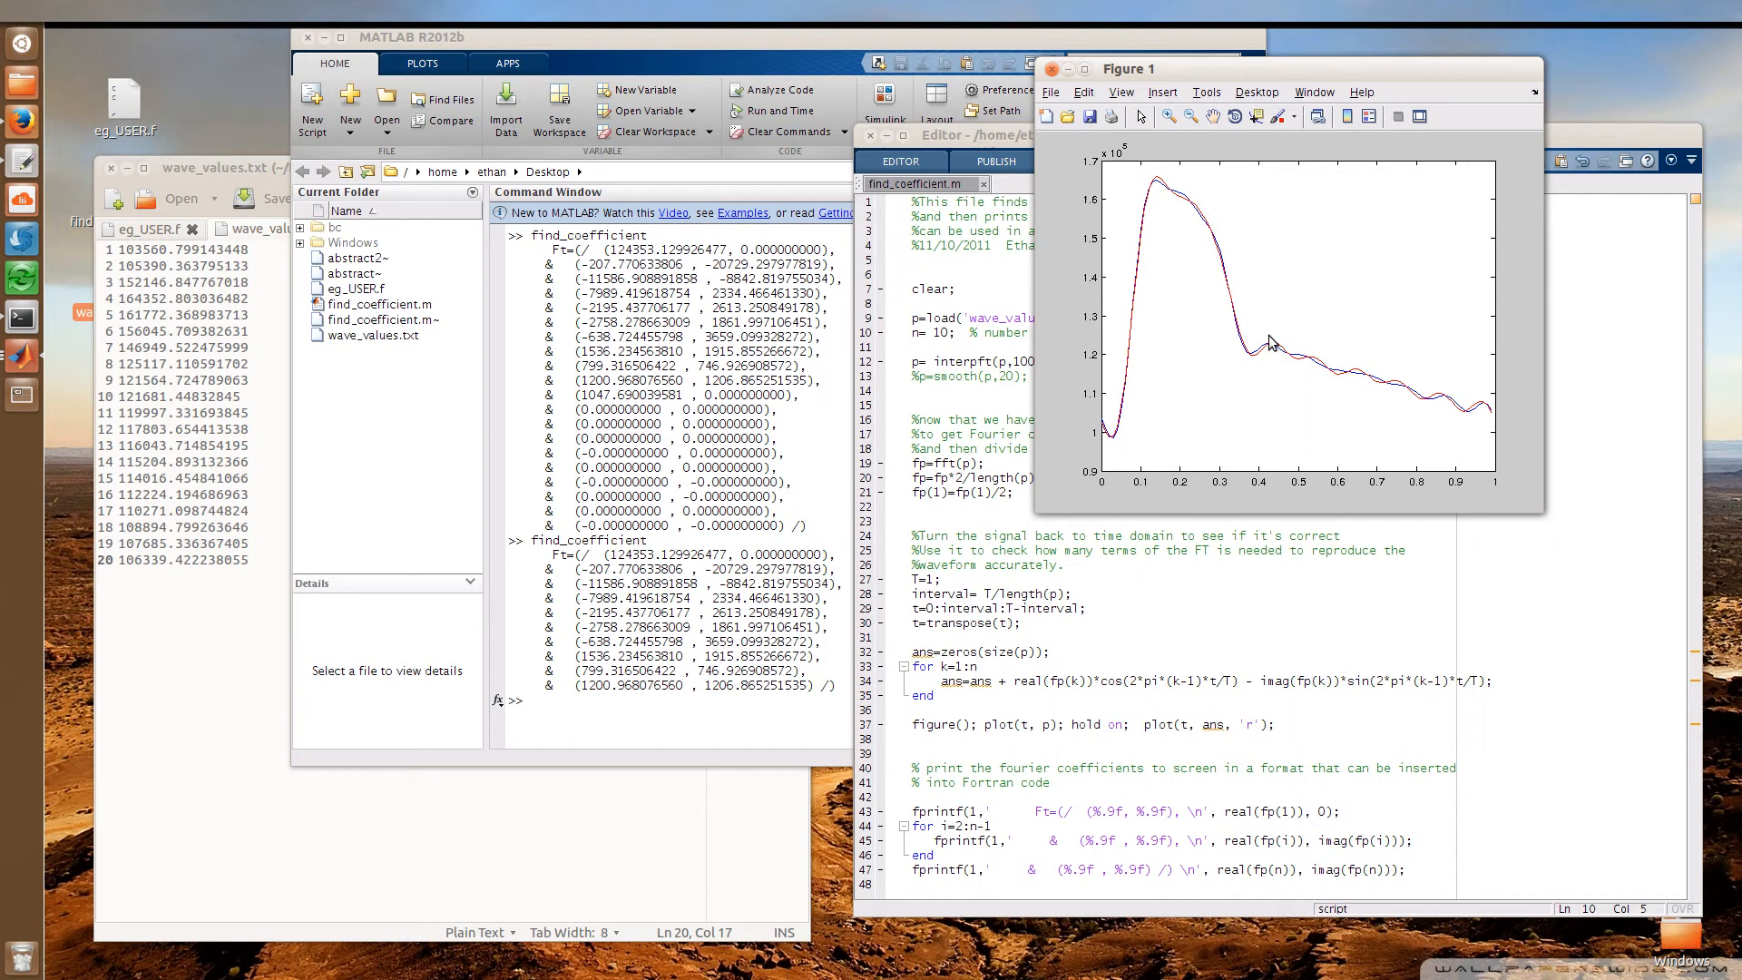
mouse_move(1416, 210)
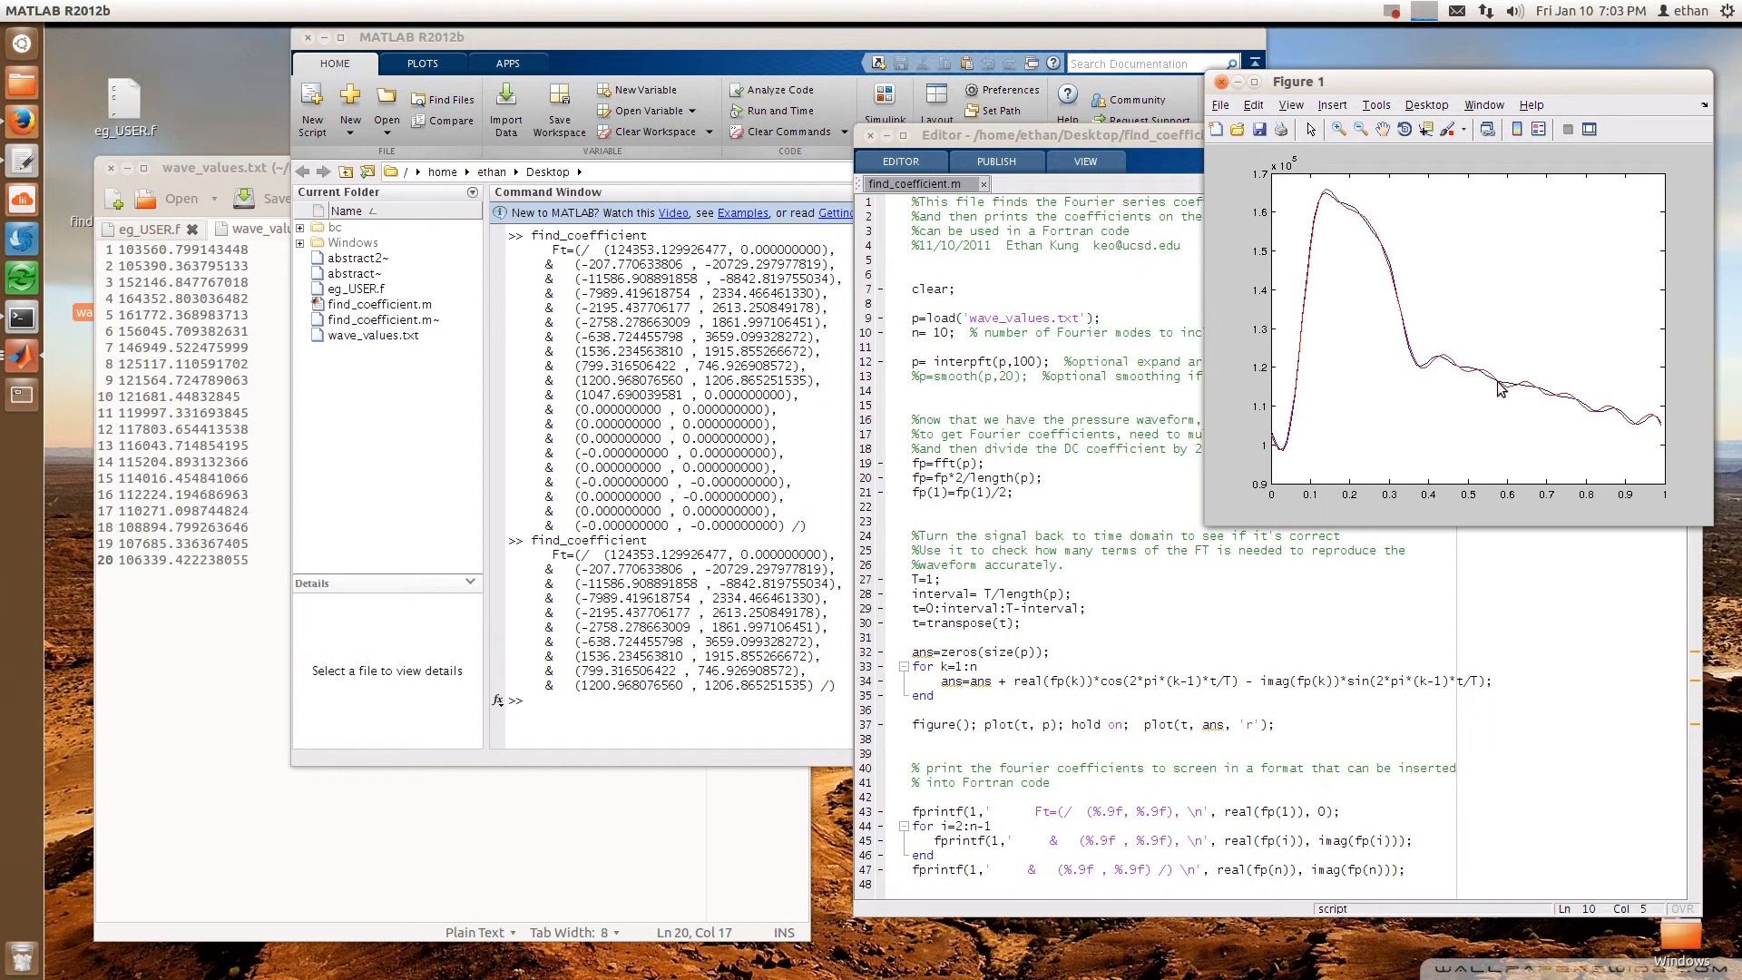
mouse_move(1301, 477)
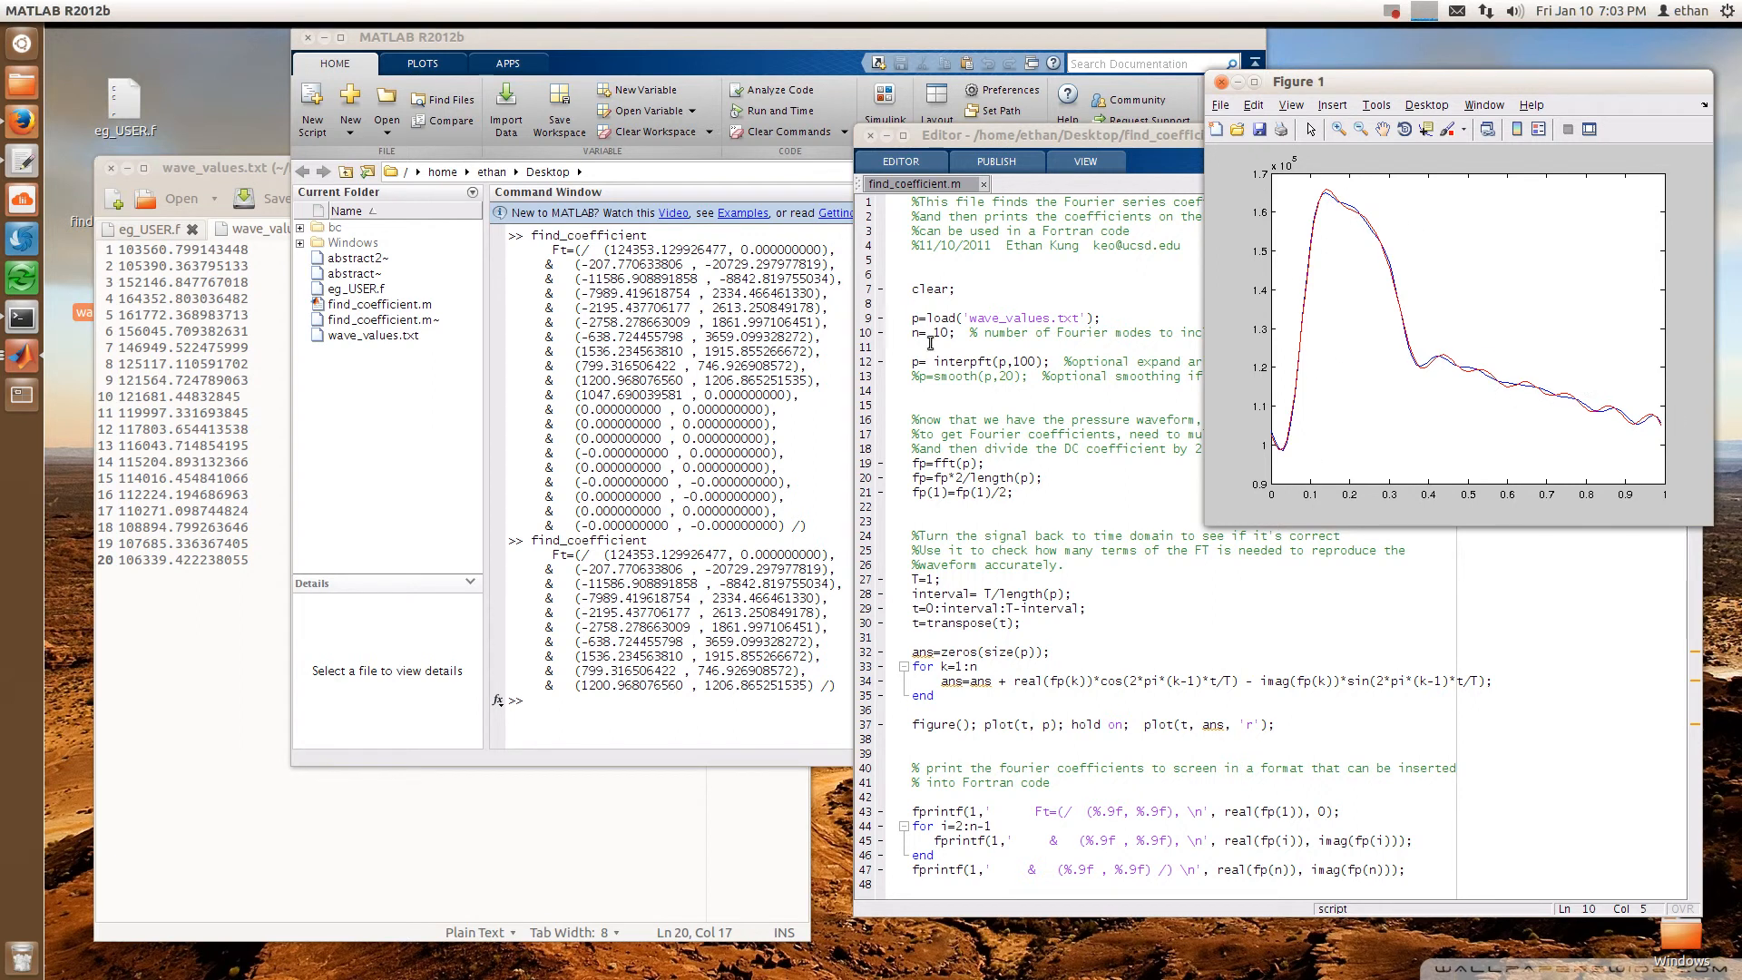
mouse_move(1375, 258)
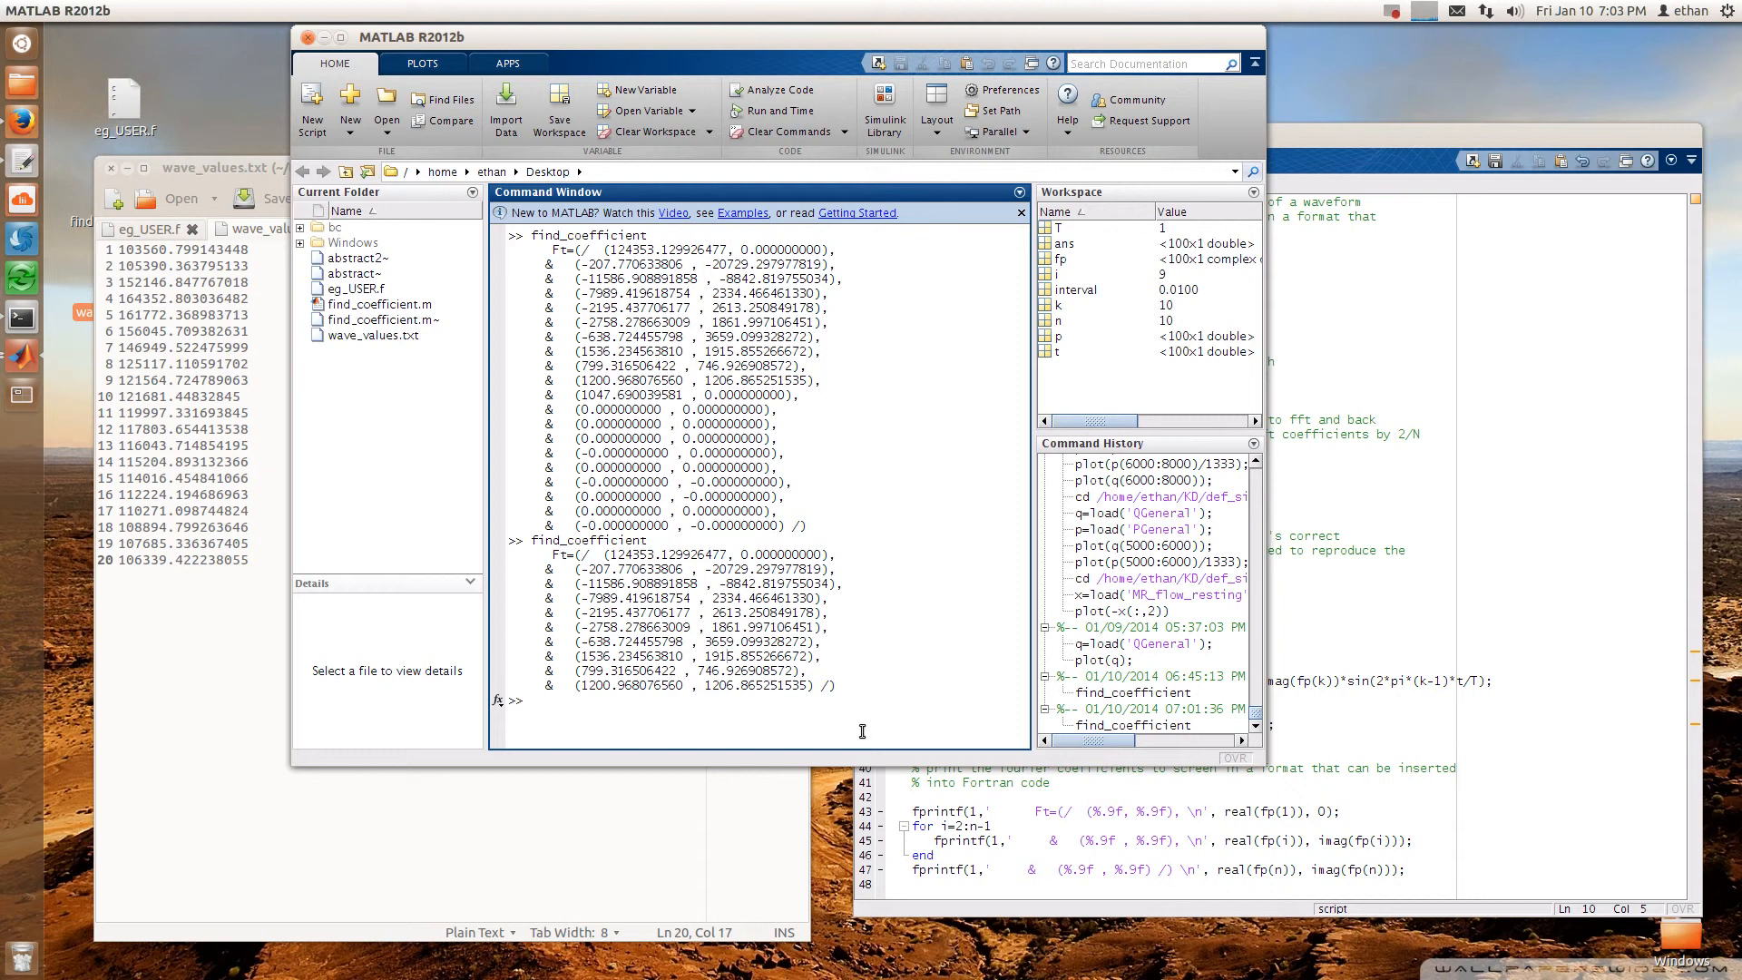
Select the ten printed Ft coefficient lines in MATLAB's Command Window
left_click_drag(615, 656, 831, 686)
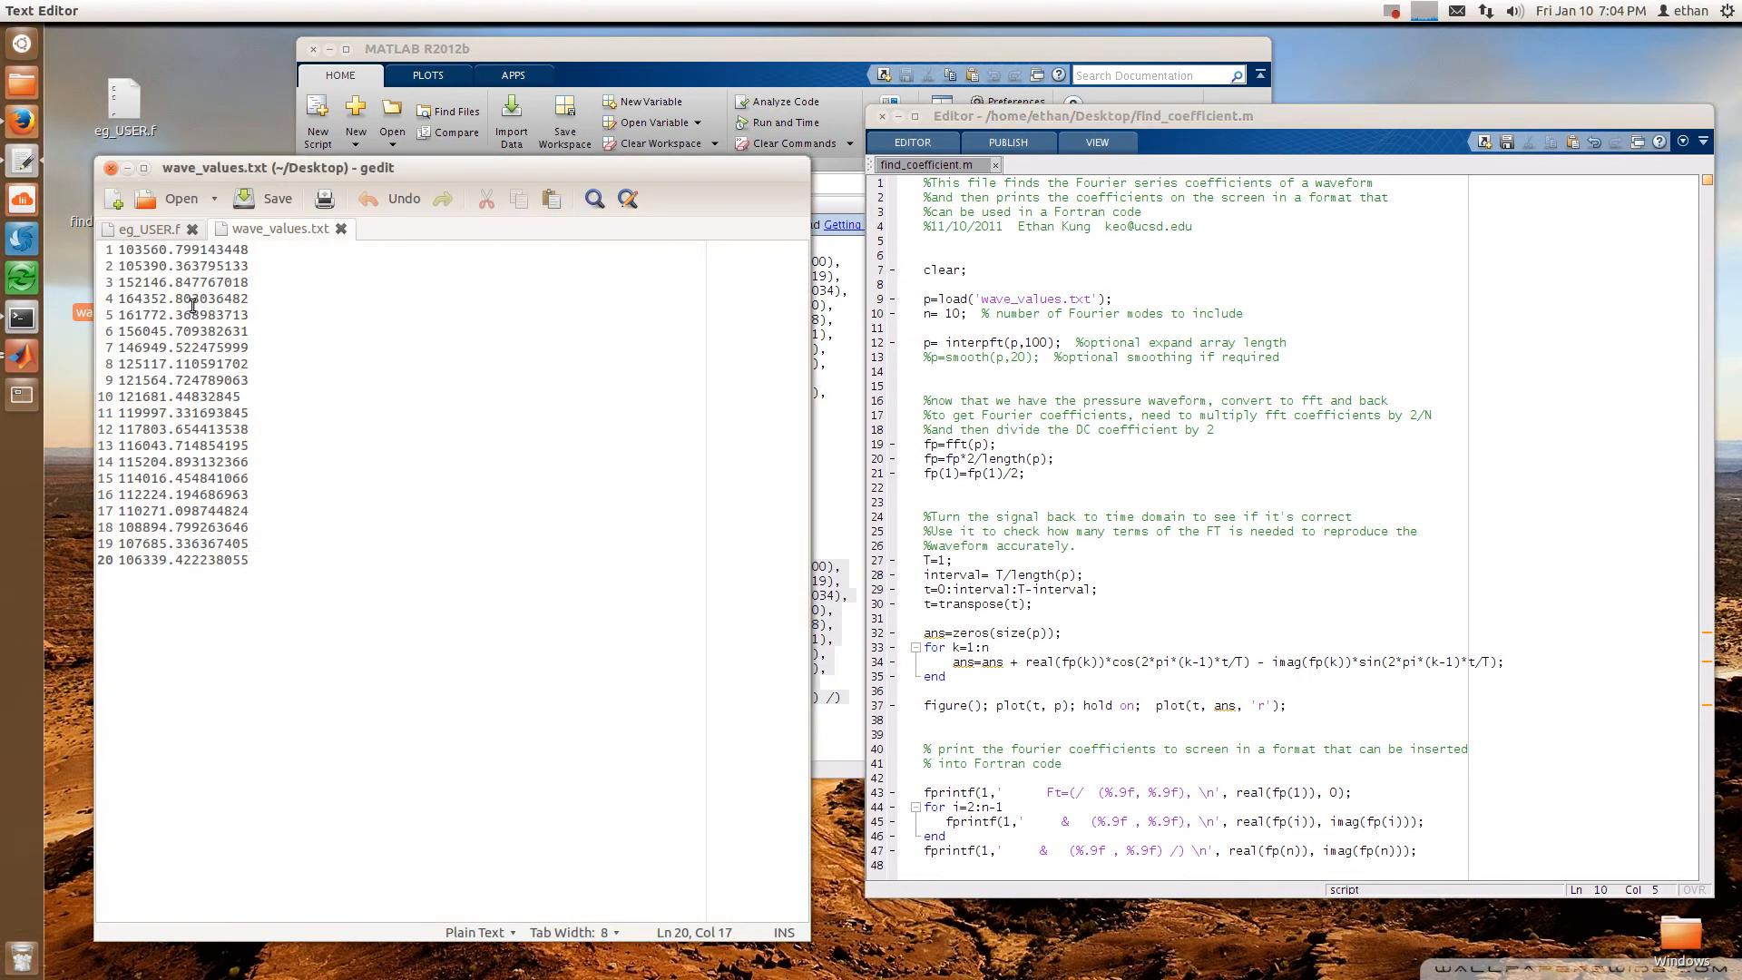
Replace eg_USER.f's old Ft coefficients with the copied ten, then select waveform on line 136
left_click(144, 229)
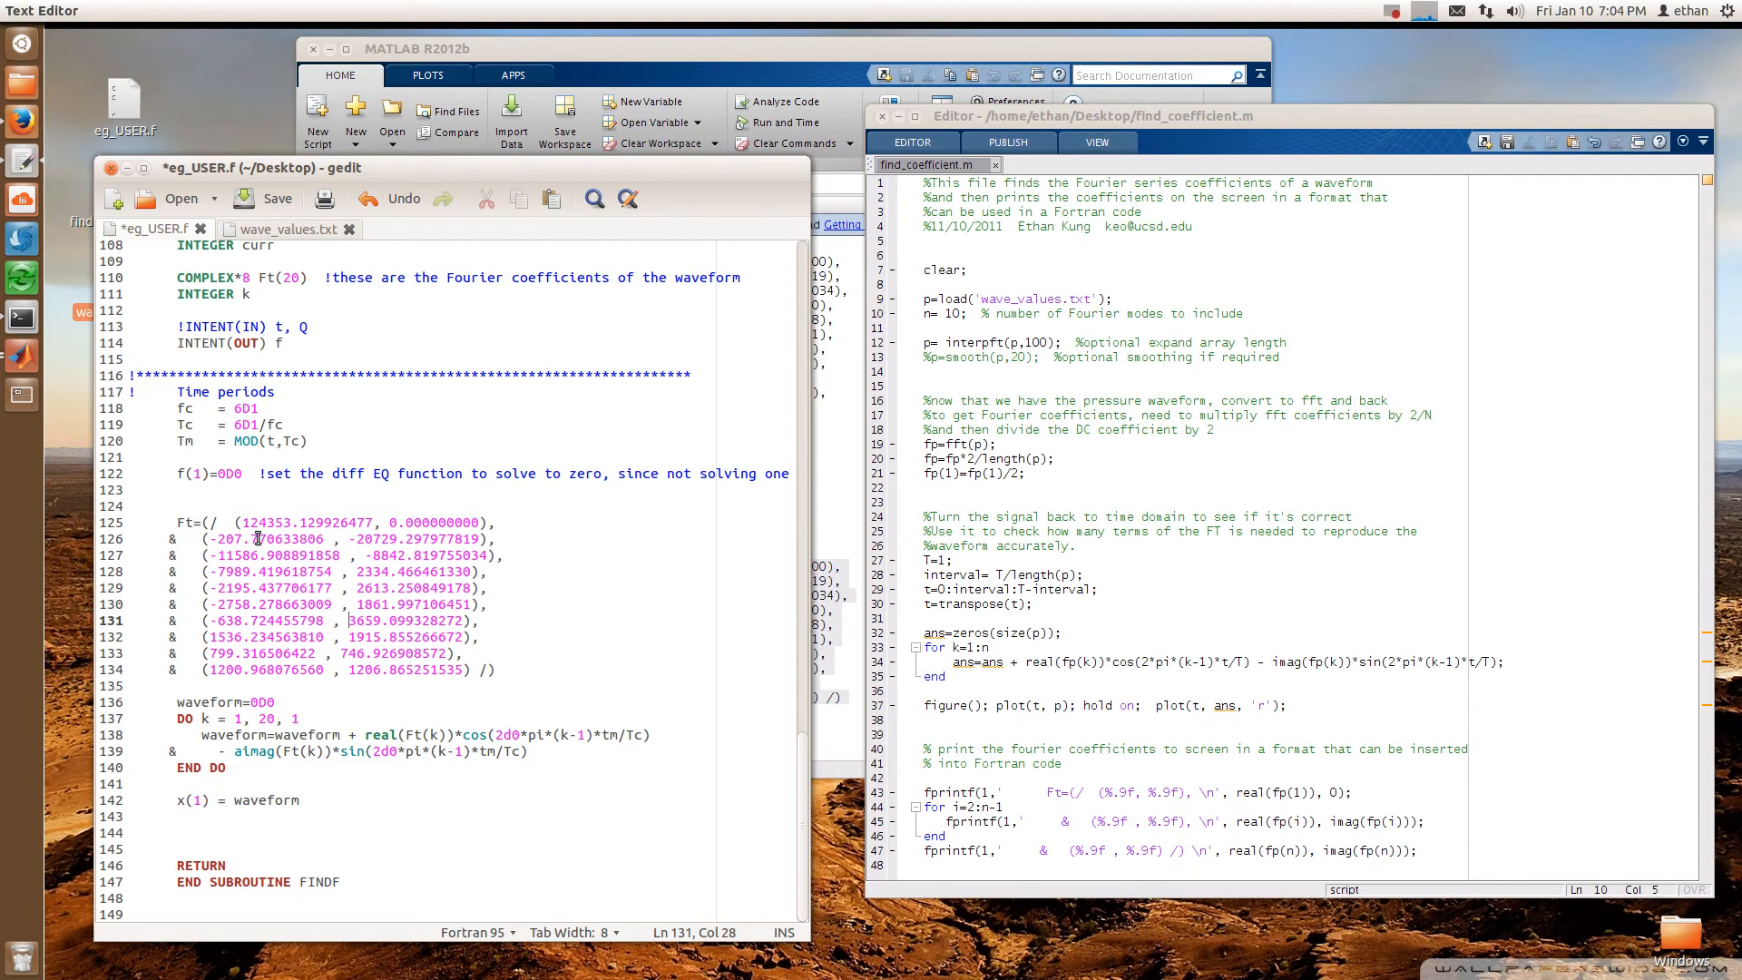
mouse_move(828, 603)
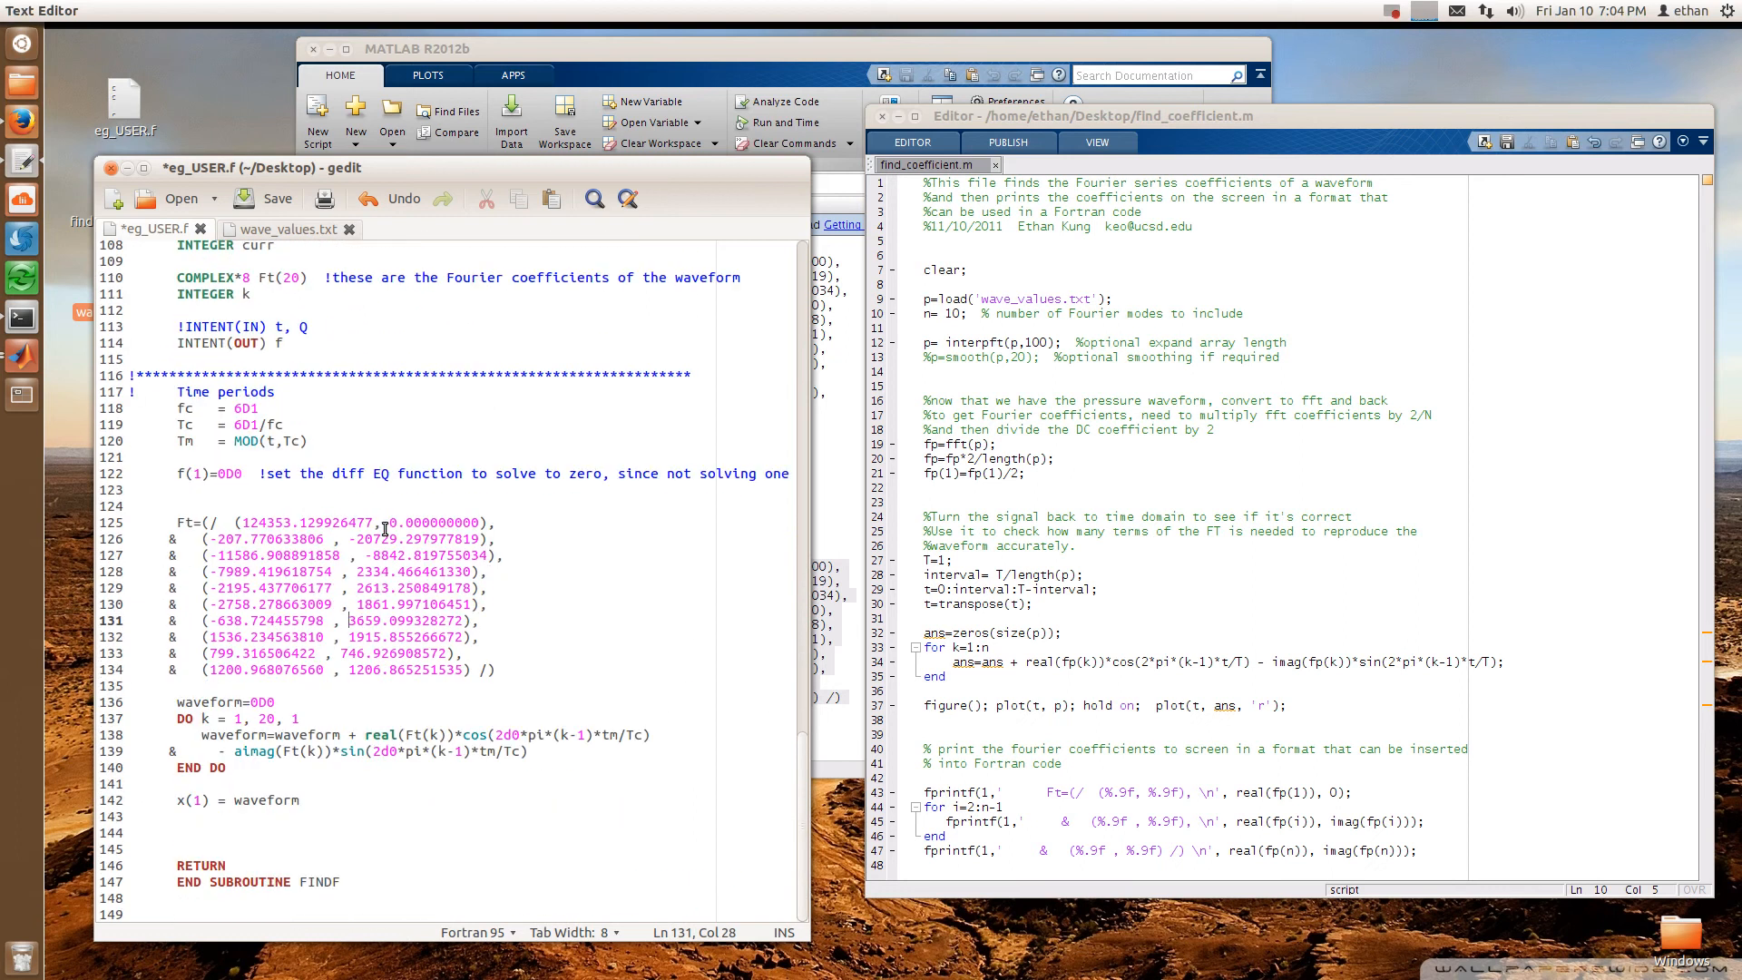
double_click(208, 701)
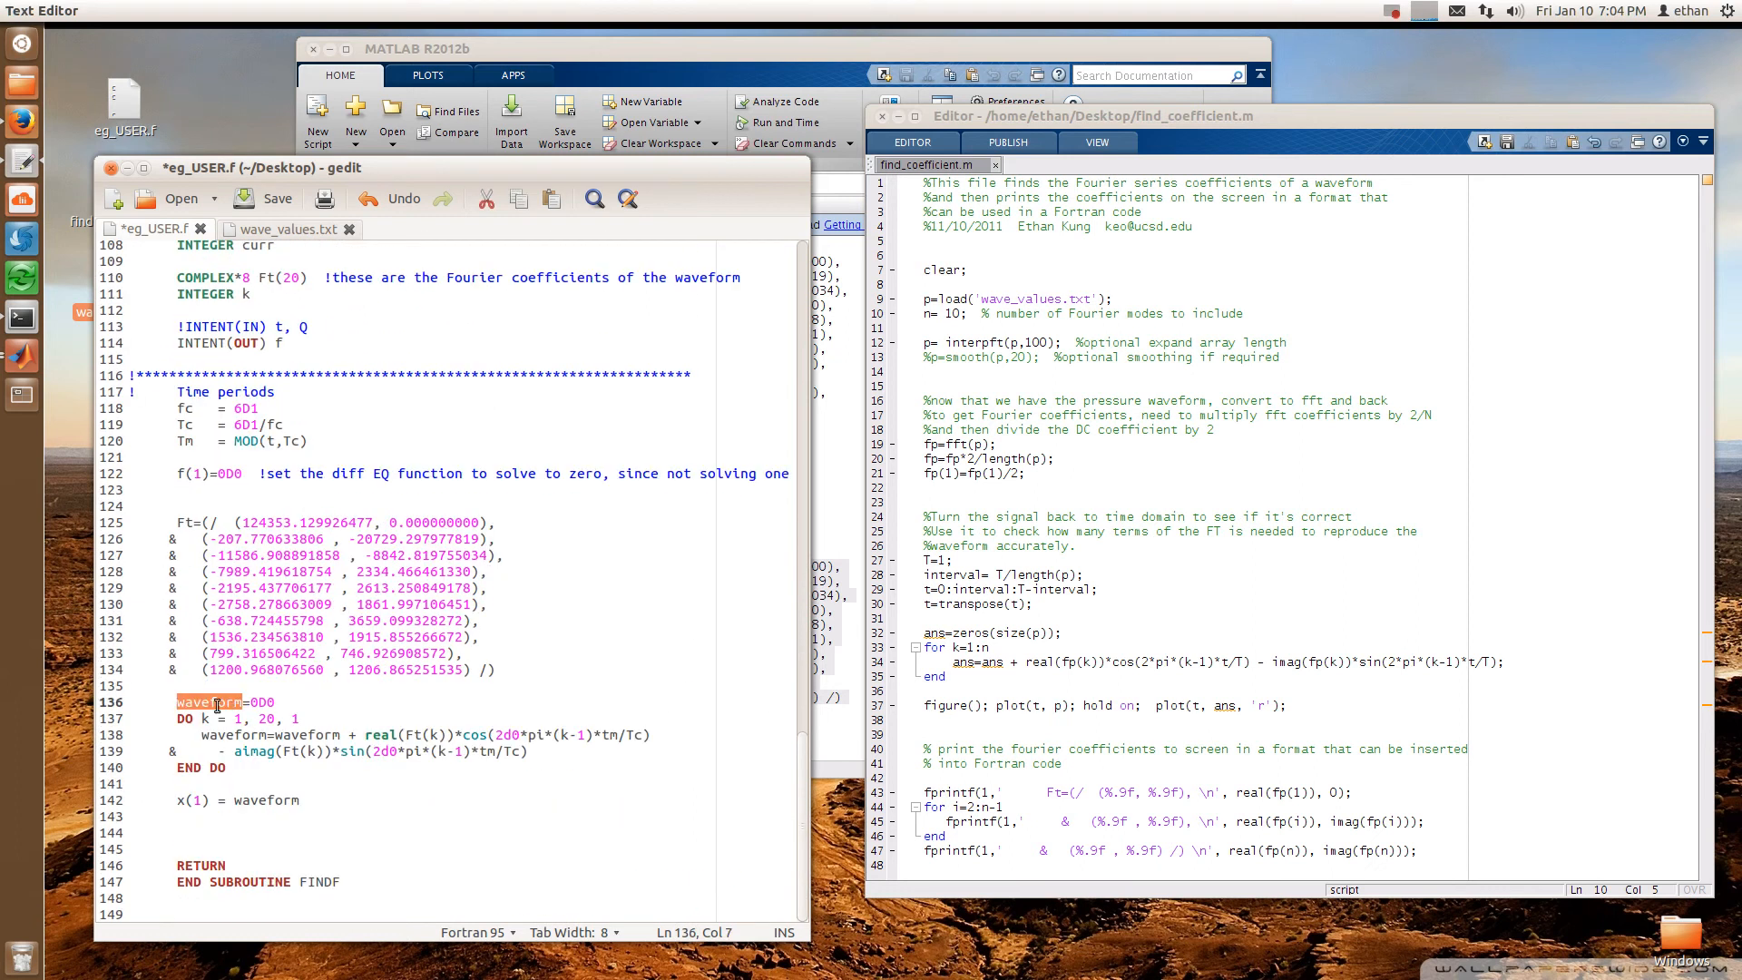
mouse_move(538, 600)
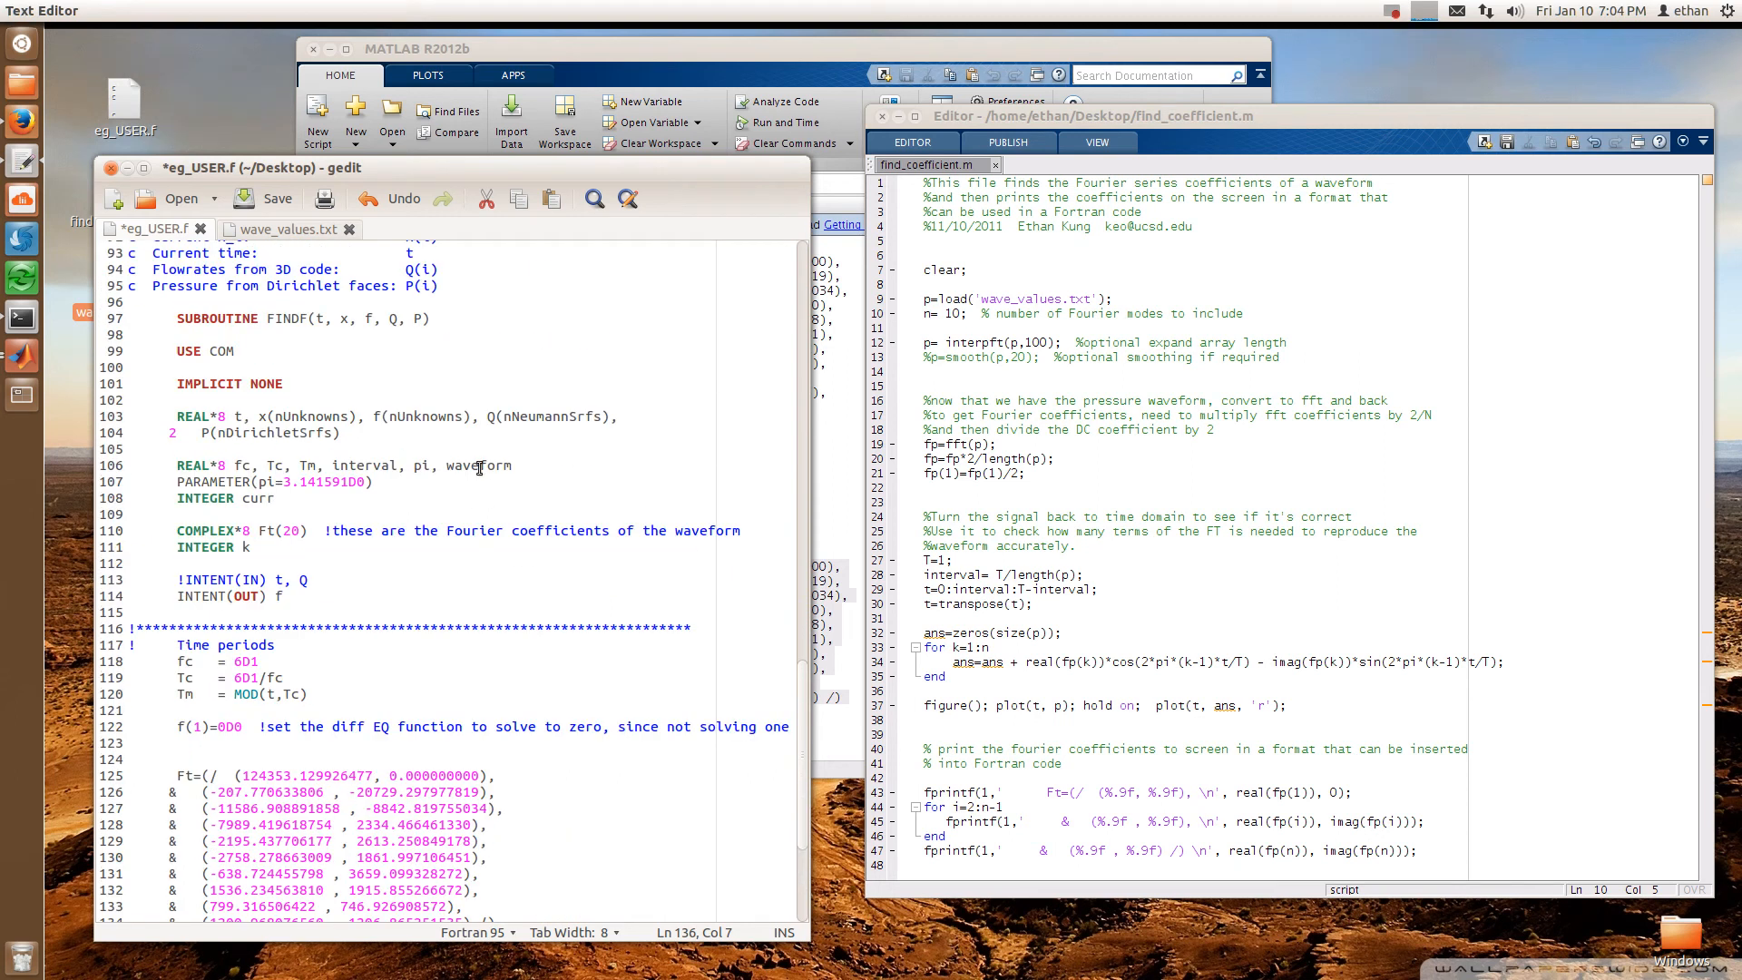
Change the Ft declaration to COMPLEX*8 Ft(10) and scroll down toward the loop
double_click(478, 465)
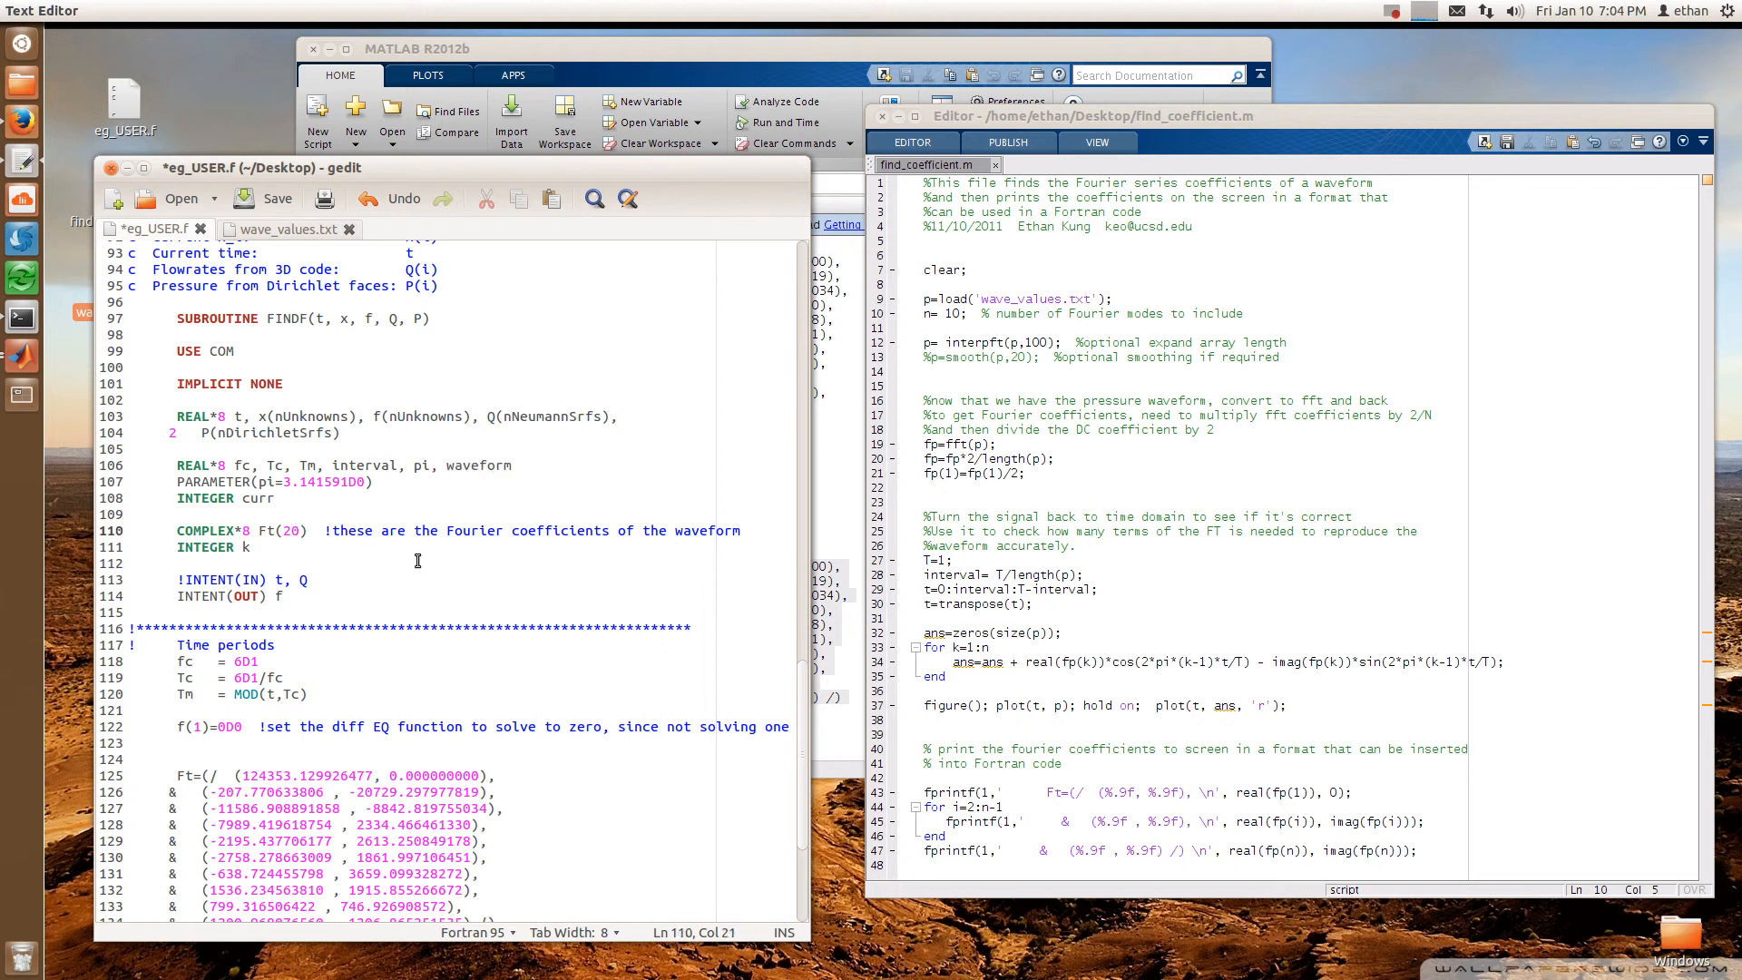
type("10")
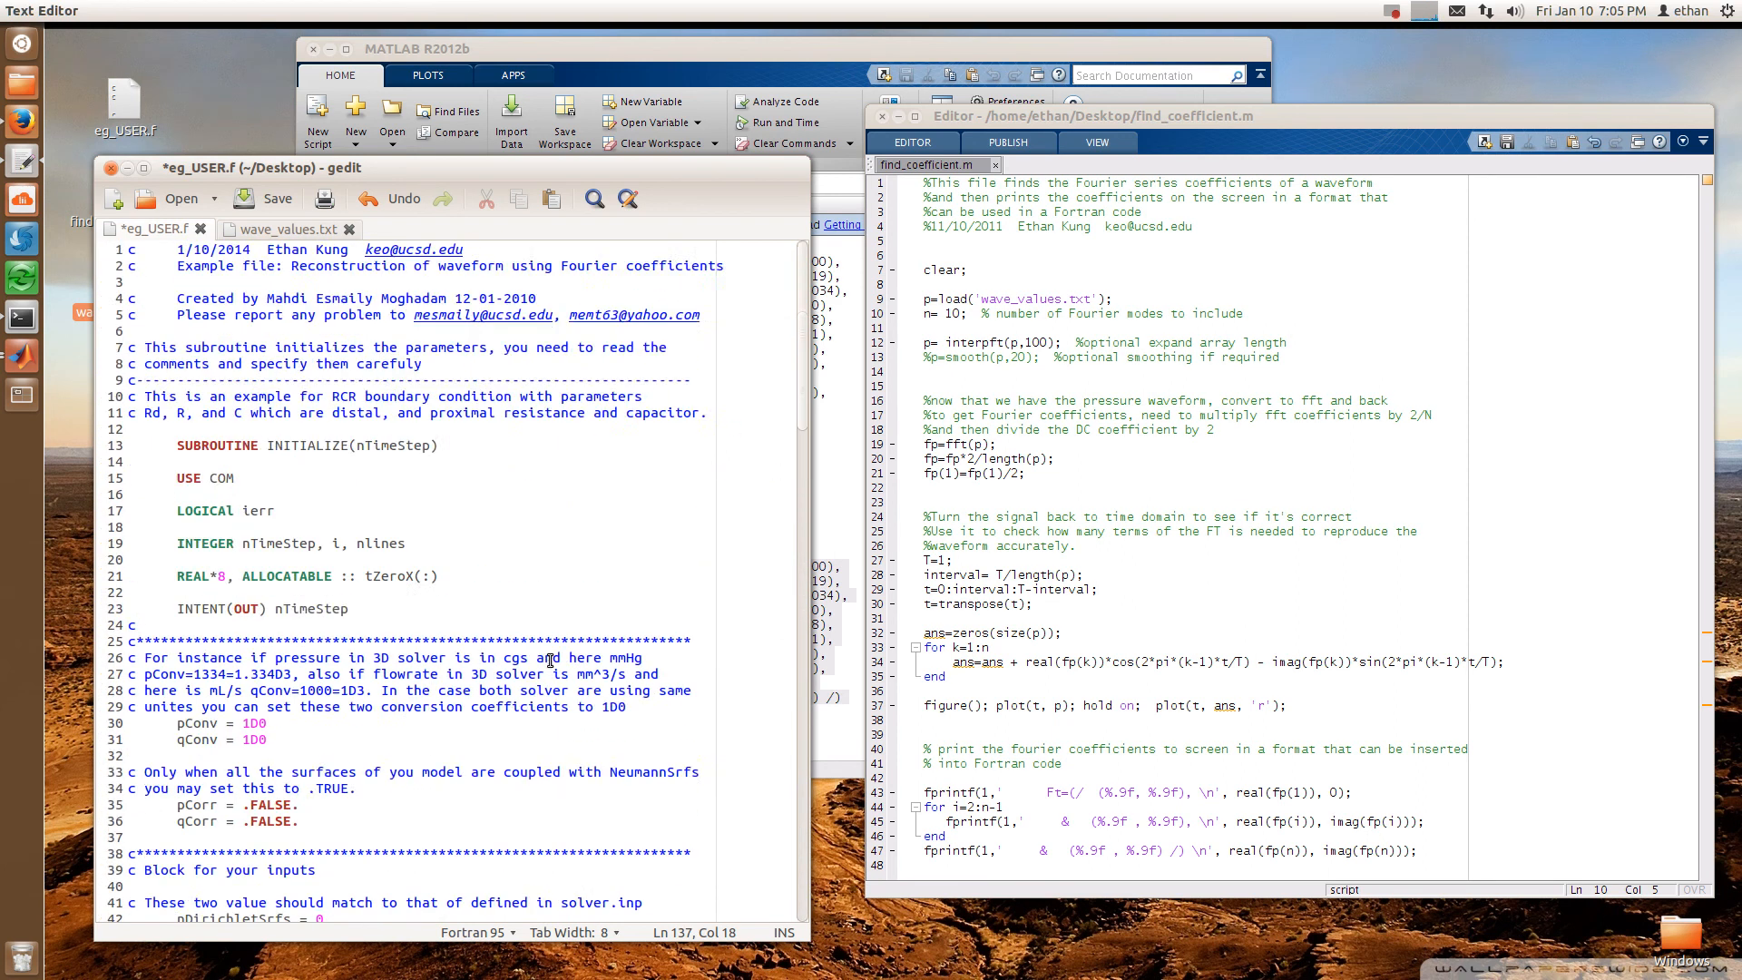
scroll("down", 3)
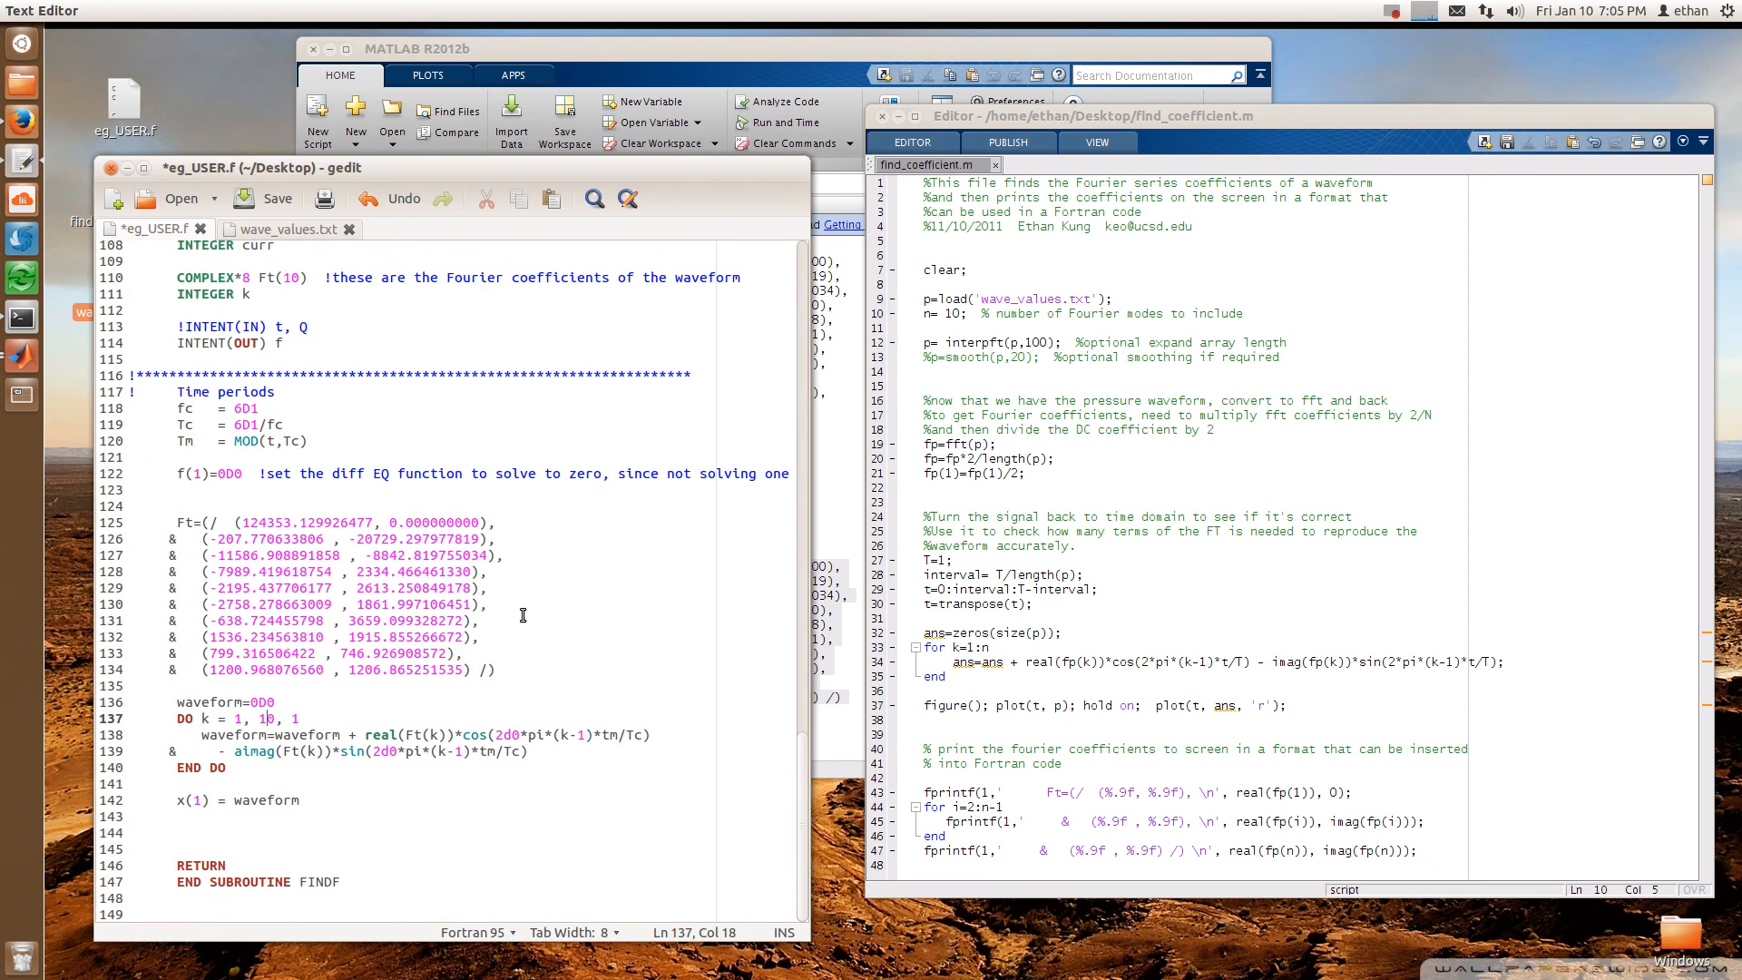
mouse_move(436, 501)
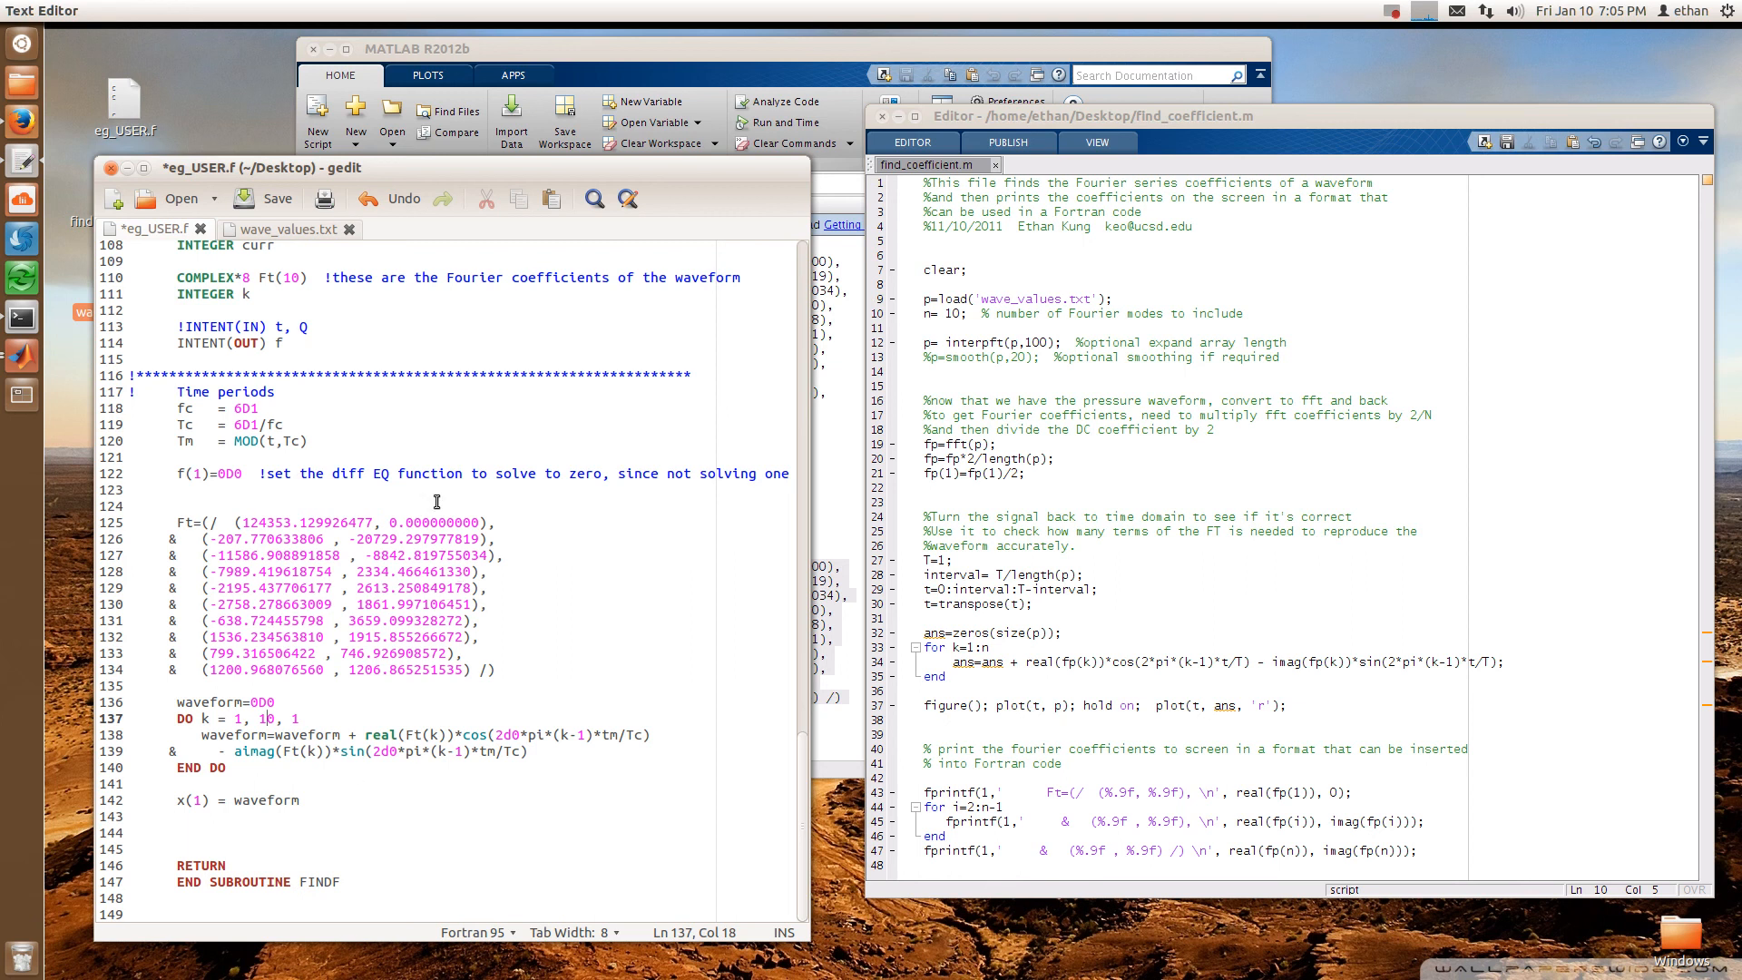